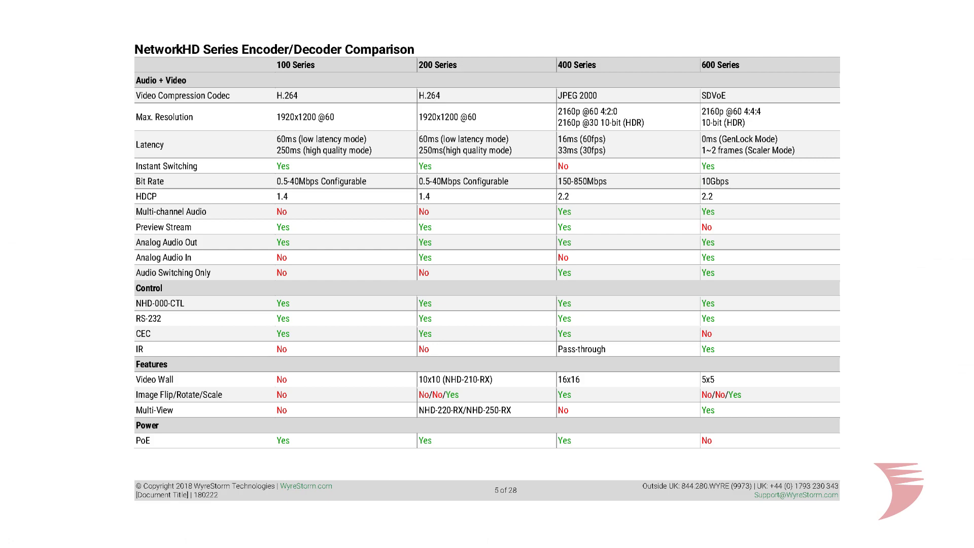
Step: Open WyreStorm's Literature downloads page from the SUPPORT menu and scroll down the list
click(53, 7)
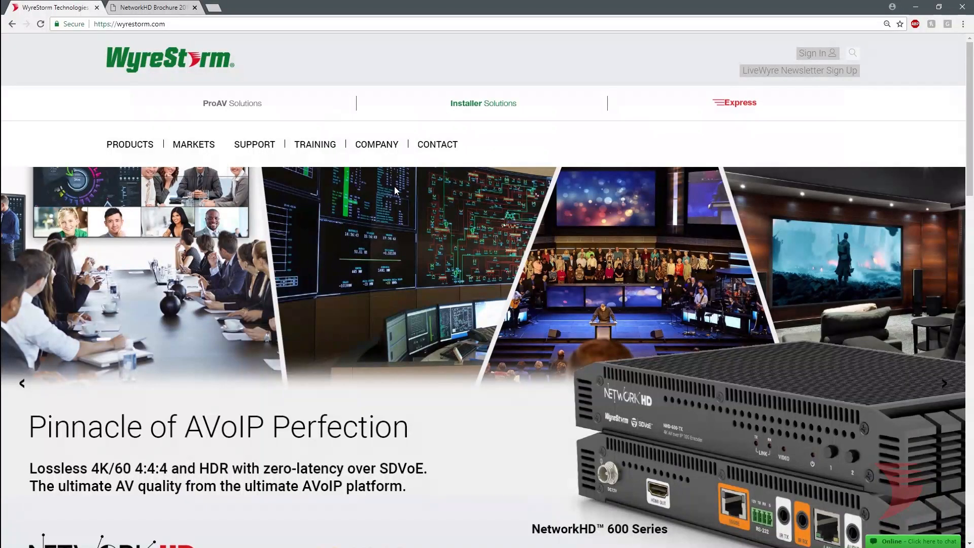
click(254, 144)
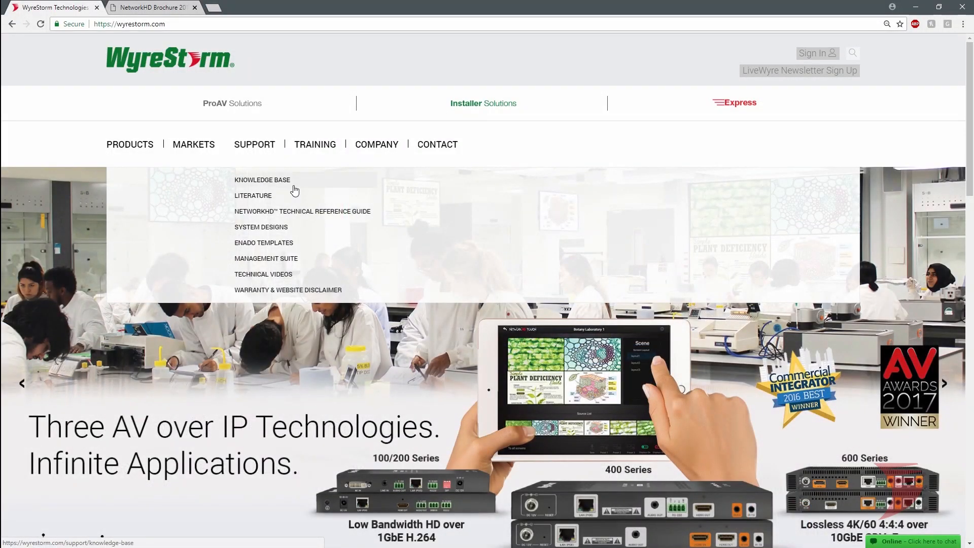
click(252, 195)
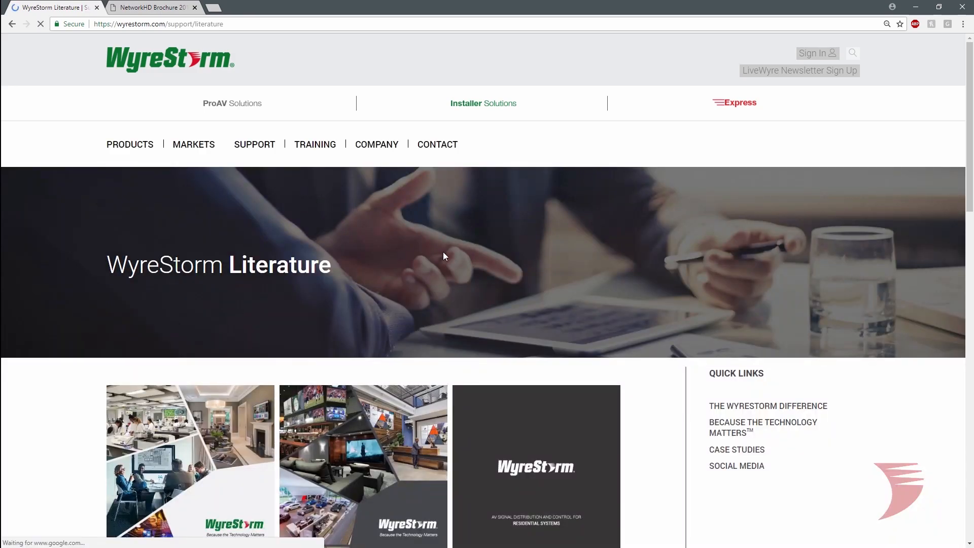
scroll(down, 3)
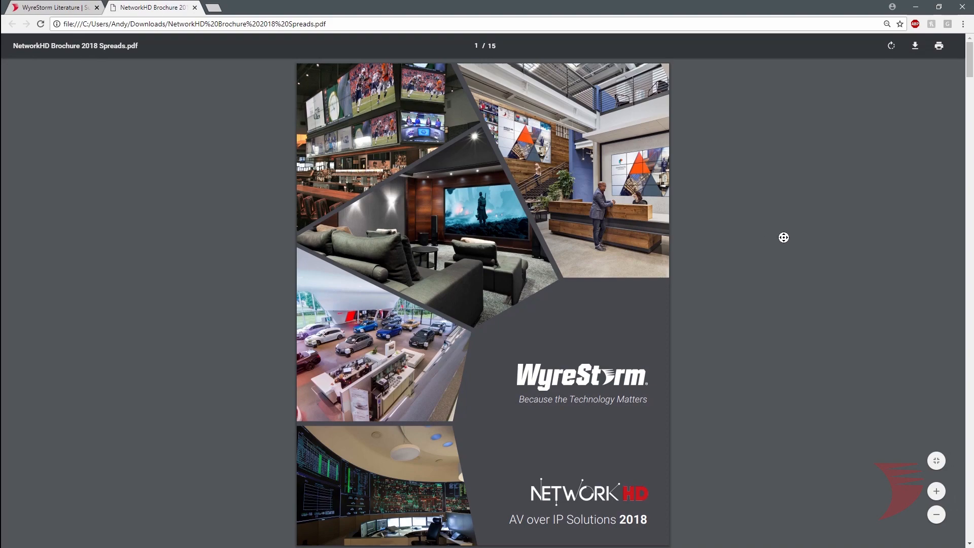
Step: Scroll through the NetworkHD Brochure 2018 PDF down to its Contents page
scroll(down, 3)
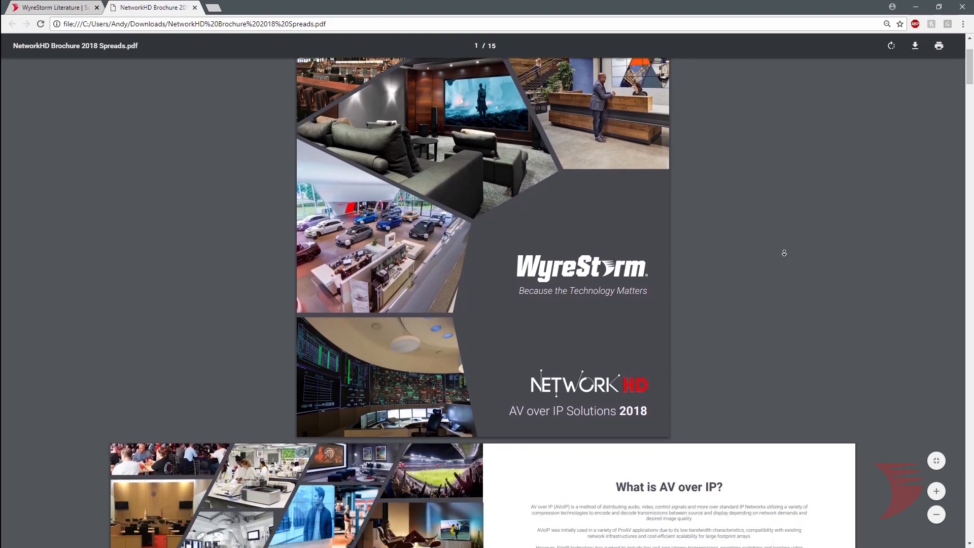
scroll(down, 3)
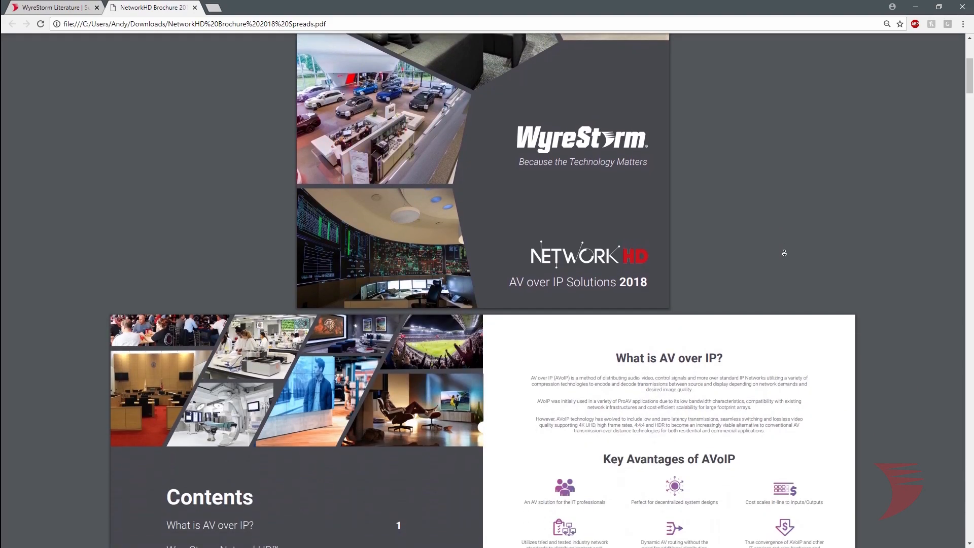
scroll(down, 3)
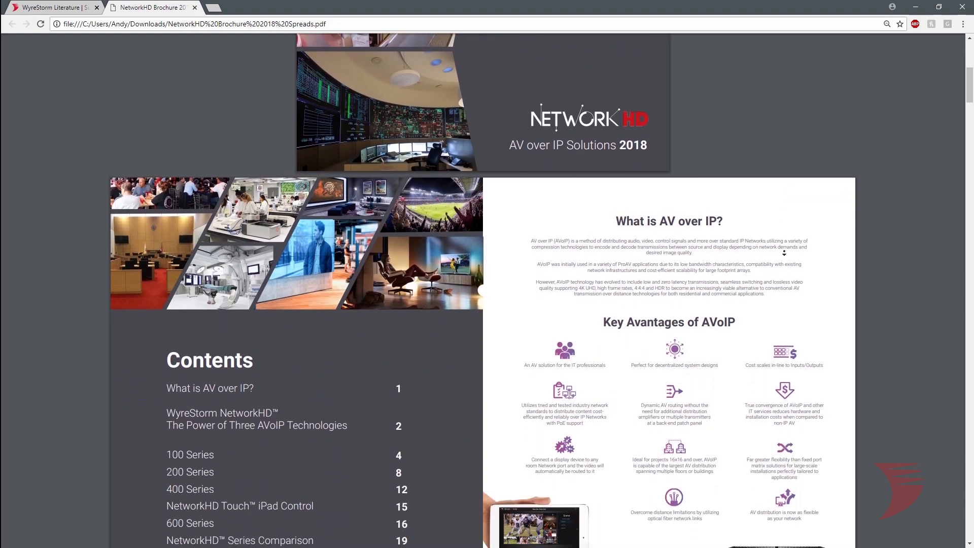
scroll(down, 3)
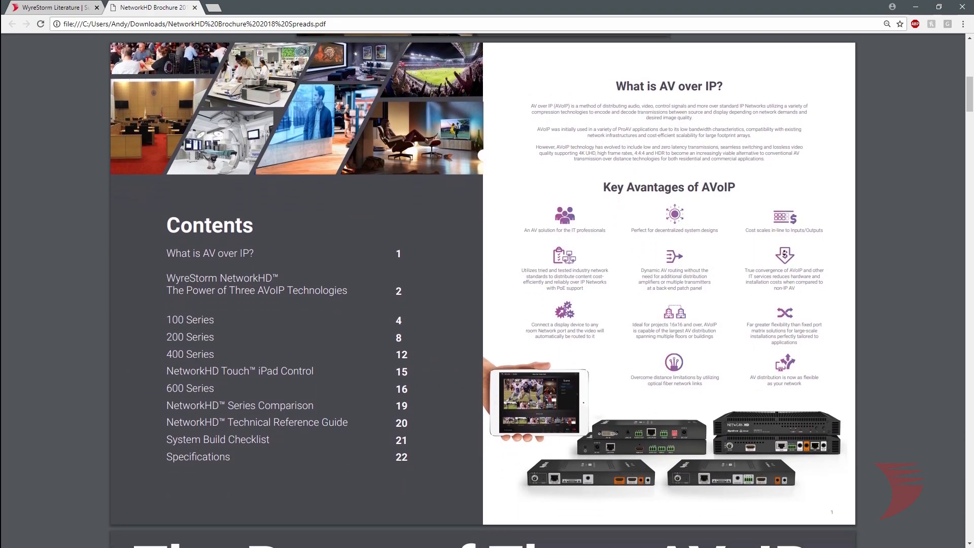
scroll(down, 3)
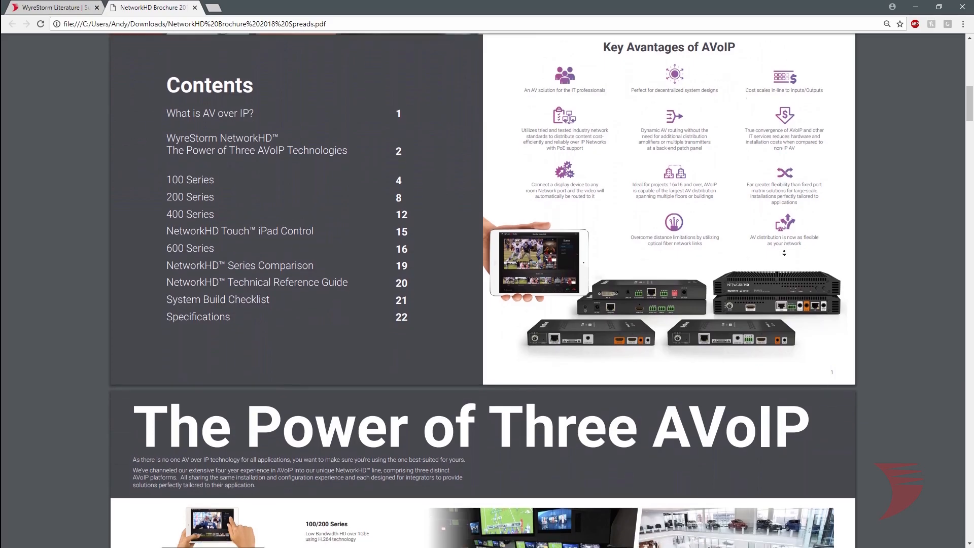
click(53, 6)
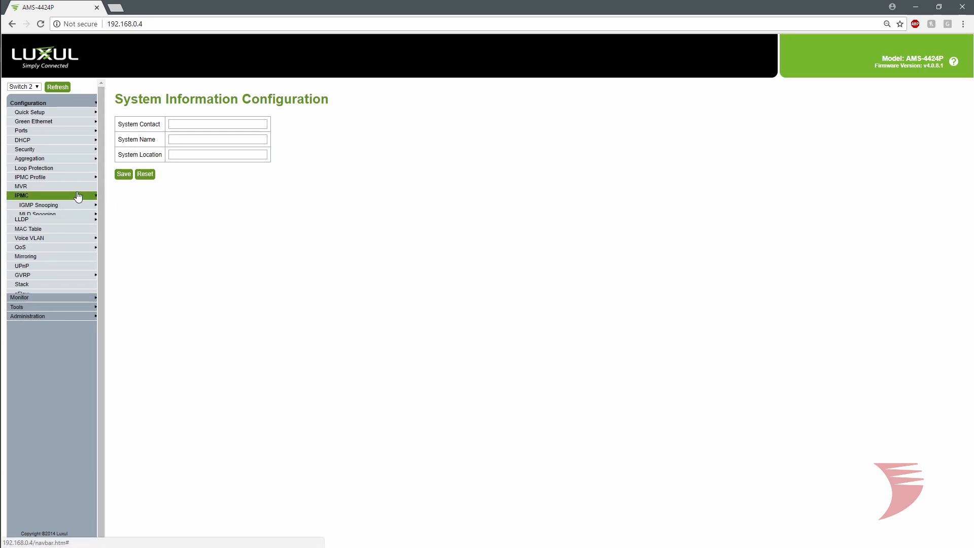
Step: In IGMP Snooping Basic Configuration, enable snooping and tick Fast Leave for all ports
click(38, 205)
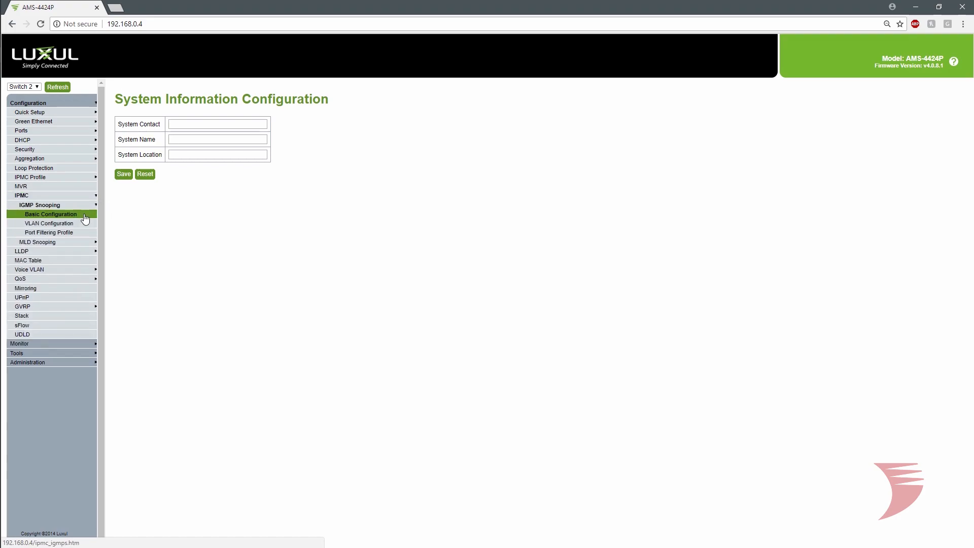
click(51, 214)
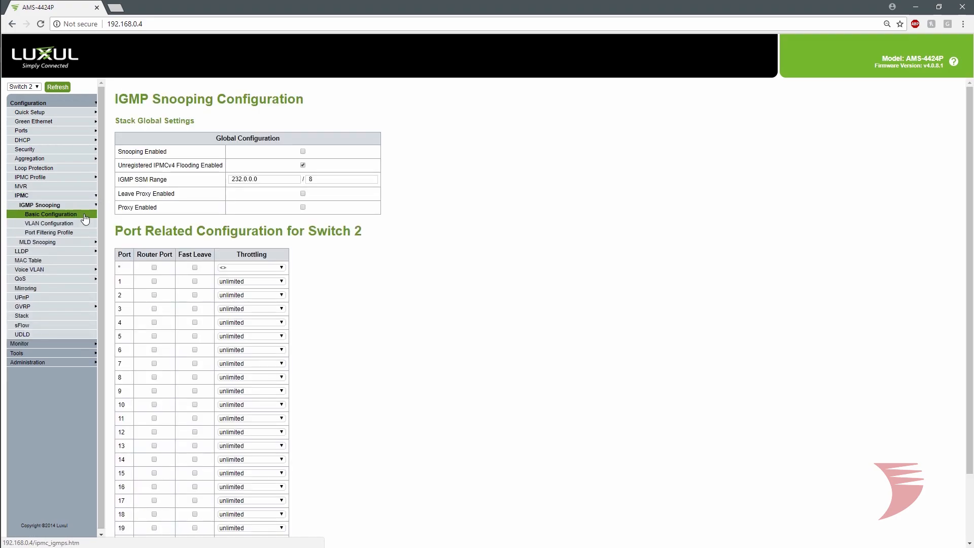
click(302, 151)
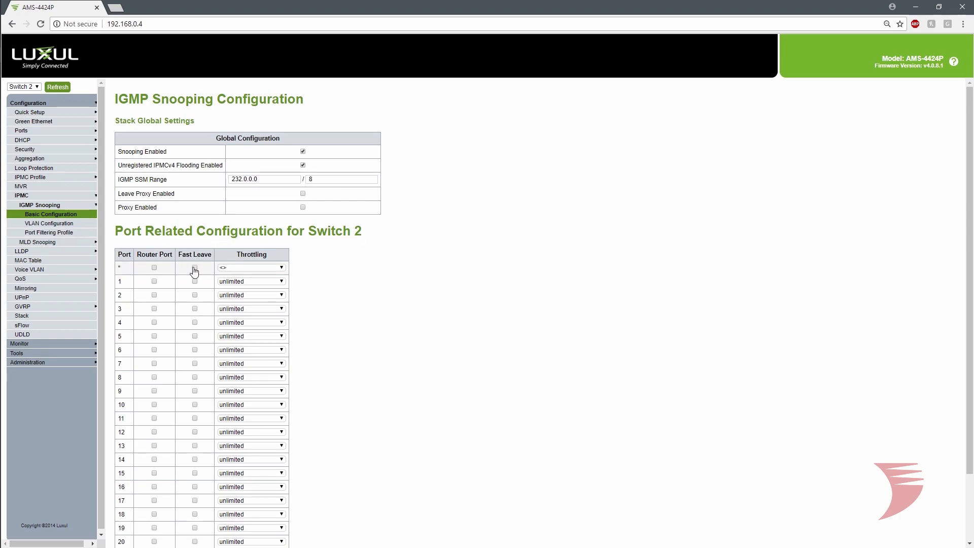
click(194, 267)
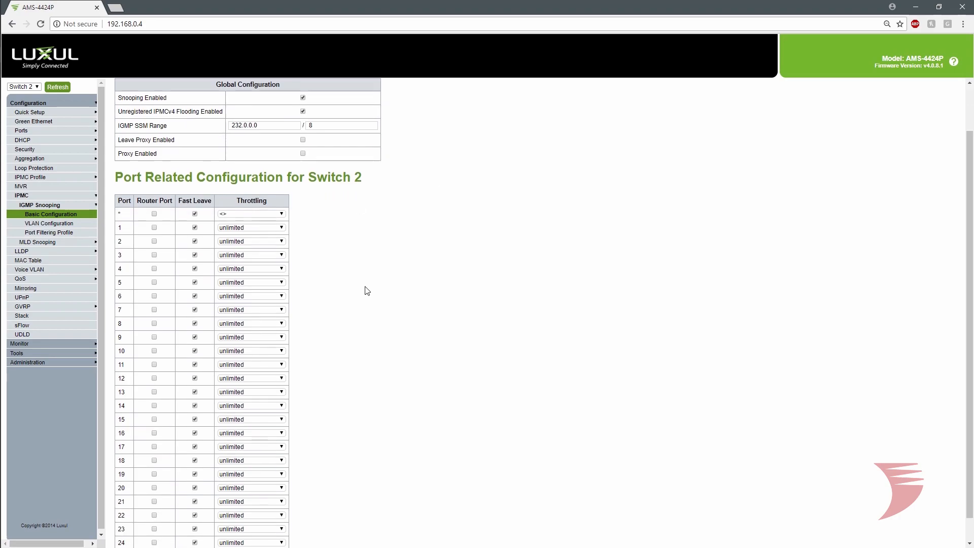
scroll(down, 3)
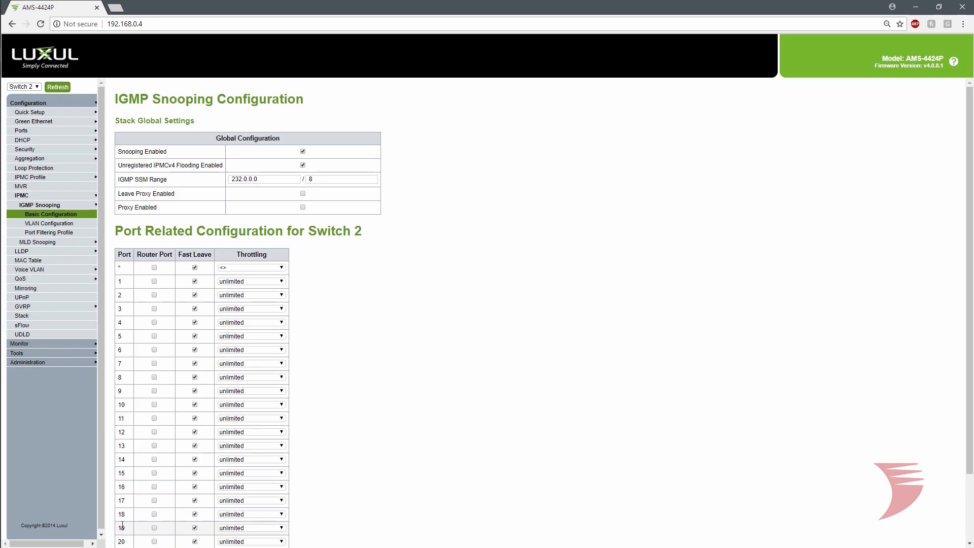
mouse_move(50, 223)
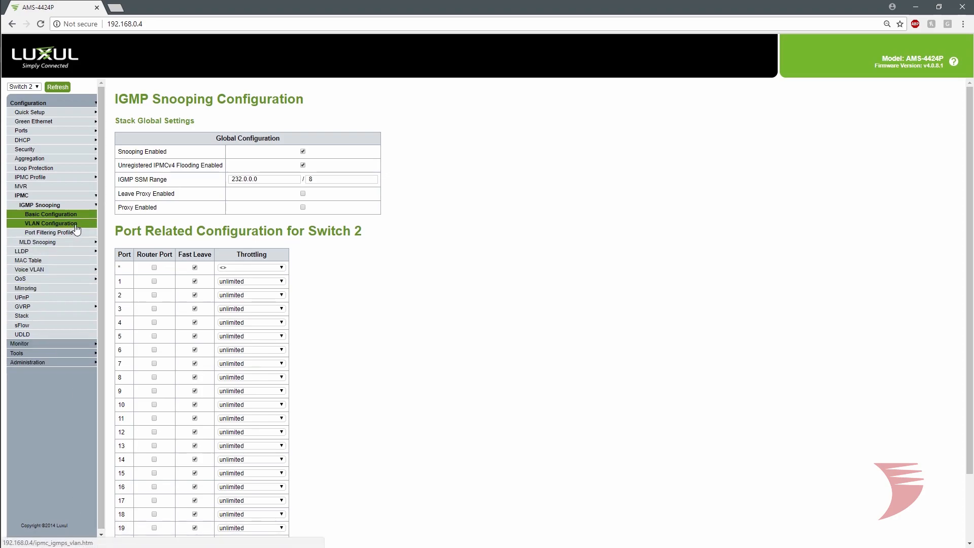
Step: Add and save IGMP VLAN 1 with snooping on, querier 192.168.22.222 and Forced IGMPv2
click(49, 223)
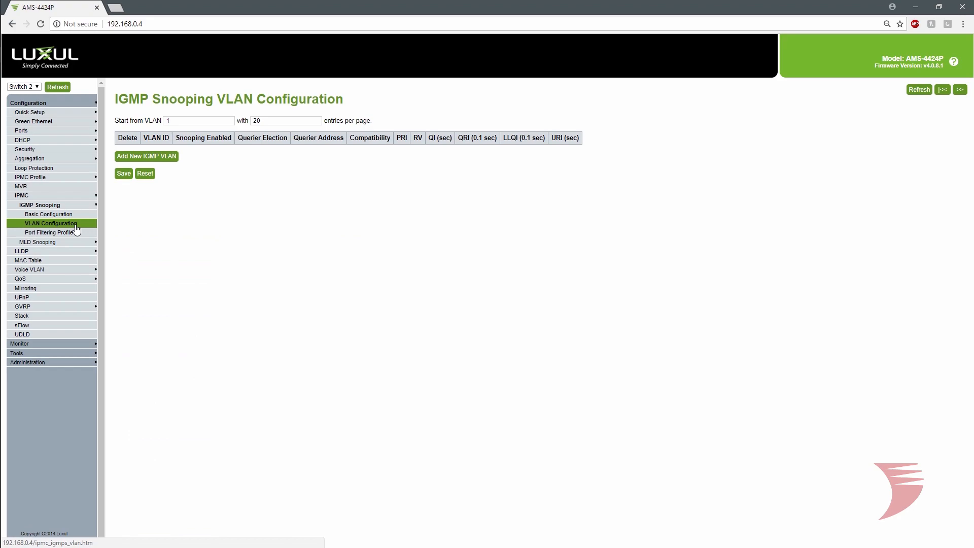
click(146, 156)
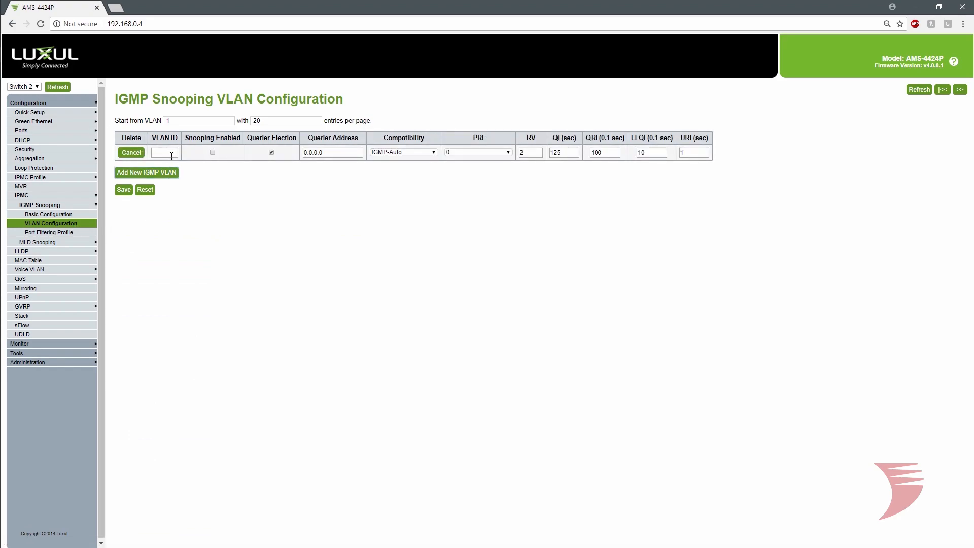
text(1)
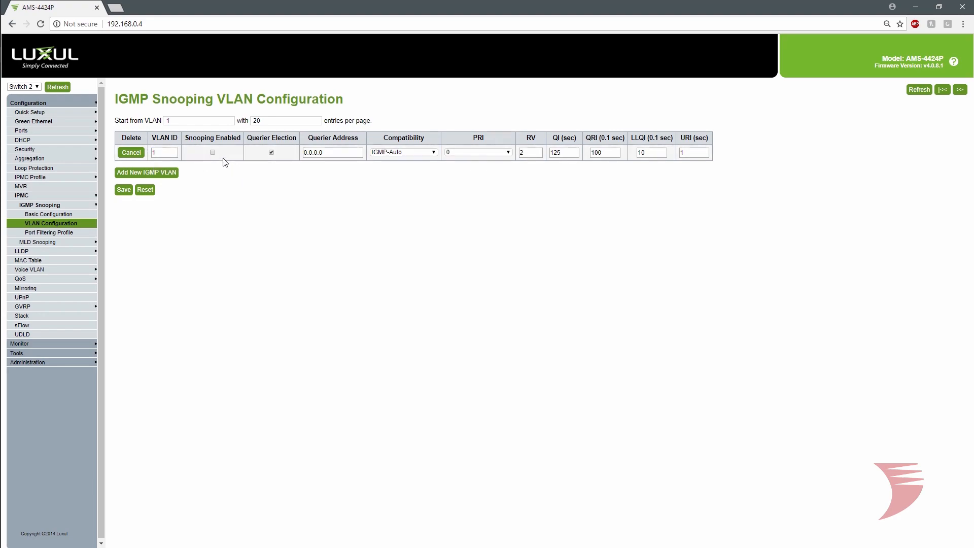
click(212, 152)
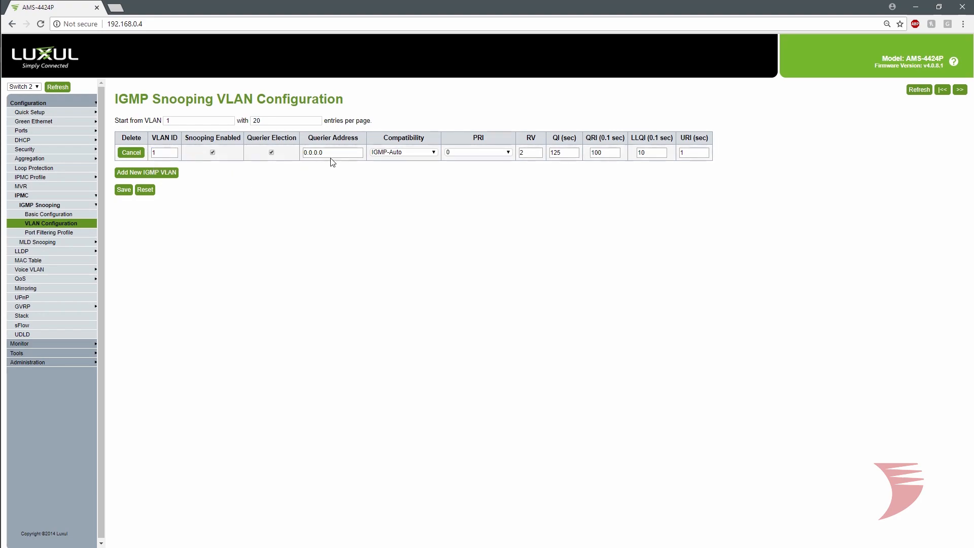
text(192.168.22.222)
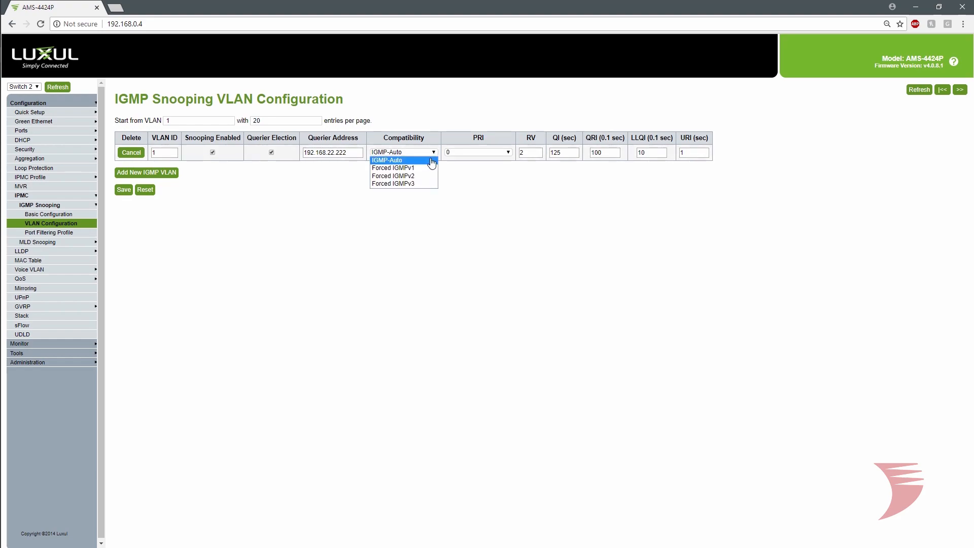
click(393, 175)
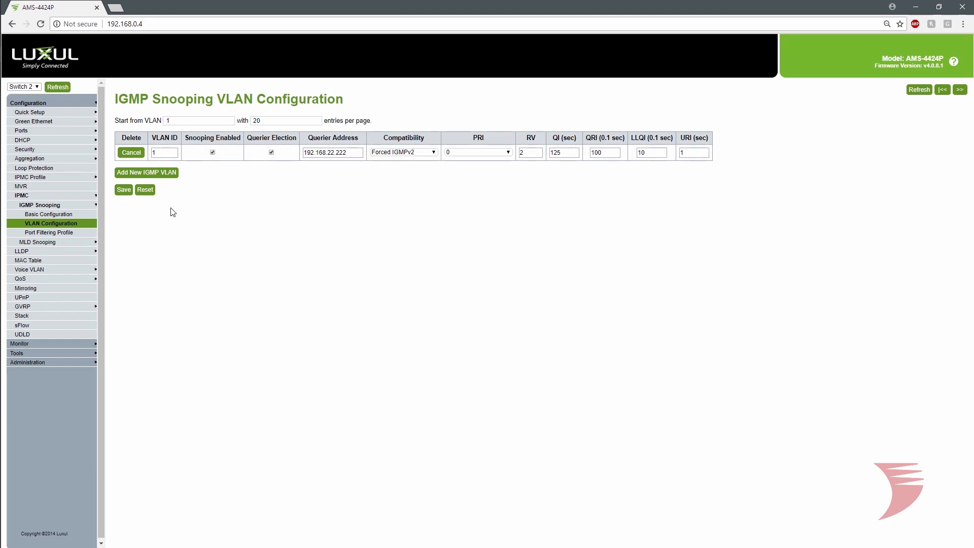
click(123, 190)
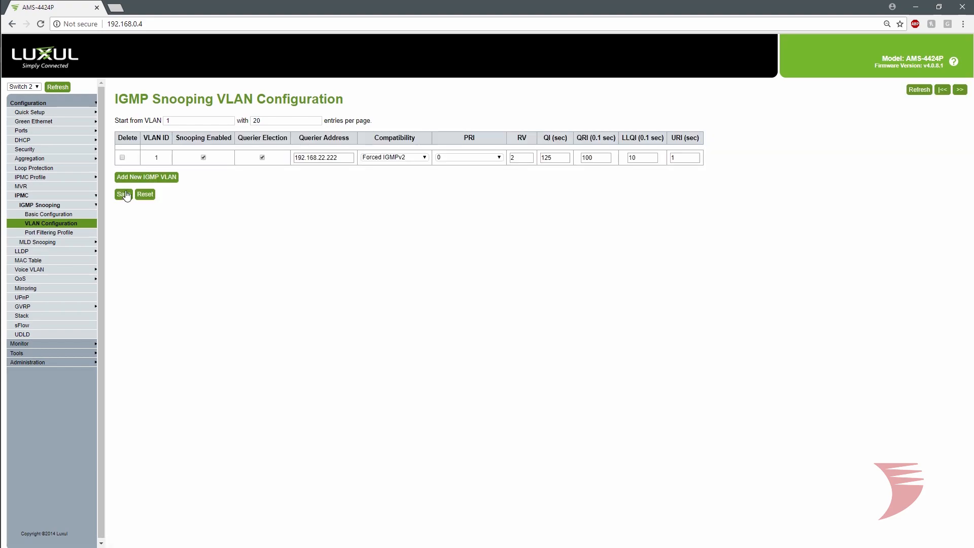
mouse_move(33, 122)
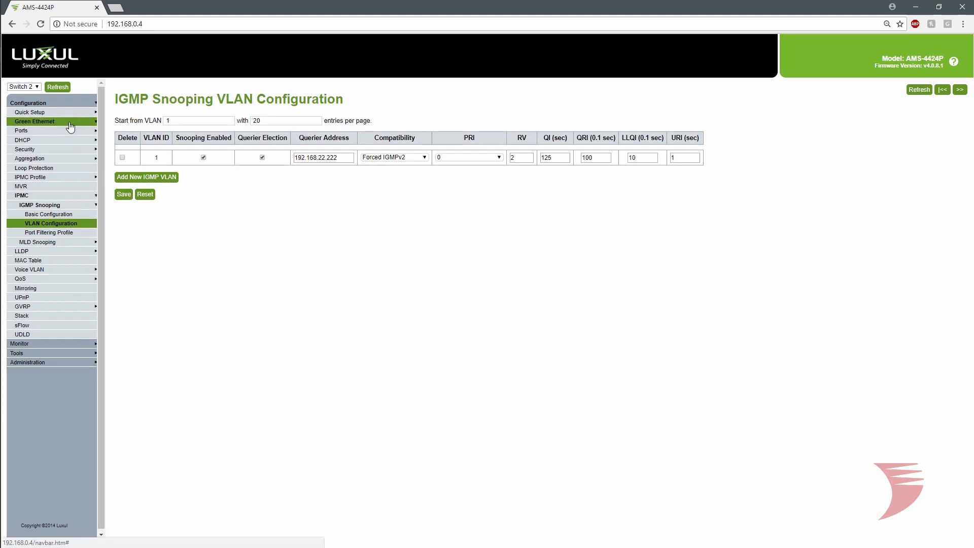
Step: Expand Green Ethernet, then open the Ports configuration page listing Switch 2's 24 ports
click(37, 130)
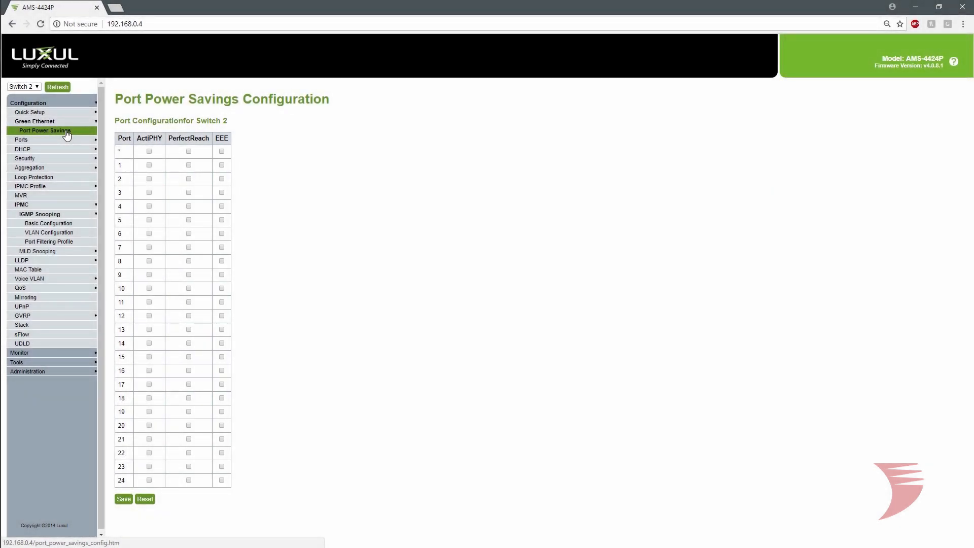
click(22, 139)
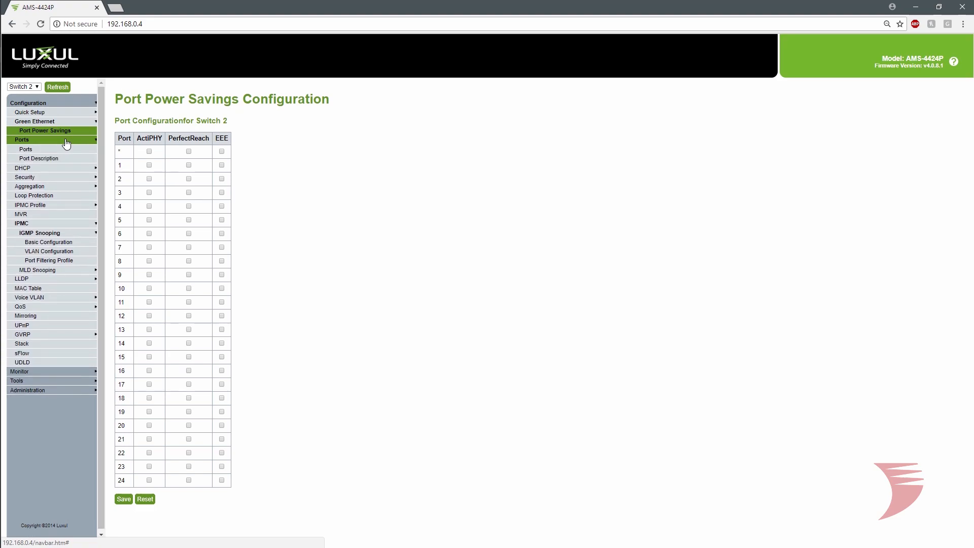
click(25, 149)
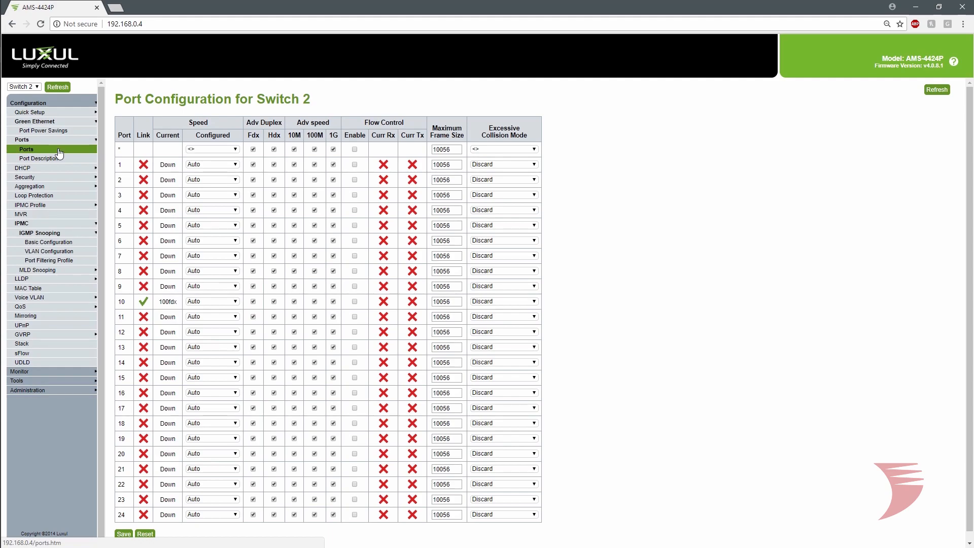
Step: Save the running configuration as startup-config under Administration > Configuration
click(28, 102)
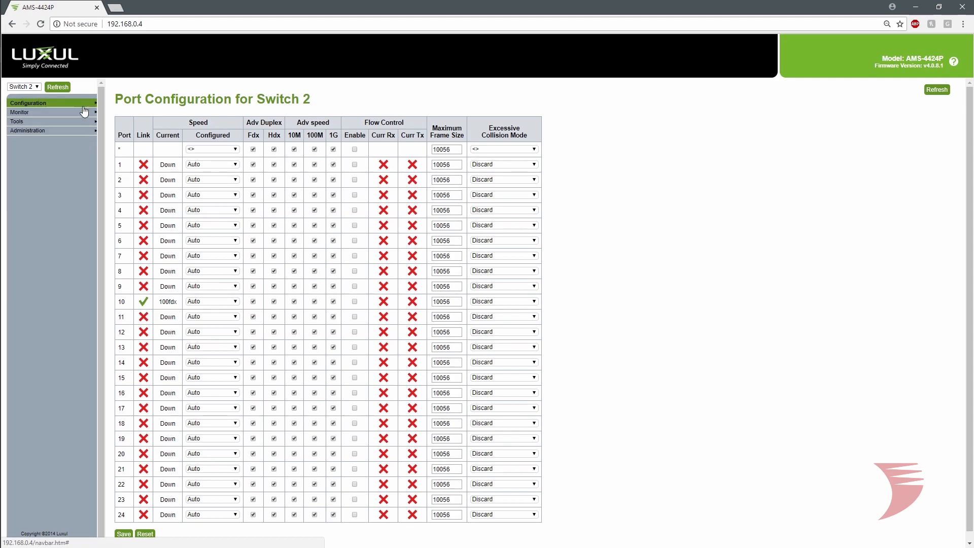
click(27, 130)
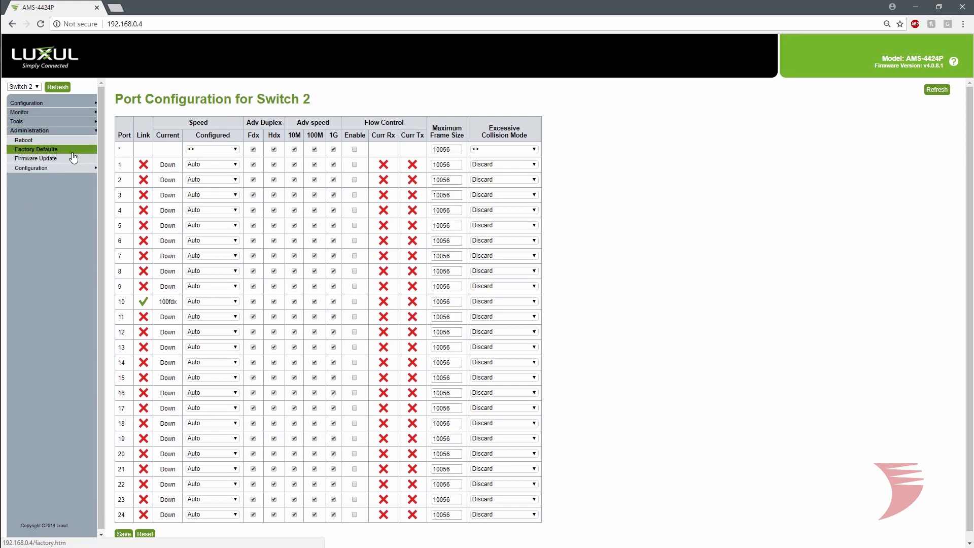
click(31, 167)
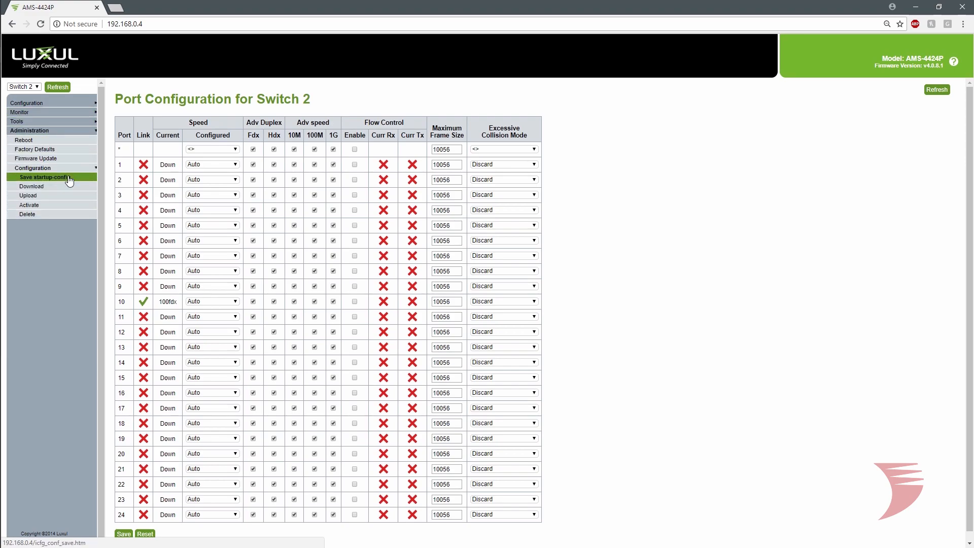
click(45, 177)
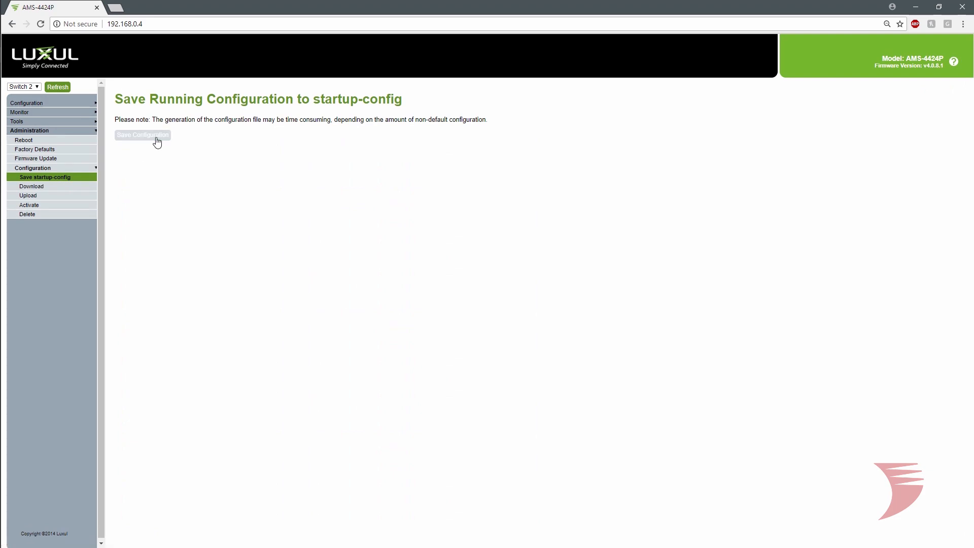
click(142, 135)
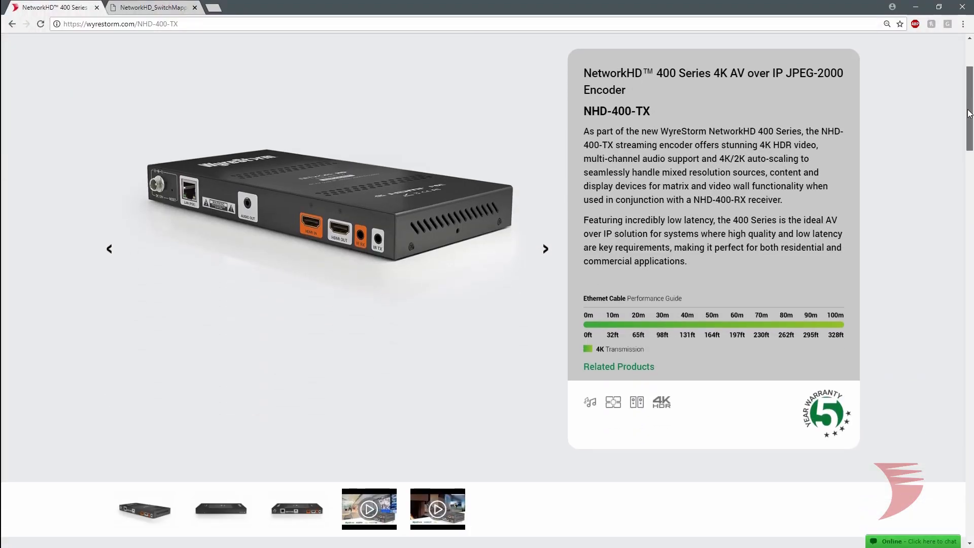
Step: Scroll the NHD-400-TX page to its specifications table and Downloads documentation
scroll(down, 3)
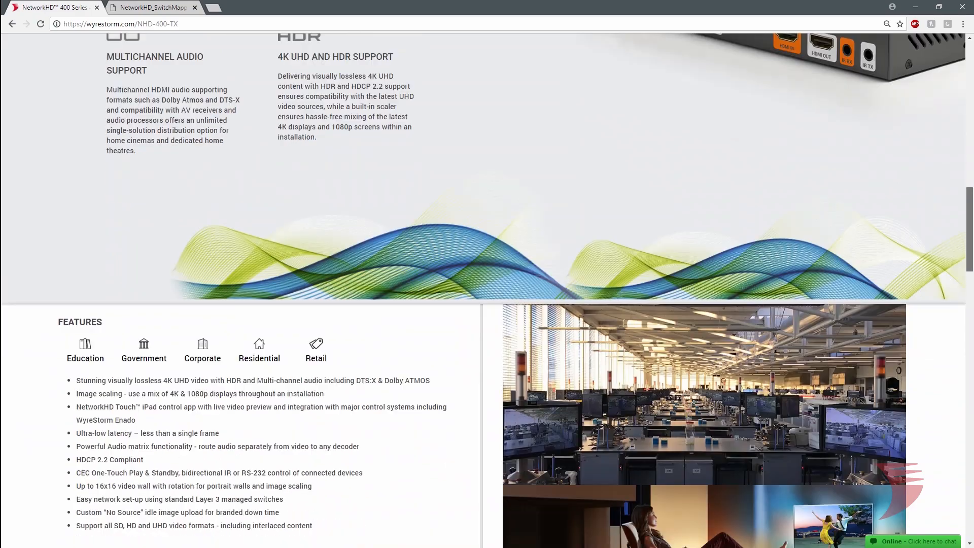
scroll(down, 3)
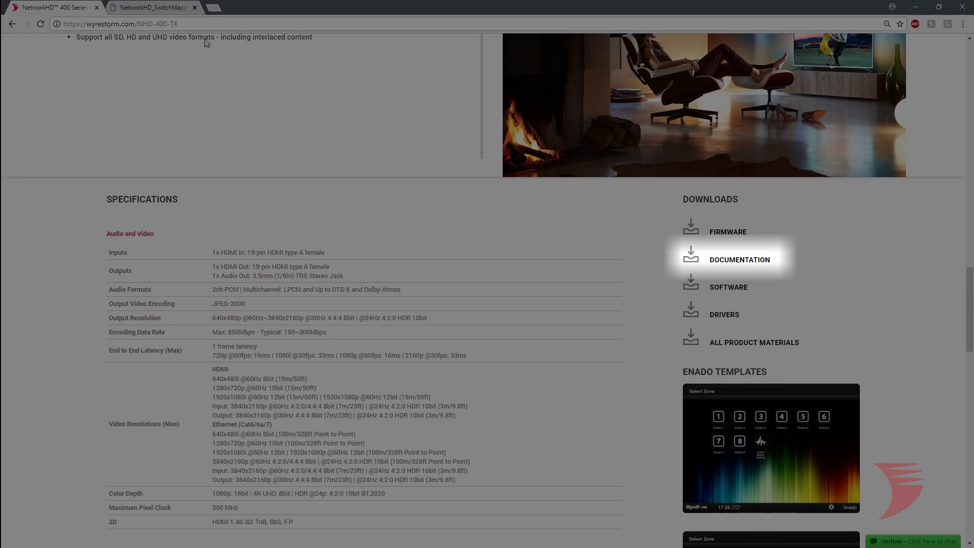
Step: Set worksheet port 3 to TX with MAC E4CE021054E6 and alias IN3-MEDIAPLAYER
click(151, 6)
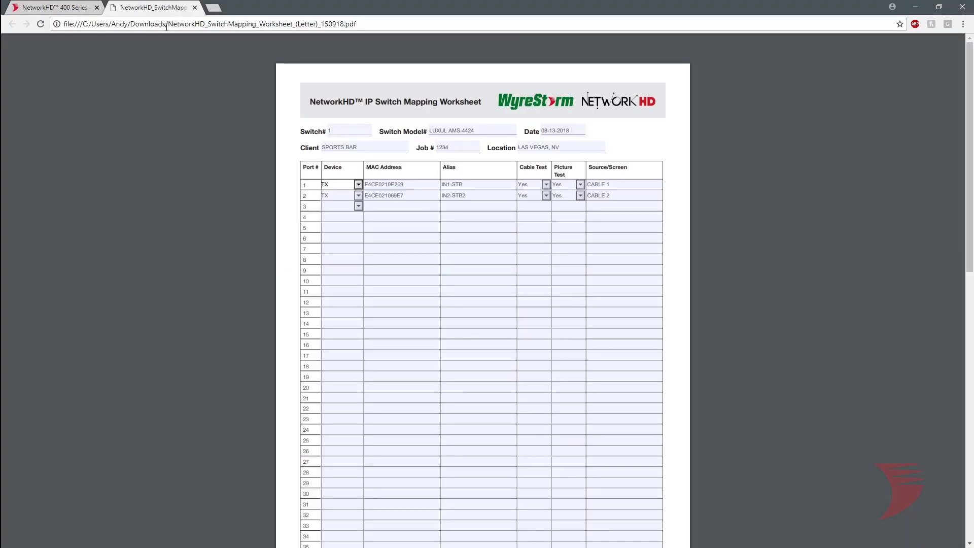
click(357, 205)
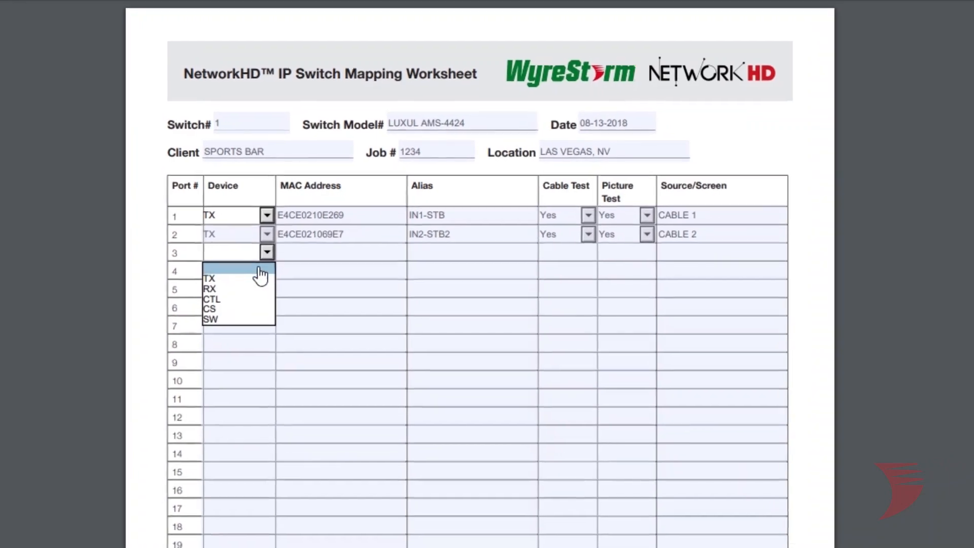
click(210, 277)
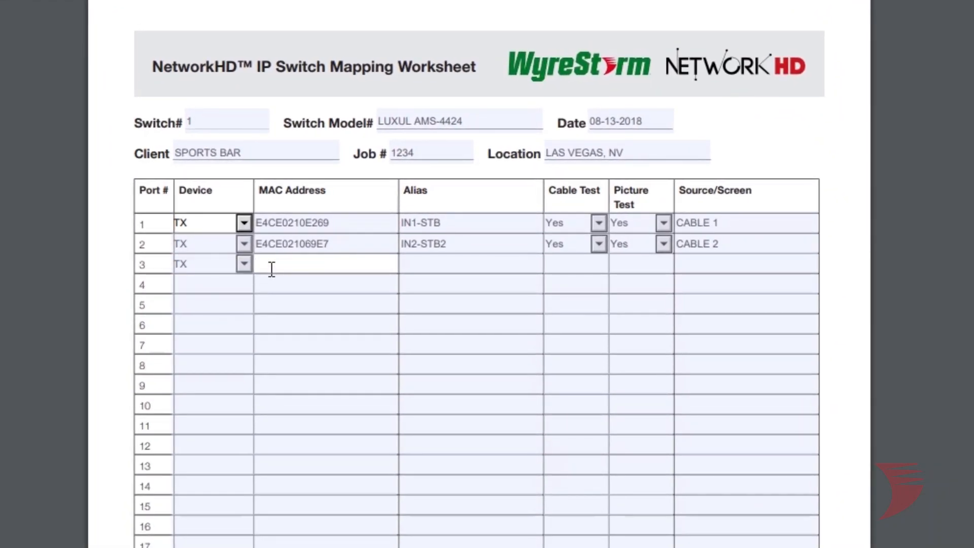
text(E)
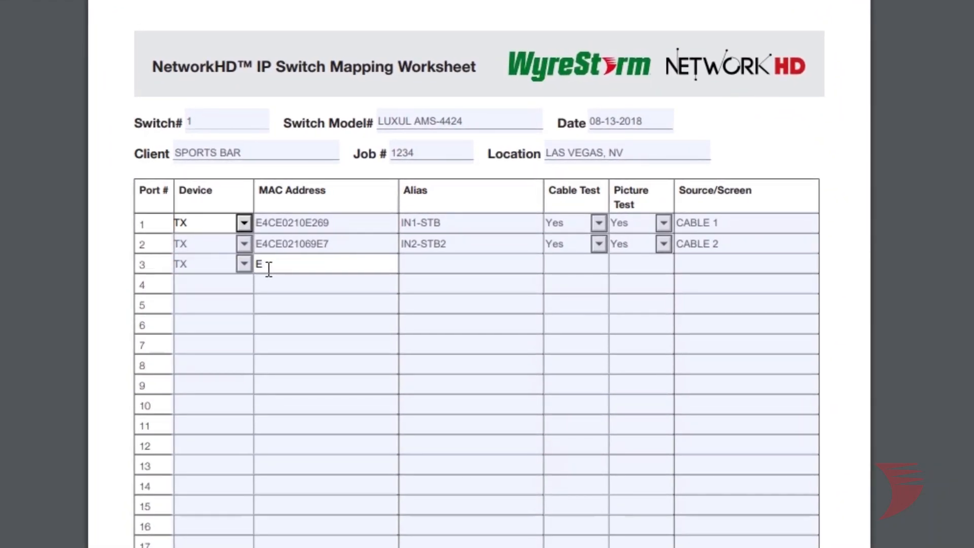
text(4CE0)
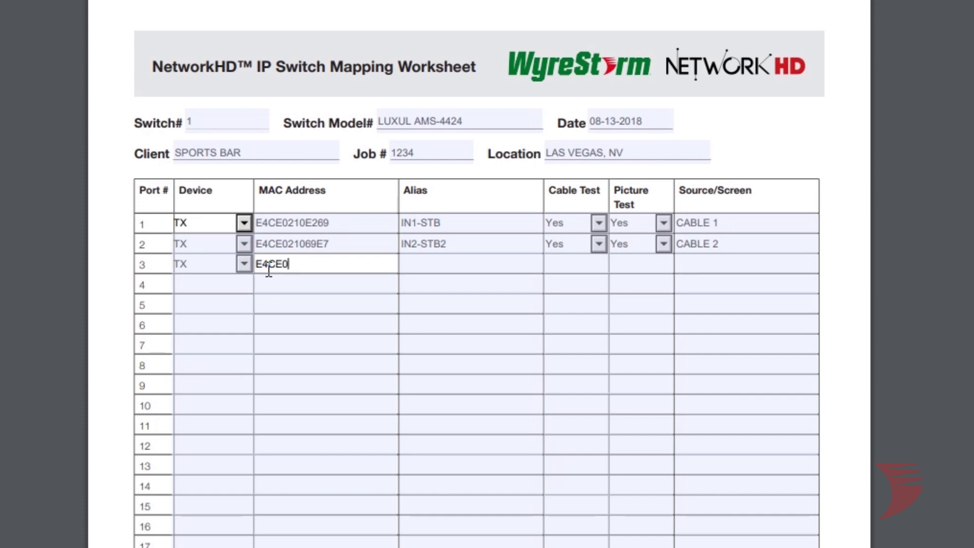
text(21054)
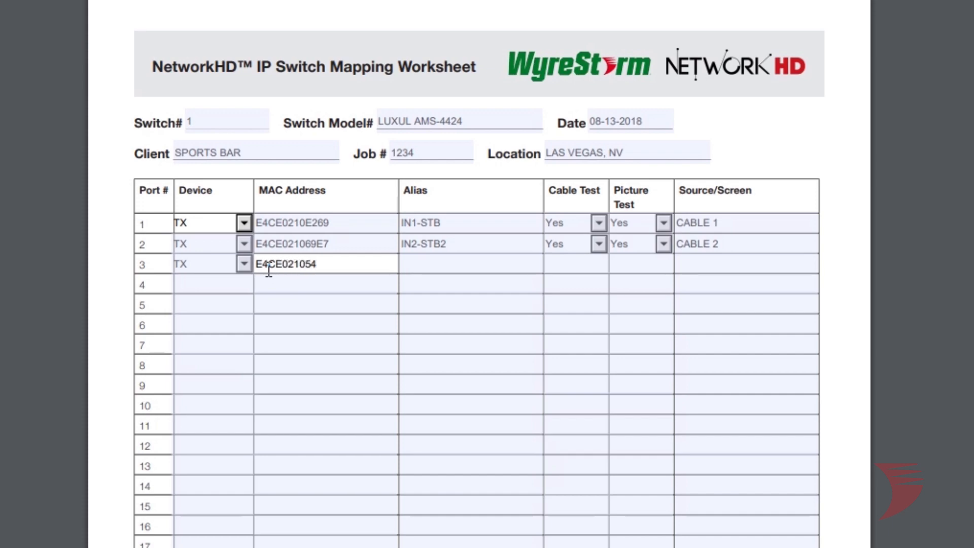
text(E6)
click(470, 263)
text(IN3-ME)
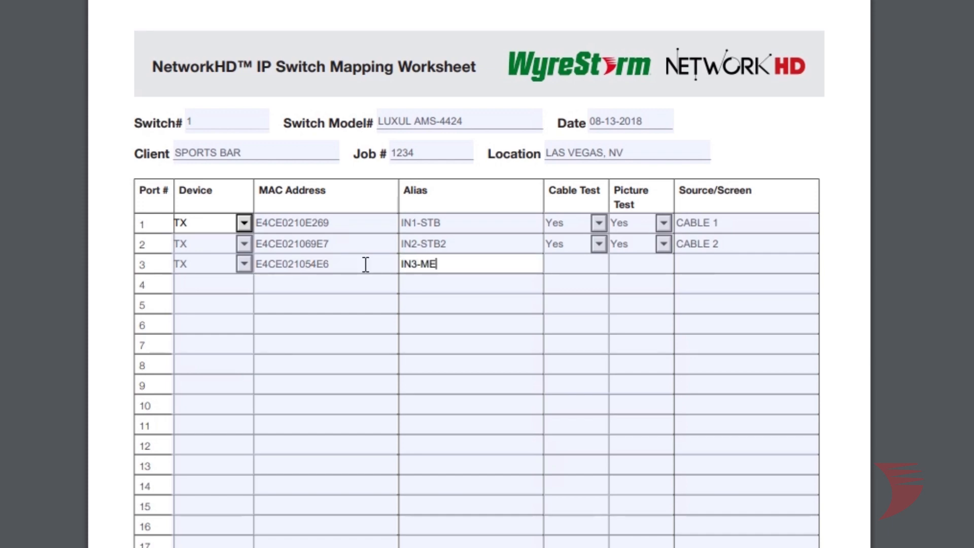
text(DIAPLAYER)
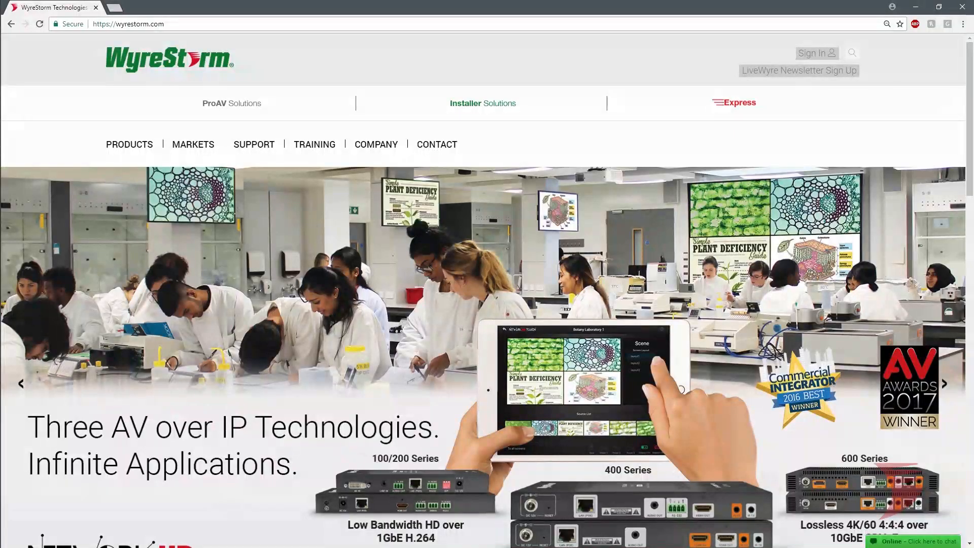
mouse_move(292, 120)
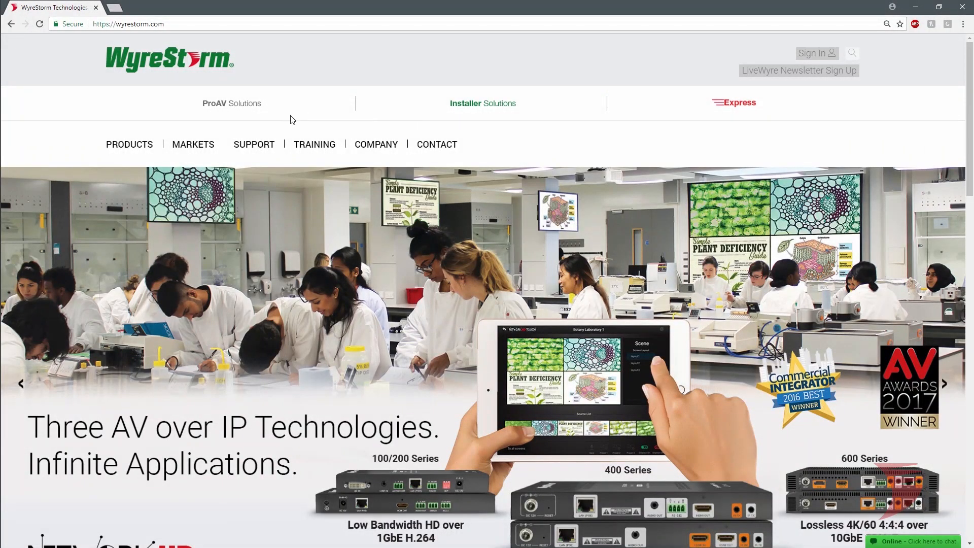
Step: Open the NHD-400-RX decoder page from the Support menu and scroll to Downloads
click(253, 144)
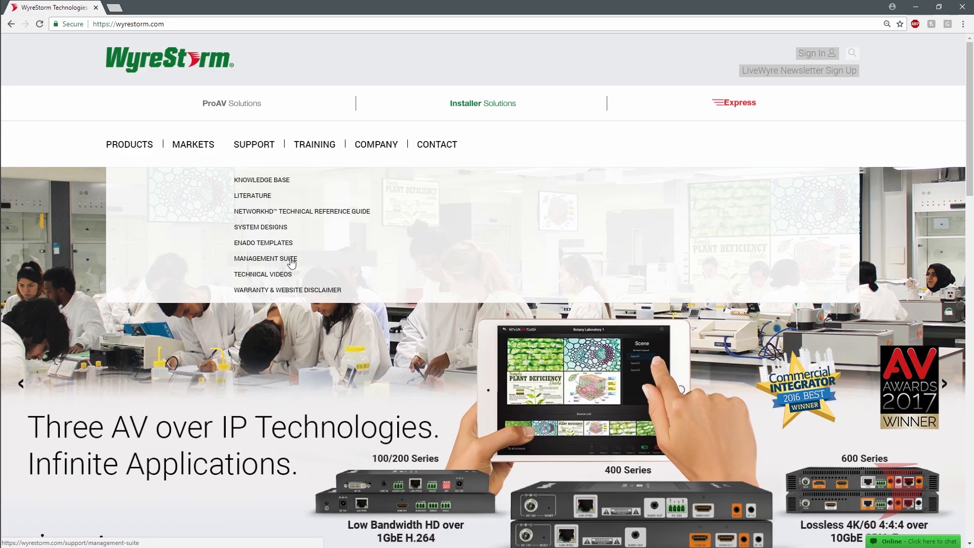
click(264, 258)
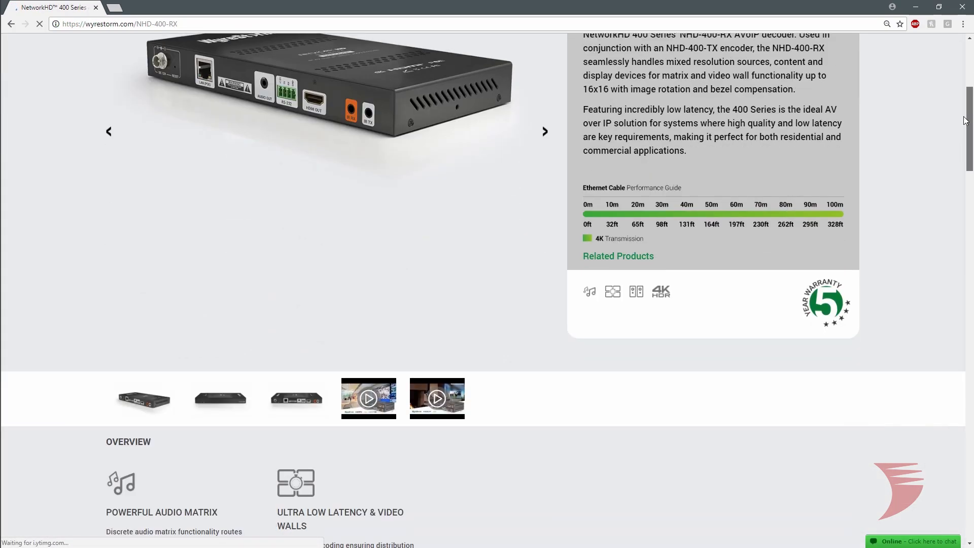
scroll(down, 3)
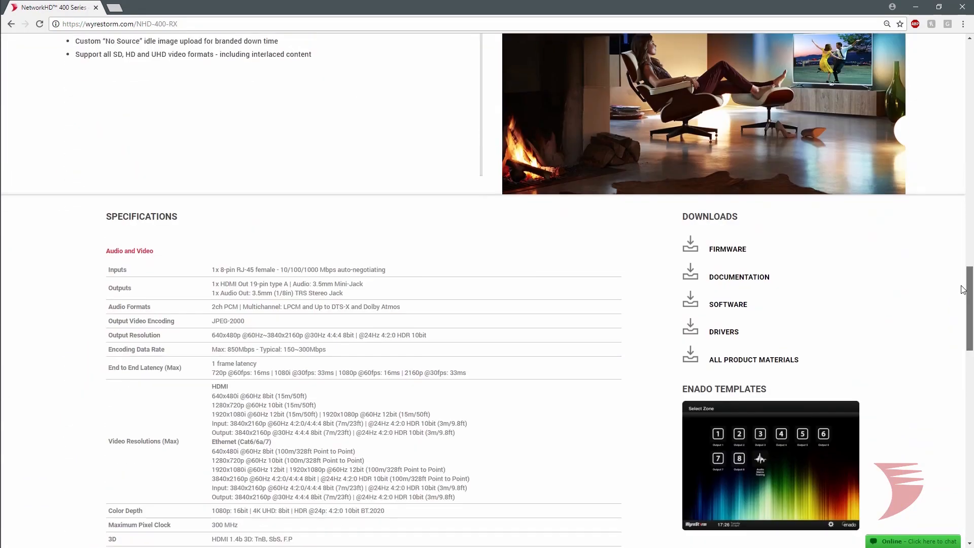
scroll(down, 3)
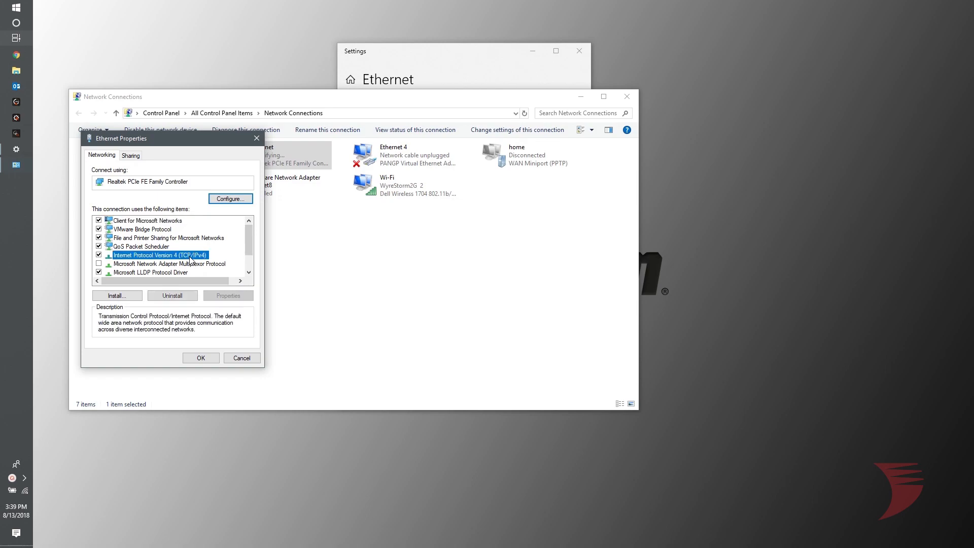
Step: Give the Ethernet adapter static IPv4 169.254.1.100, mask 255.255.0.0, then close Network Connections
click(227, 295)
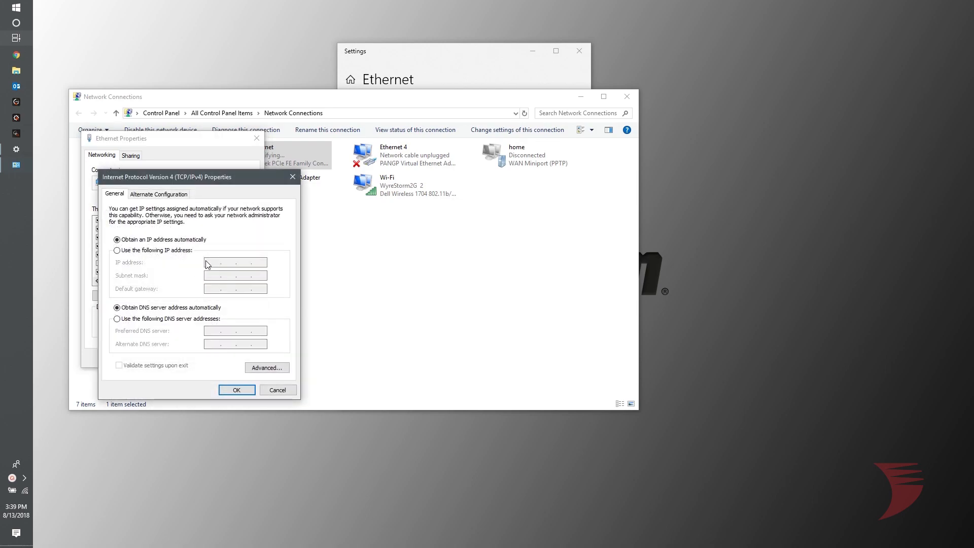
drag(167, 177, 418, 156)
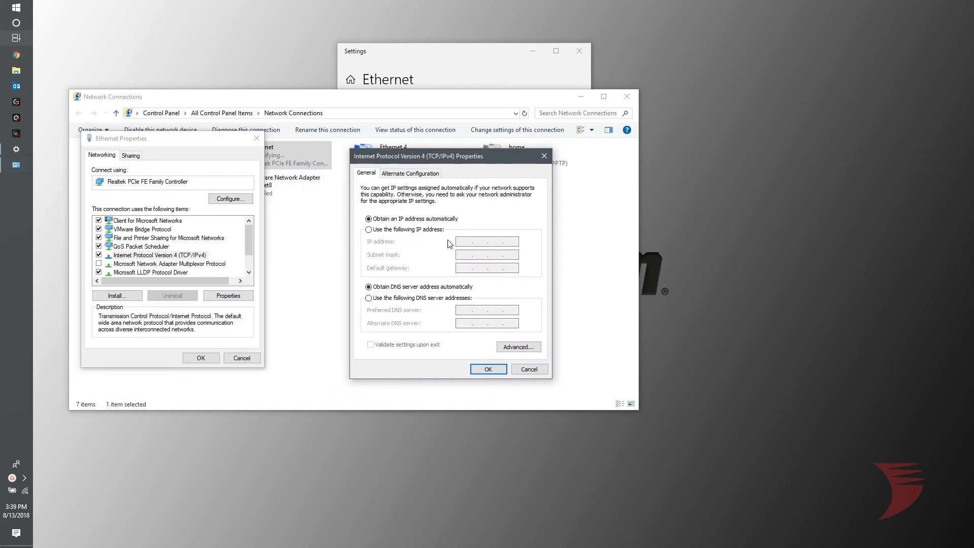
click(369, 229)
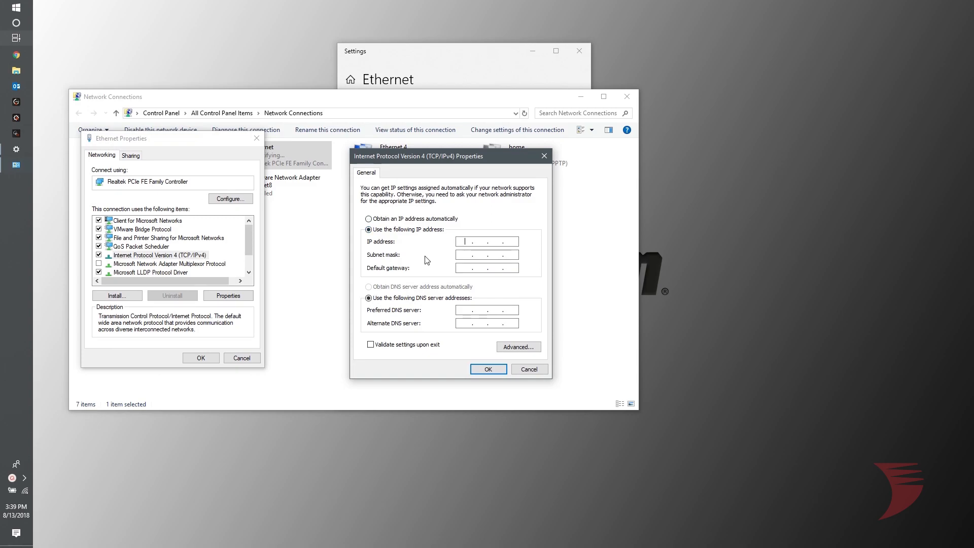
text(169 . 254 . 1 .)
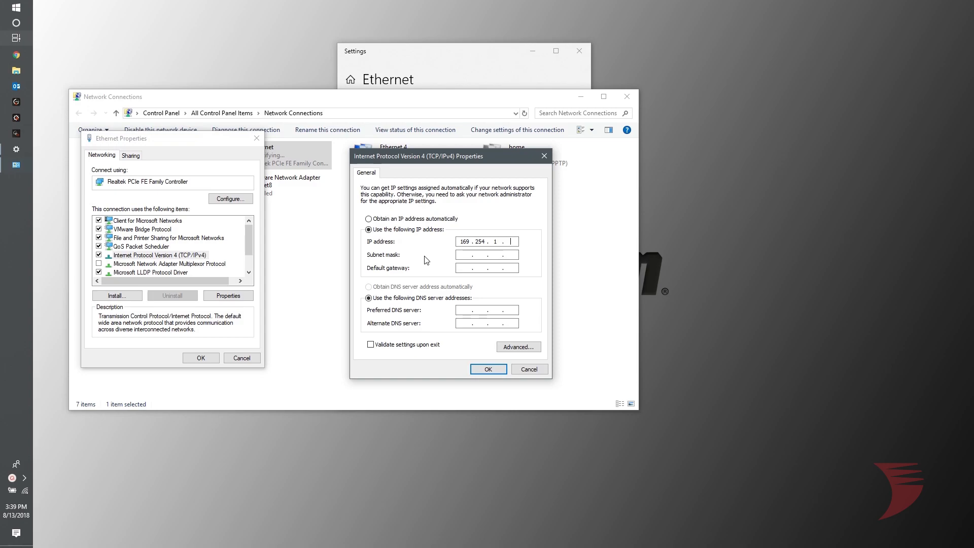
text(100)
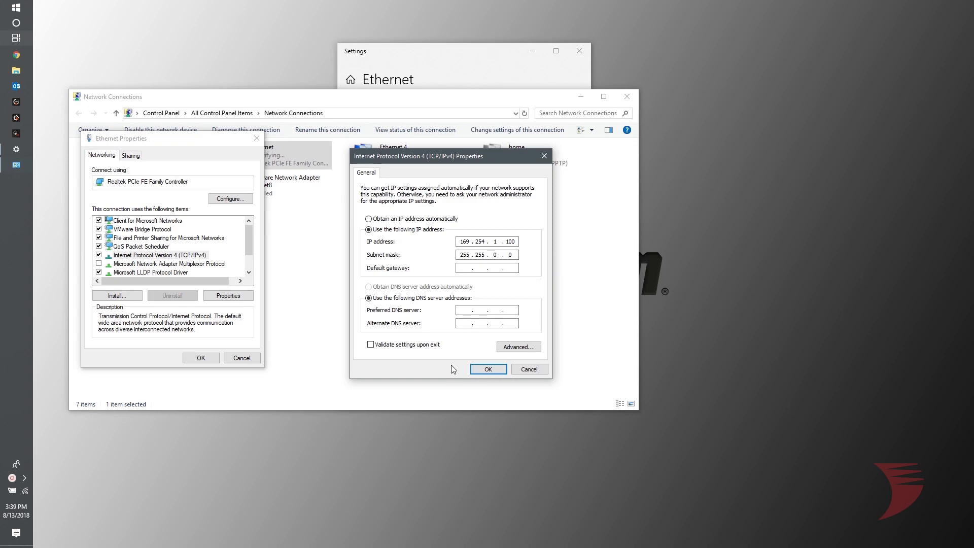
click(488, 369)
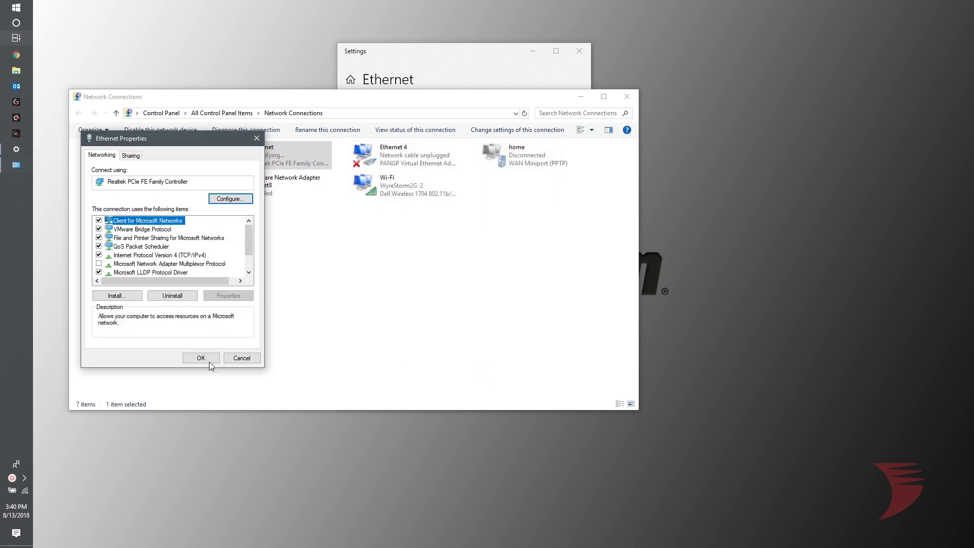
click(200, 358)
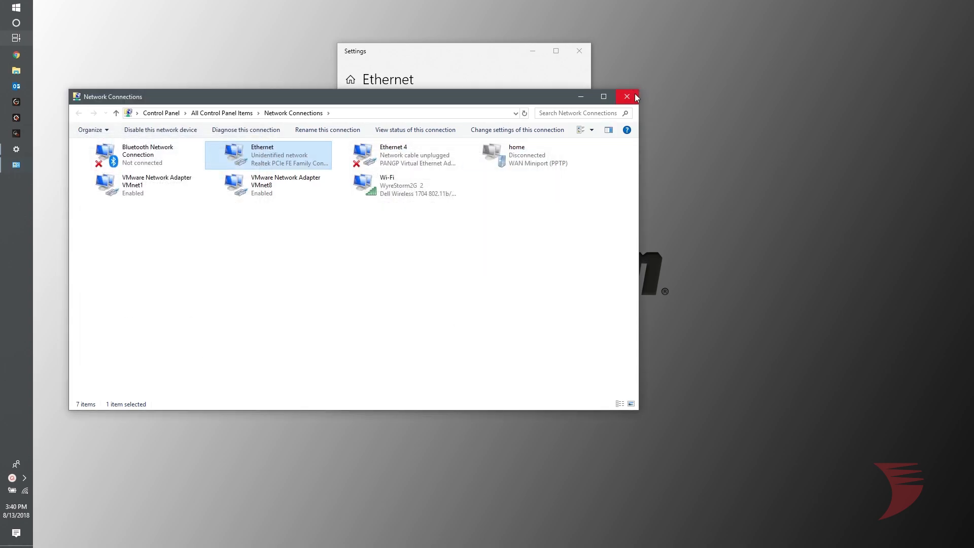
click(626, 96)
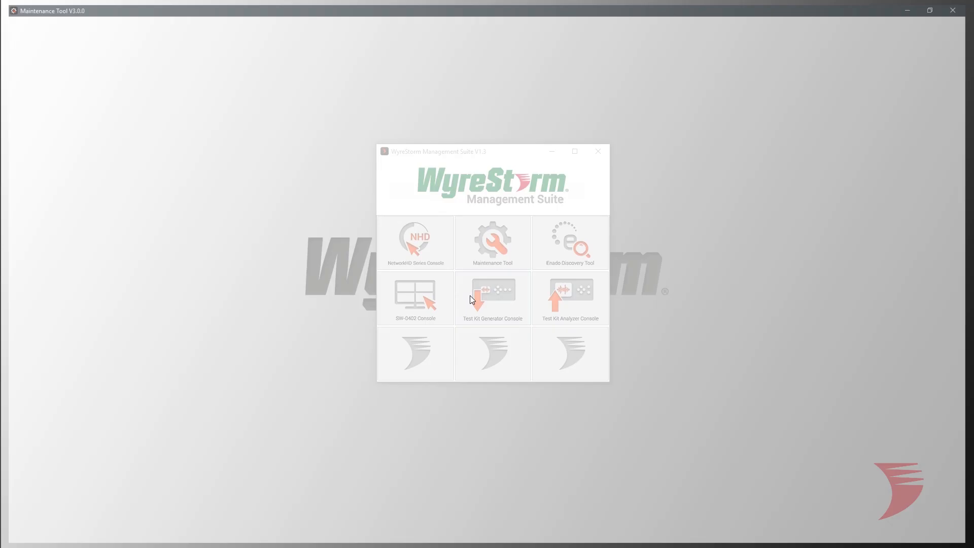
Step: Launch Maintenance Tool, search for devices, and target NHD-400-TX as the upgrade device type
click(492, 243)
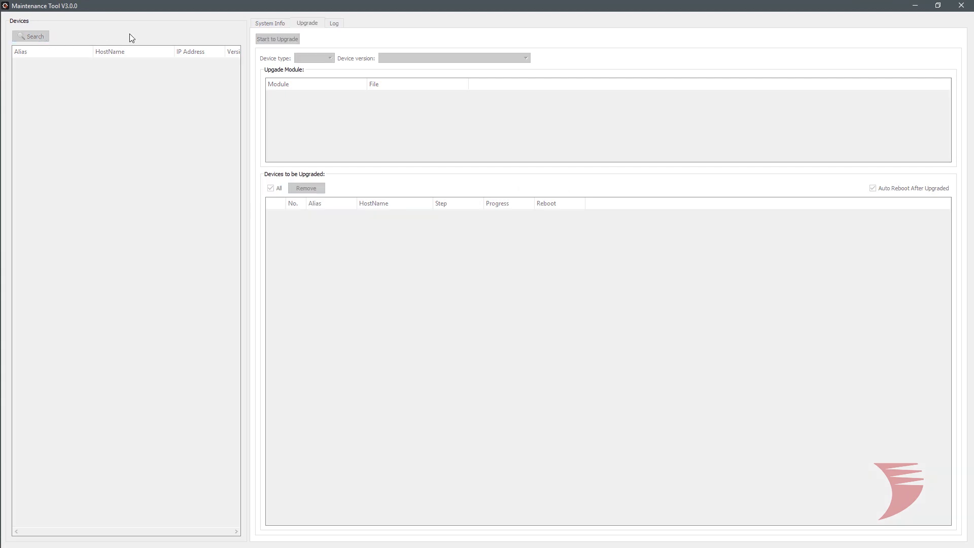
click(30, 35)
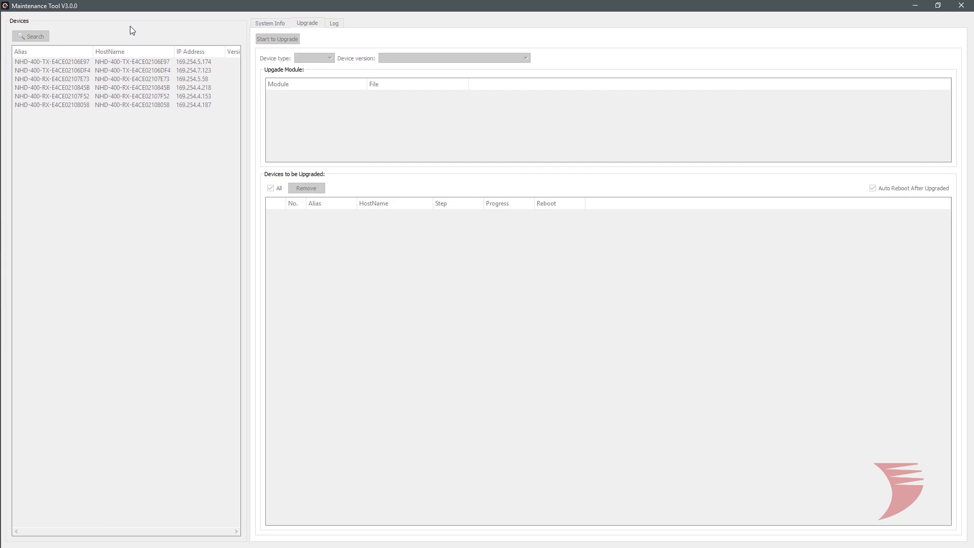
click(30, 36)
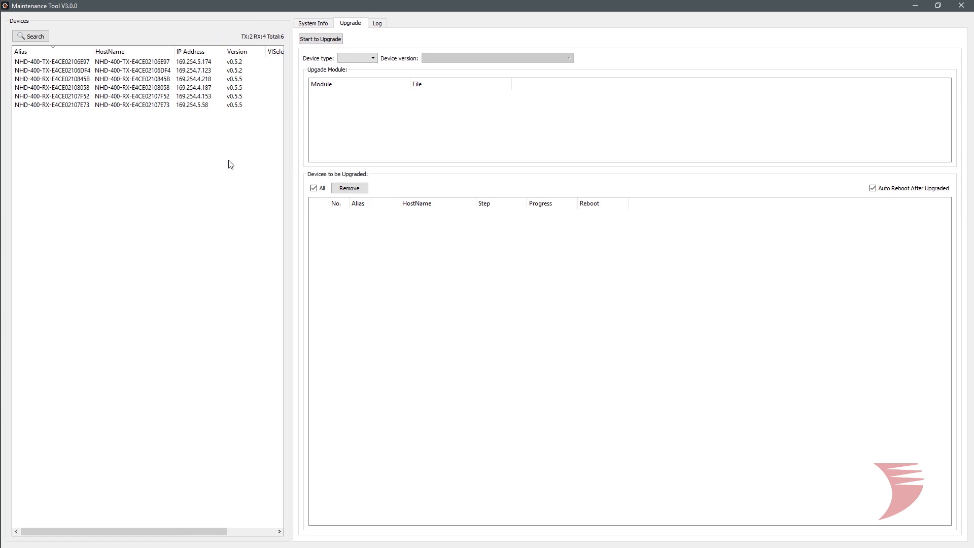
click(356, 57)
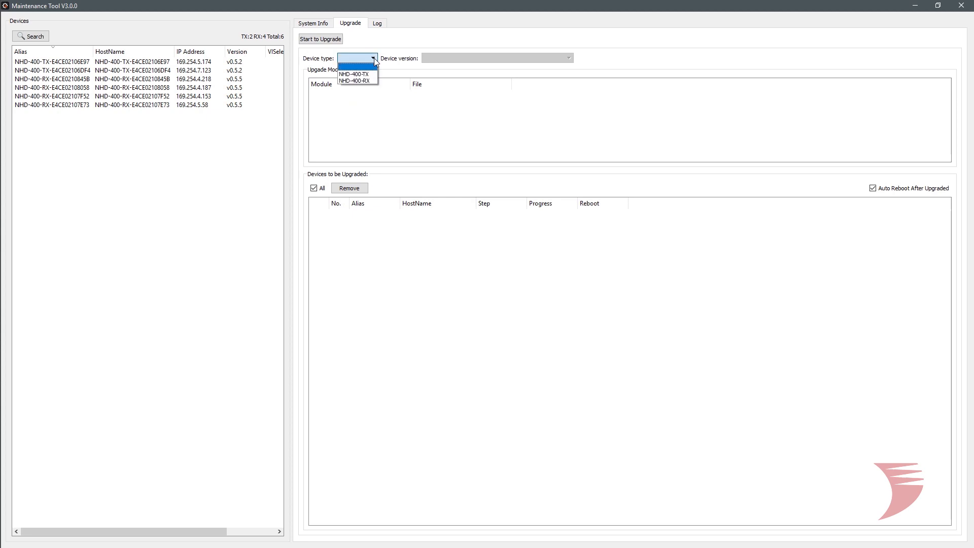
click(354, 74)
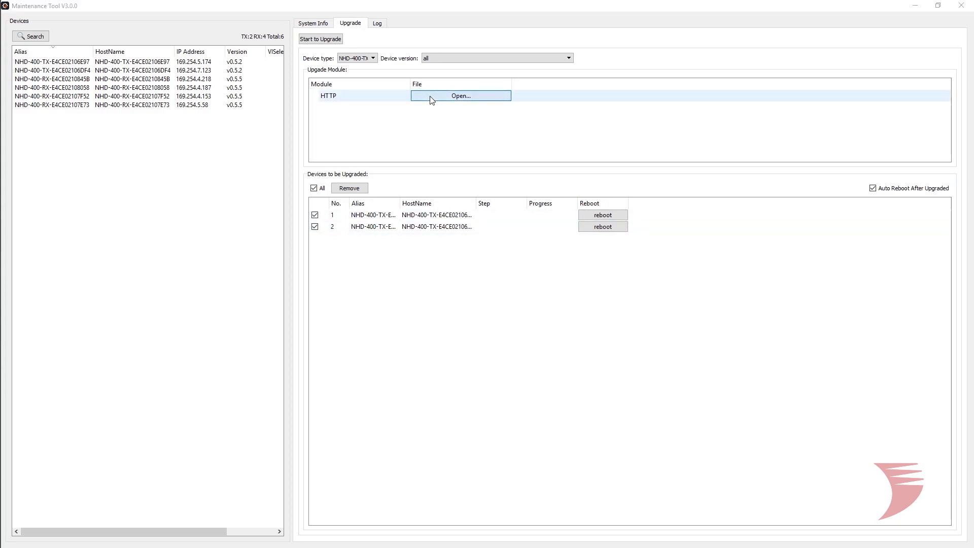
Step: Load NHD400TX_IPE5000_v0.5.2.bin from Desktop > NetworkHD Firmware > NHD-400 Series as HTTP firmware
click(460, 95)
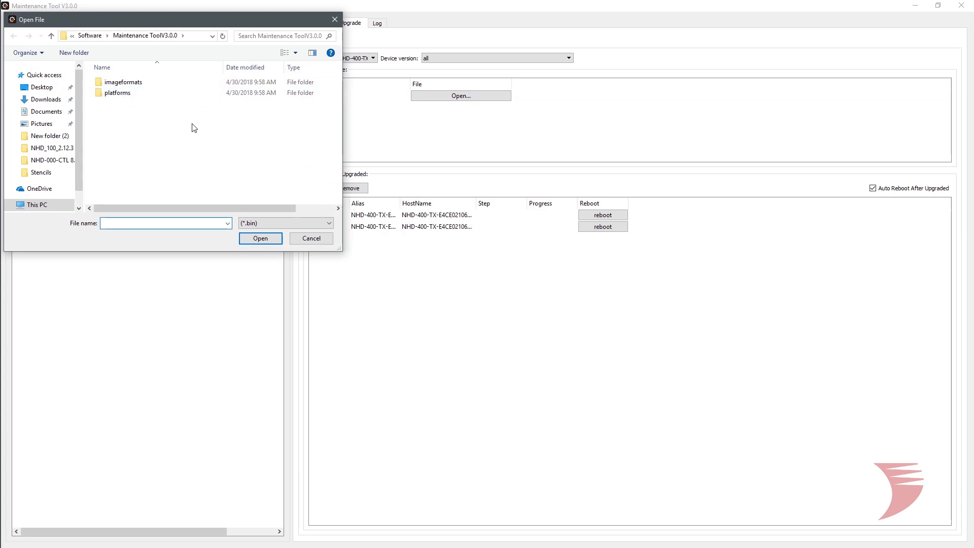
click(42, 87)
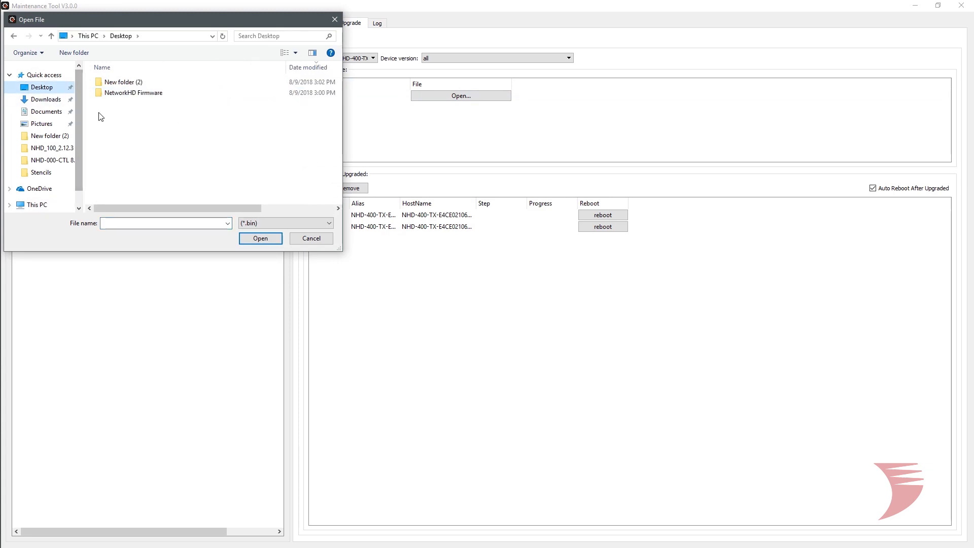
double_click(133, 92)
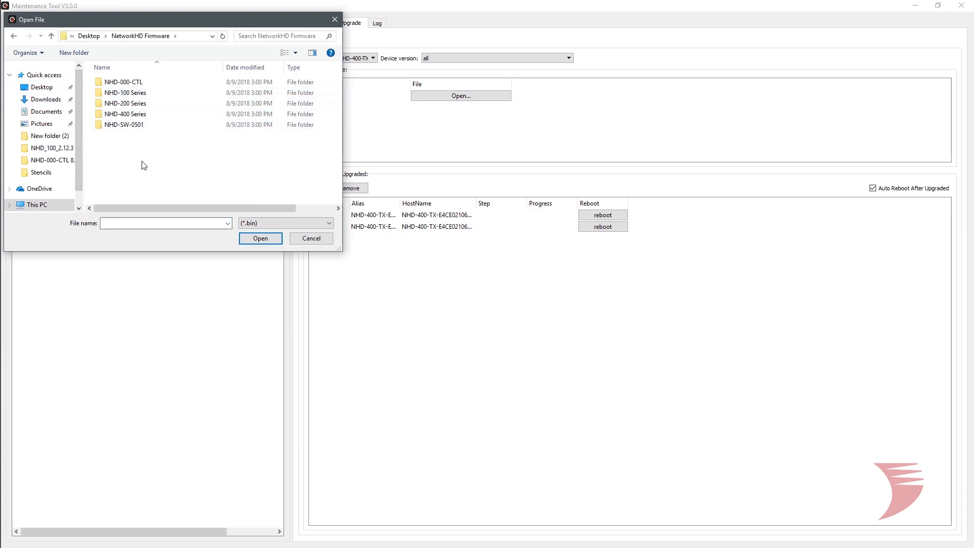
click(124, 113)
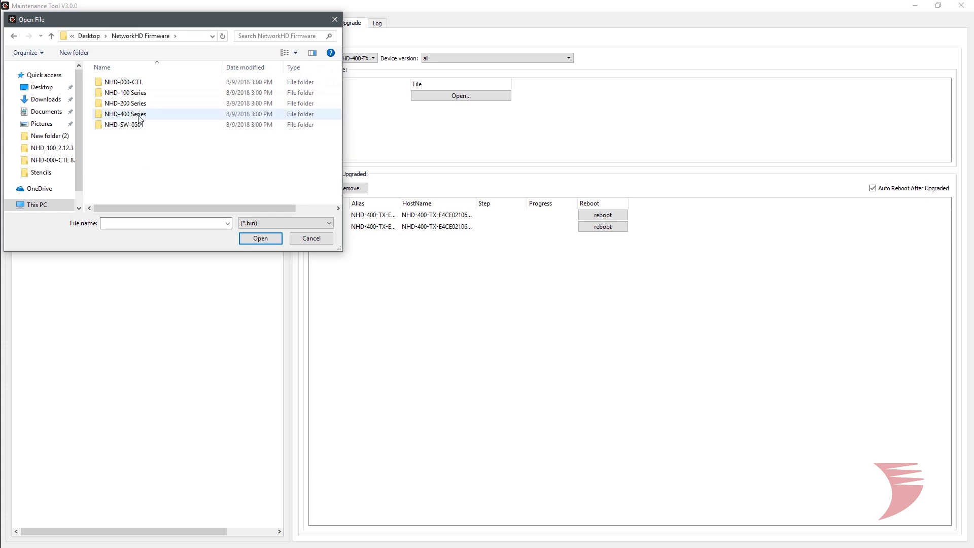
double_click(124, 114)
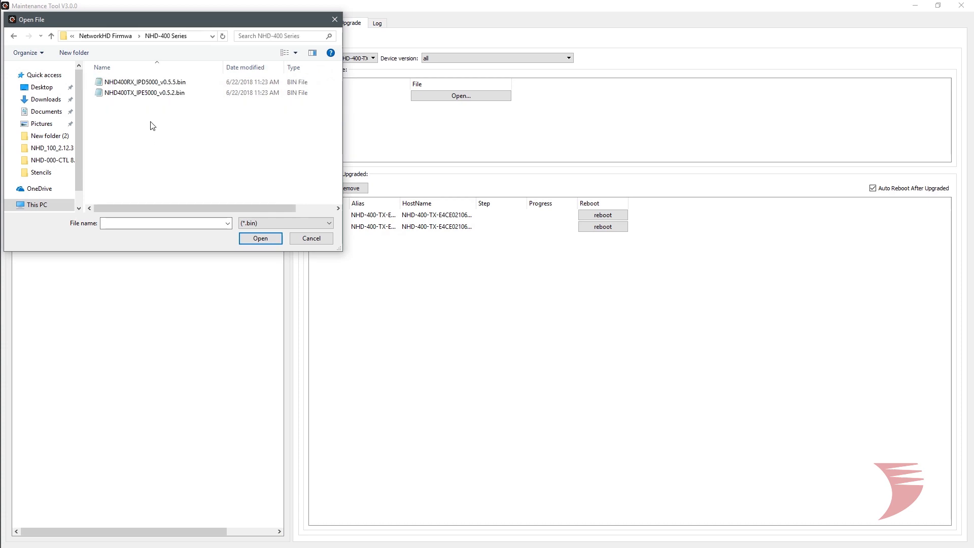
click(146, 93)
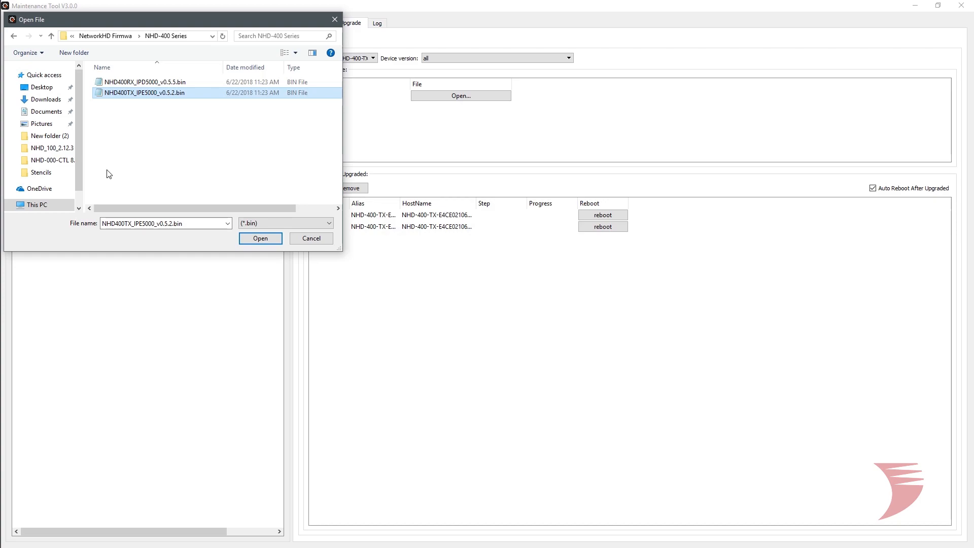
click(260, 237)
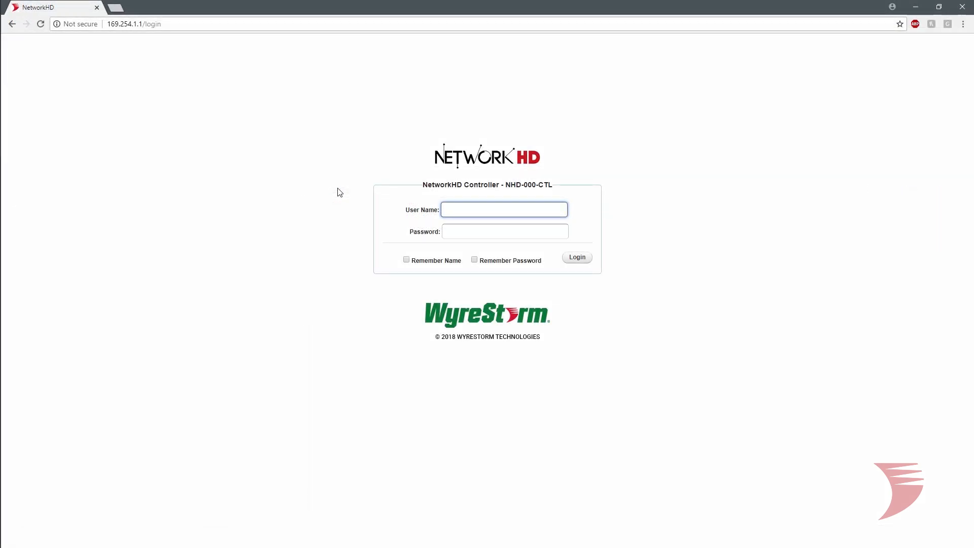
Step: Log in to the NetworkHD Controller web UI as admin
text(admin)
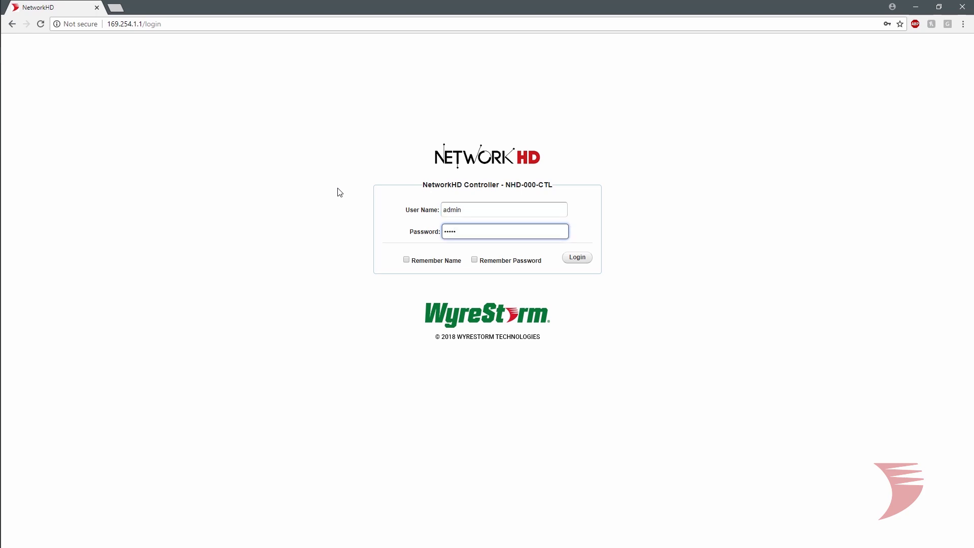
click(576, 256)
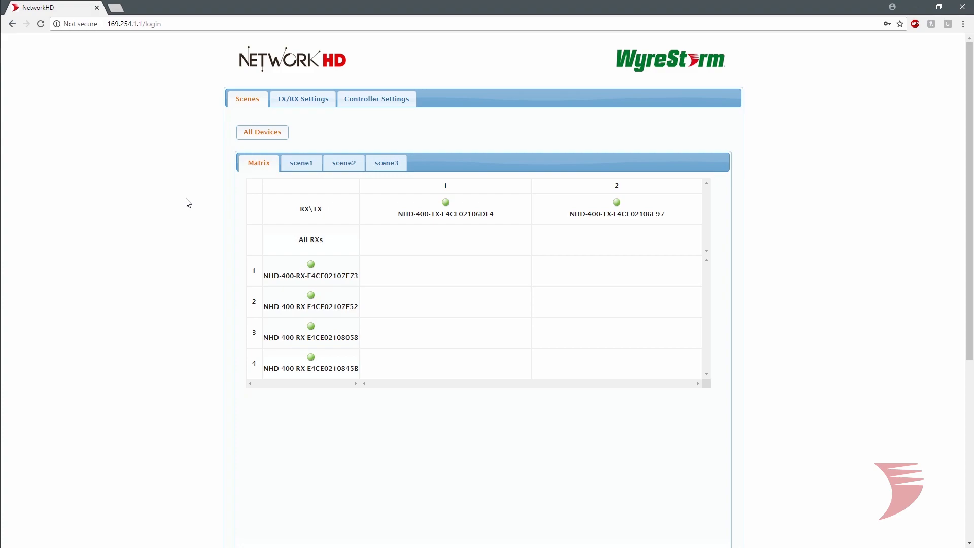
mouse_move(376, 98)
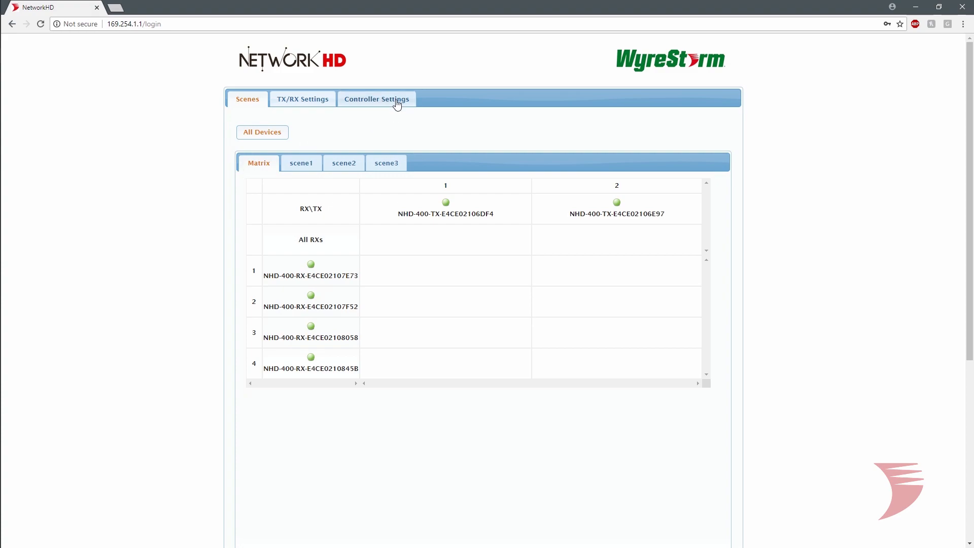
Step: Under Controller Settings > Software Upgrade, pick NHD000CTL_WEB_v8.2.3.bin and NHD000CTL_1ADAPTER_v8.2.6.bin
click(376, 99)
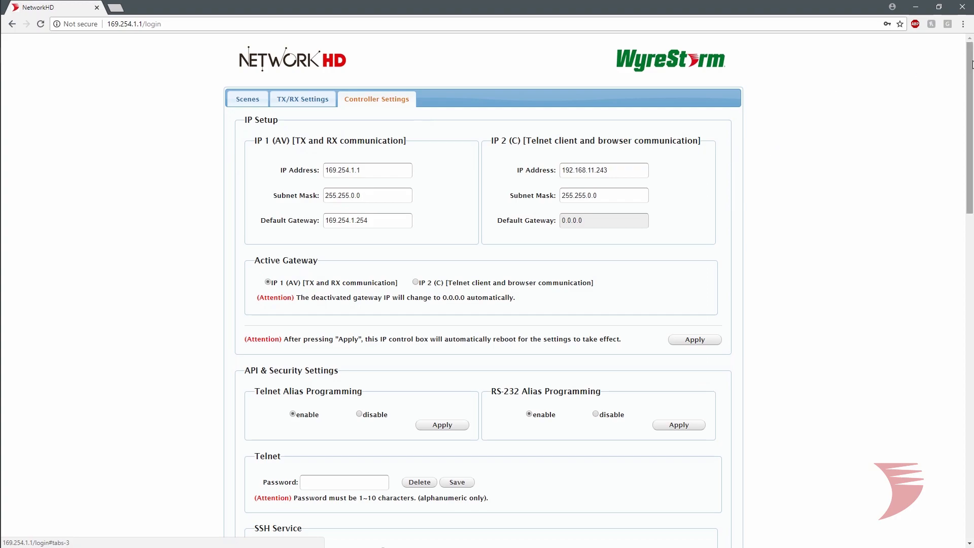
scroll(down, 3)
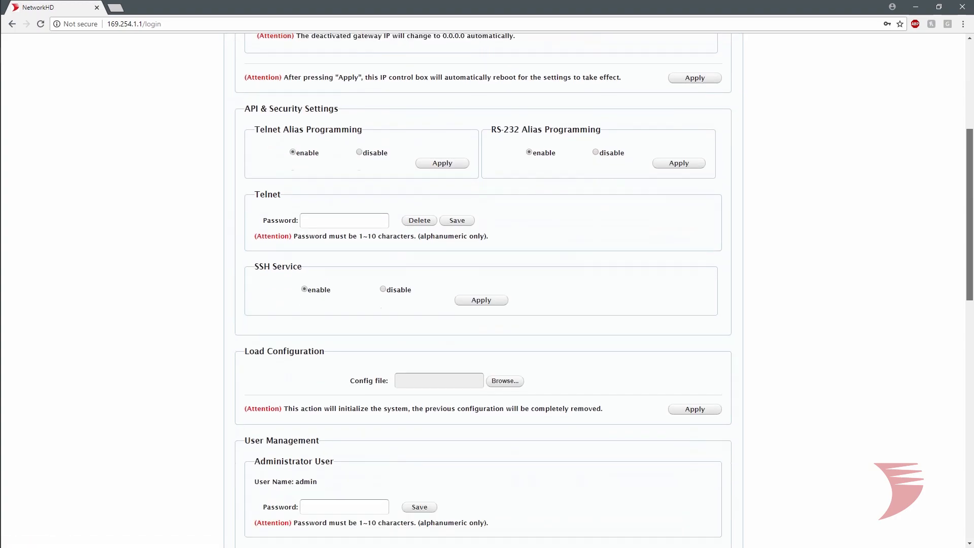
scroll(down, 3)
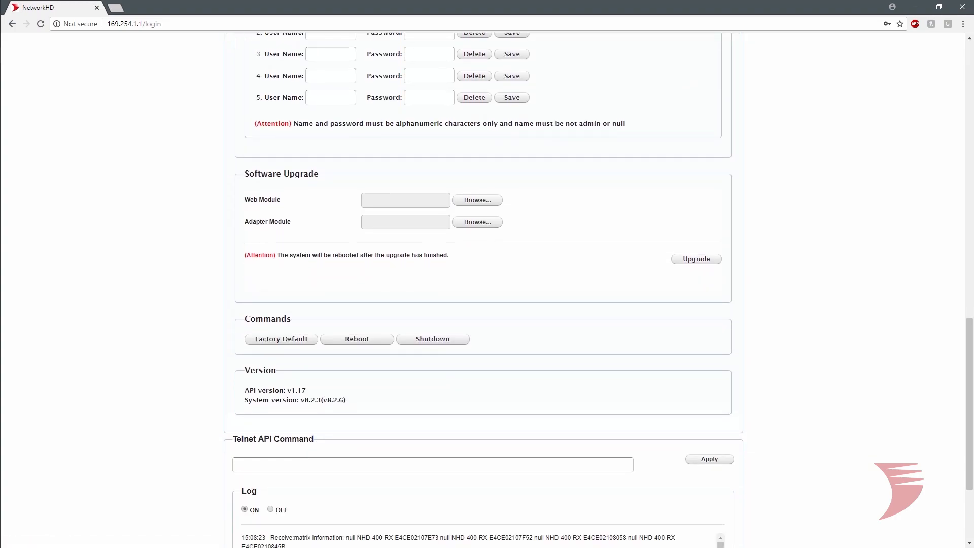
mouse_move(490, 202)
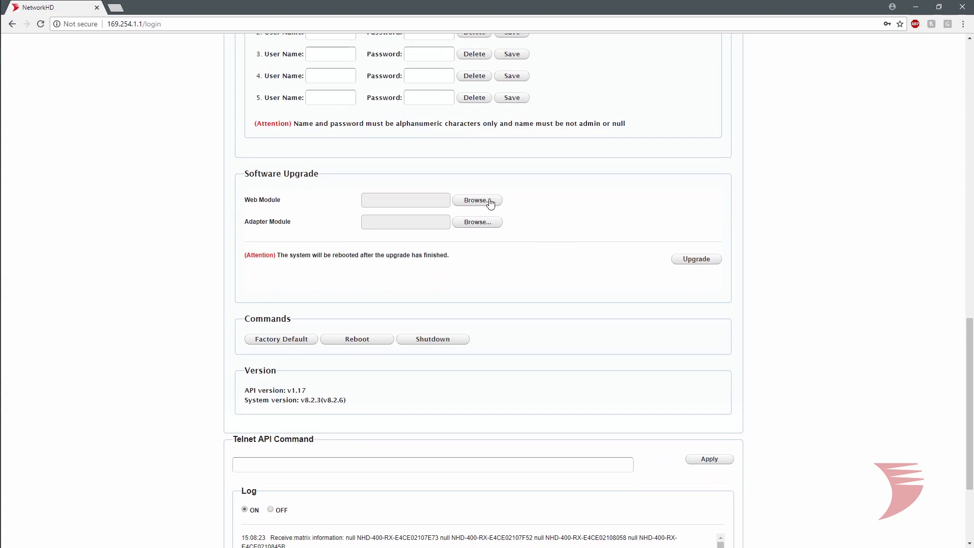
click(476, 199)
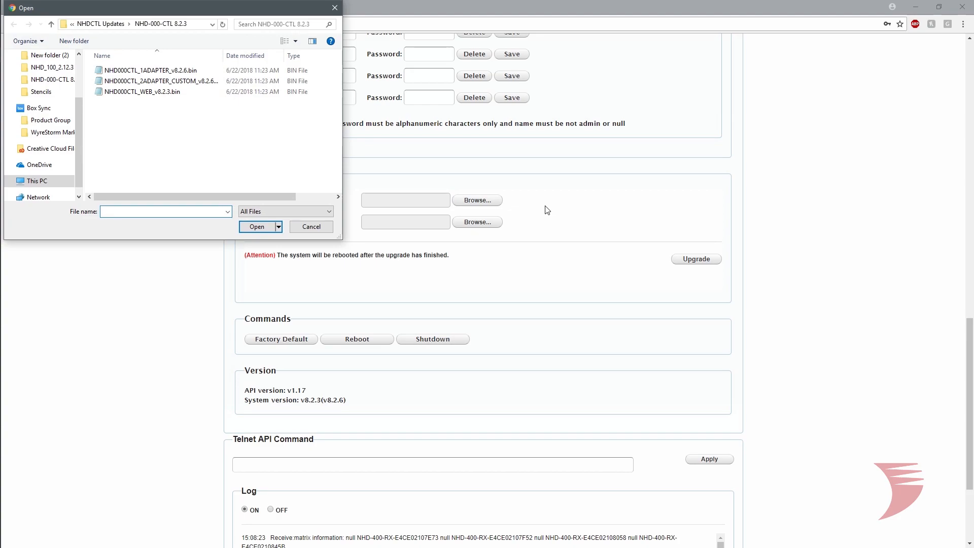
click(142, 92)
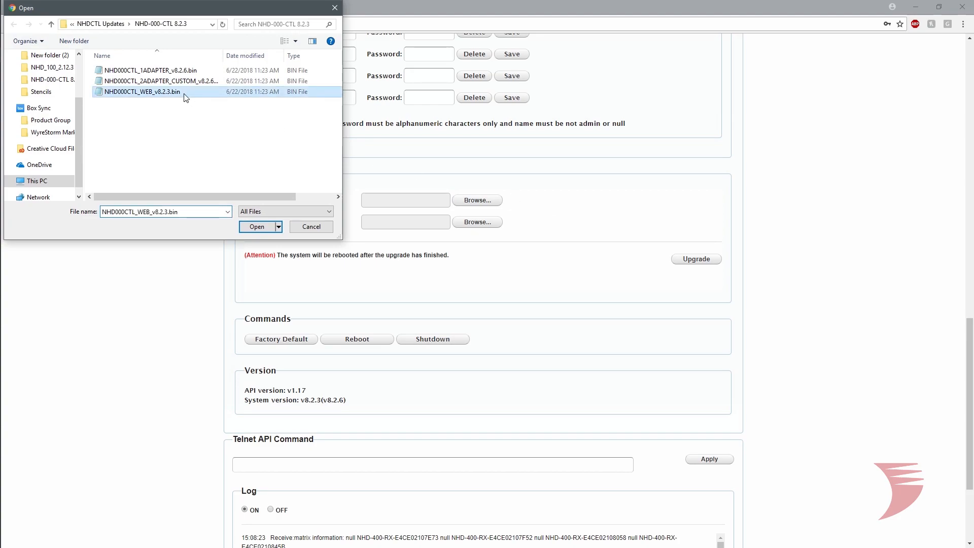
click(256, 226)
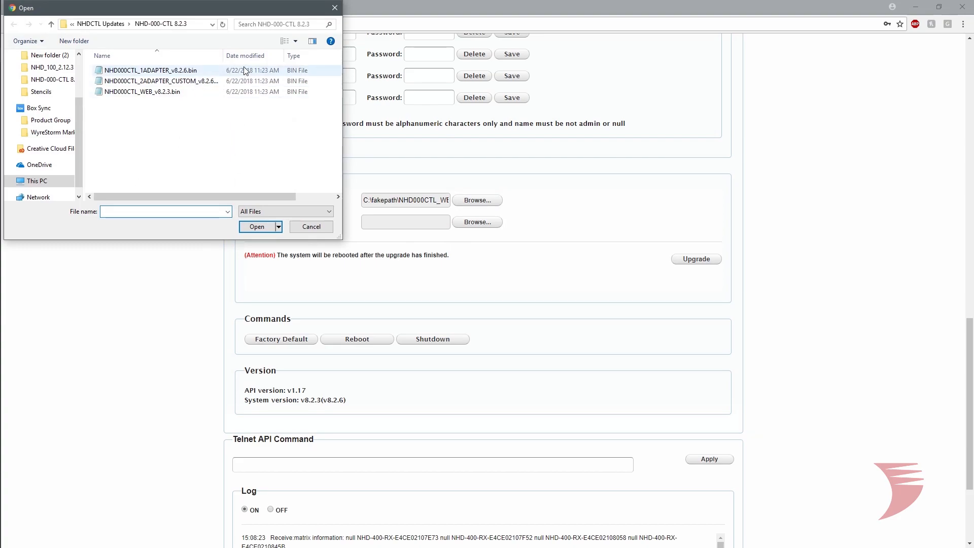
click(149, 69)
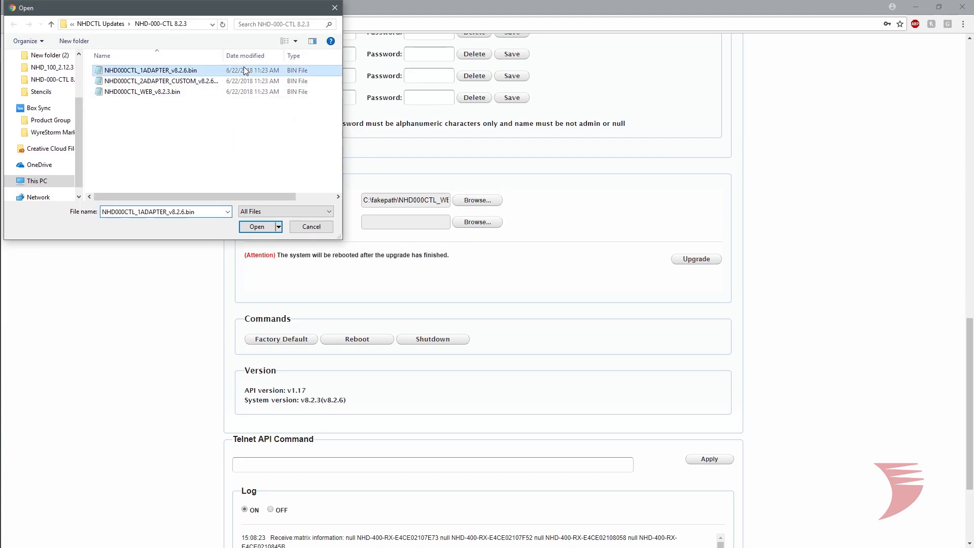
click(256, 227)
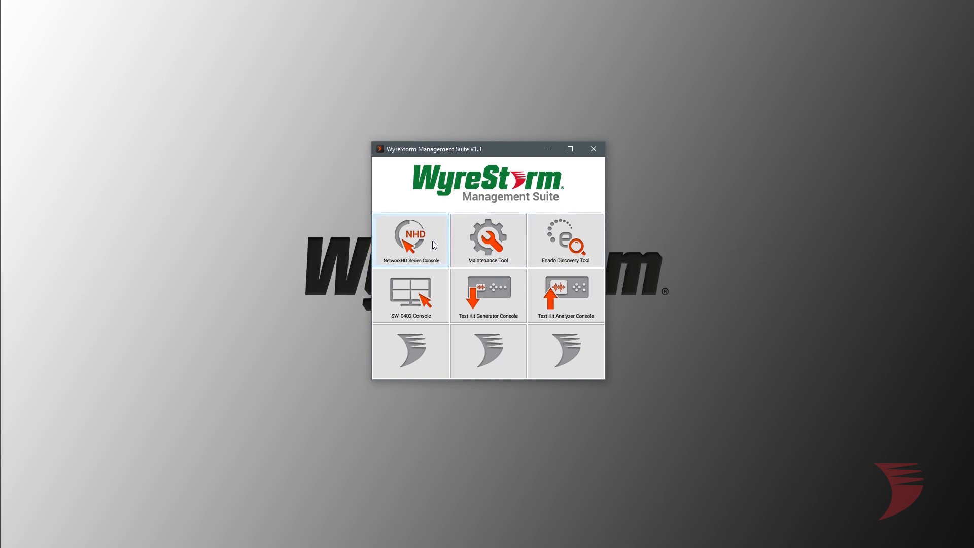
Step: Launch NetworkHD Console and start a new empty project
click(410, 240)
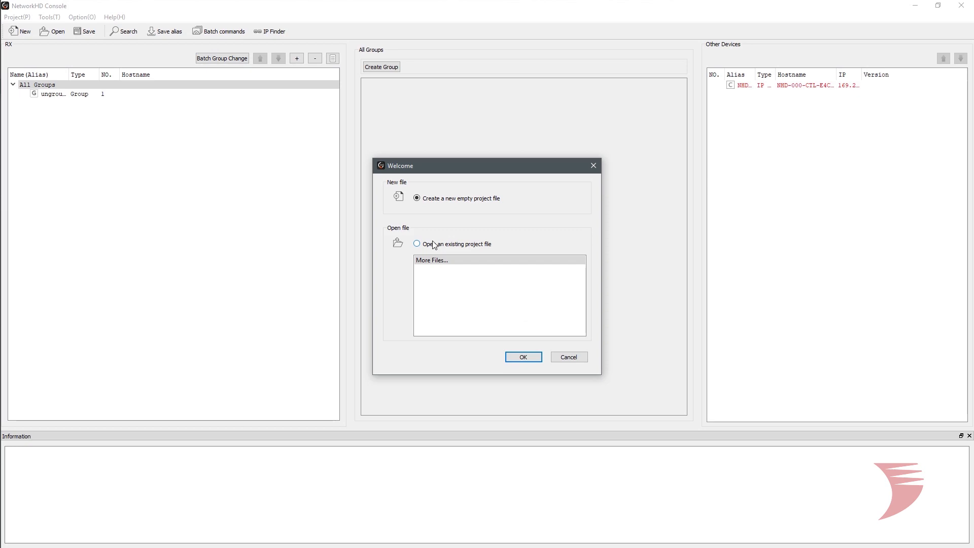
mouse_move(520, 356)
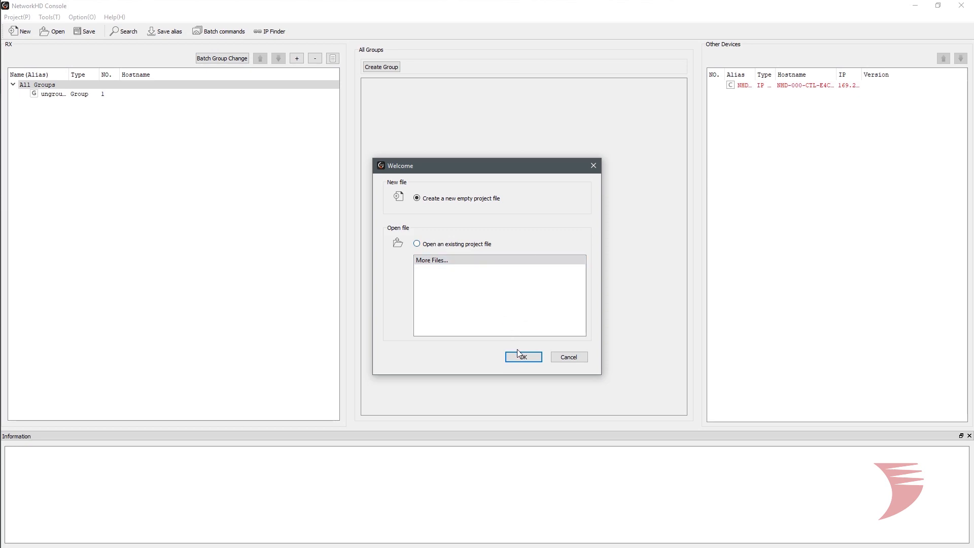
click(522, 356)
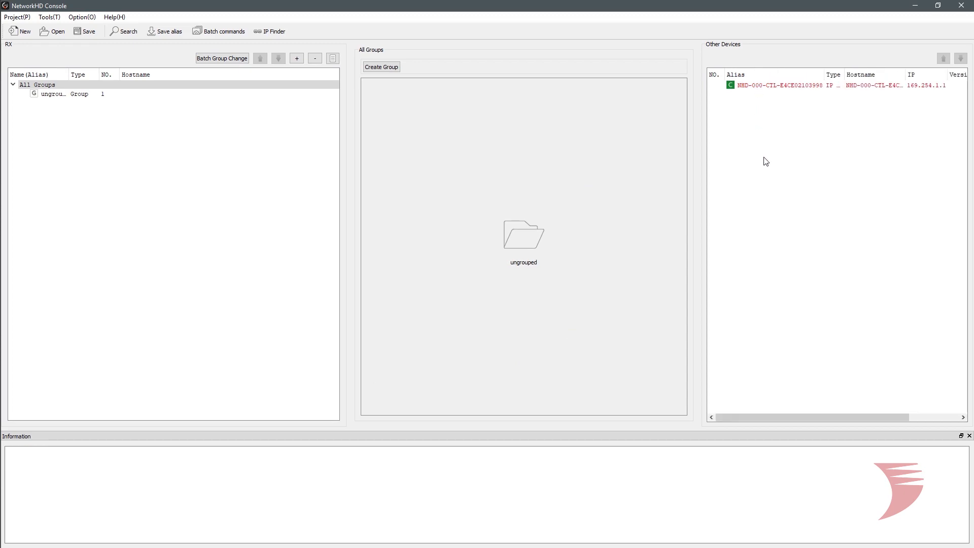
mouse_move(758, 162)
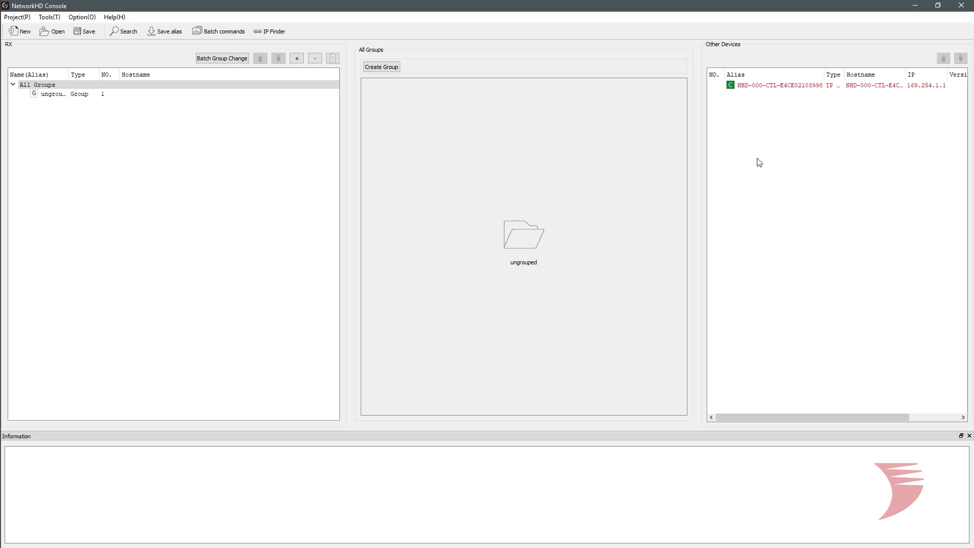
Step: Search the network past the controller notice until the scan completes with eight devices
click(122, 31)
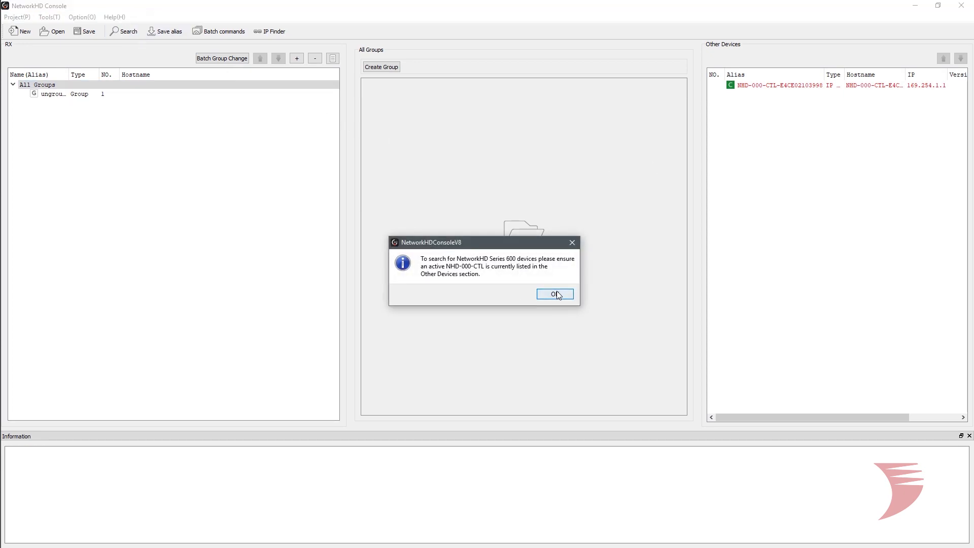
click(553, 294)
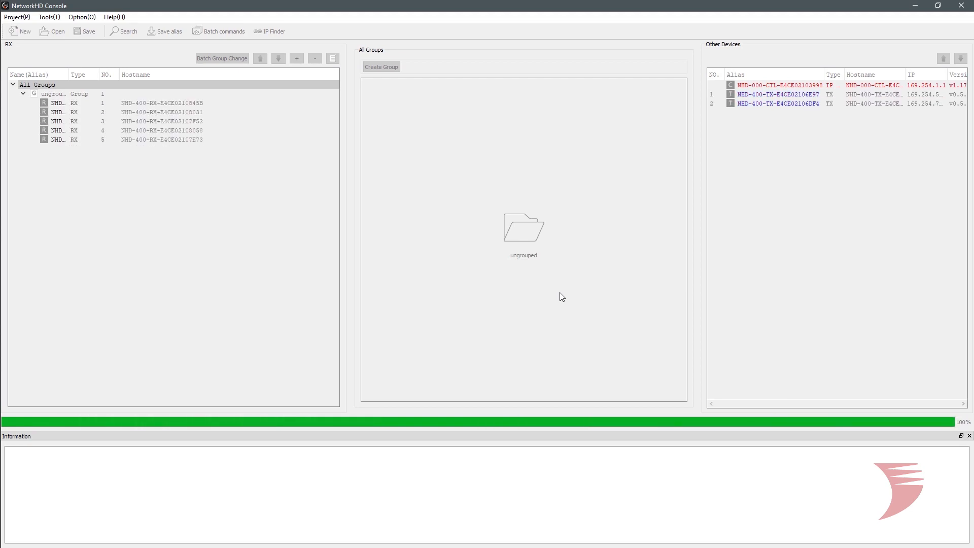
click(123, 31)
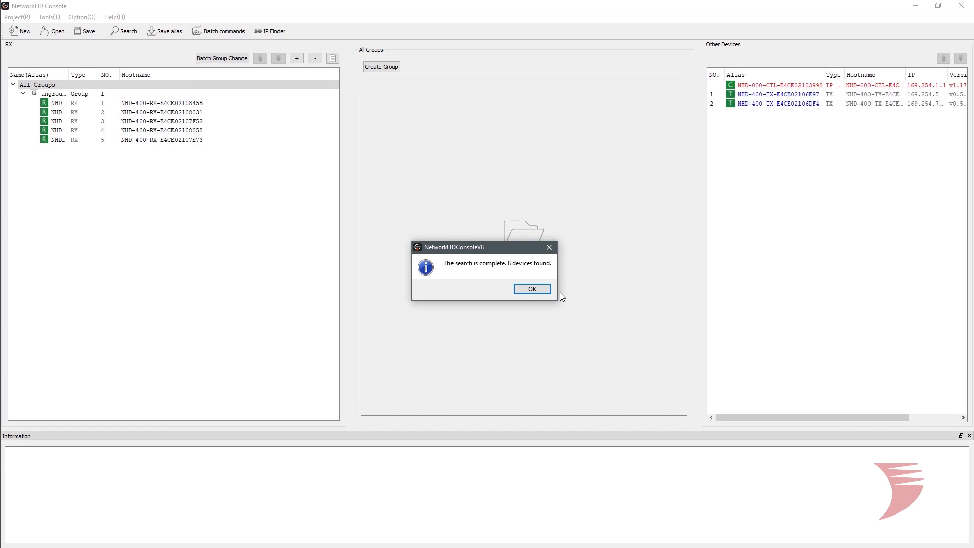
click(531, 288)
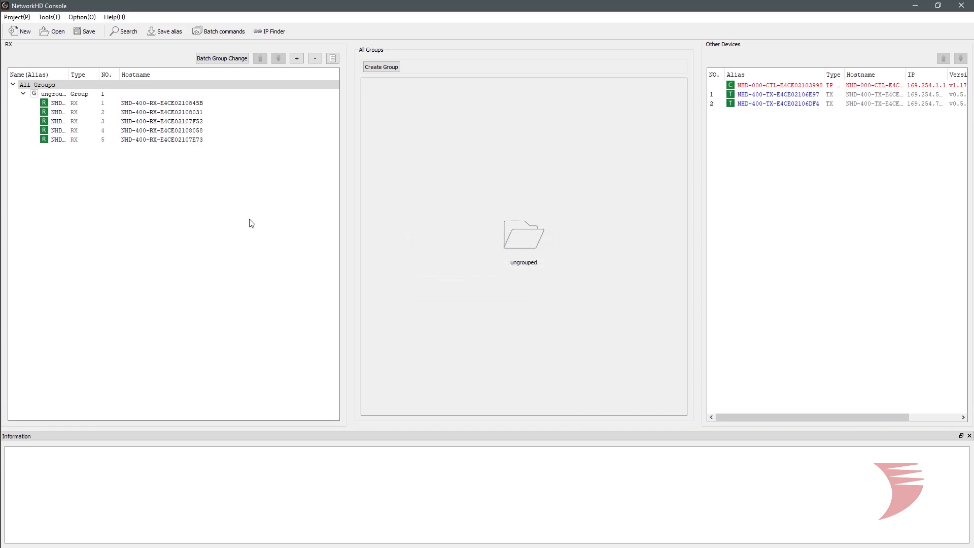
mouse_move(279, 168)
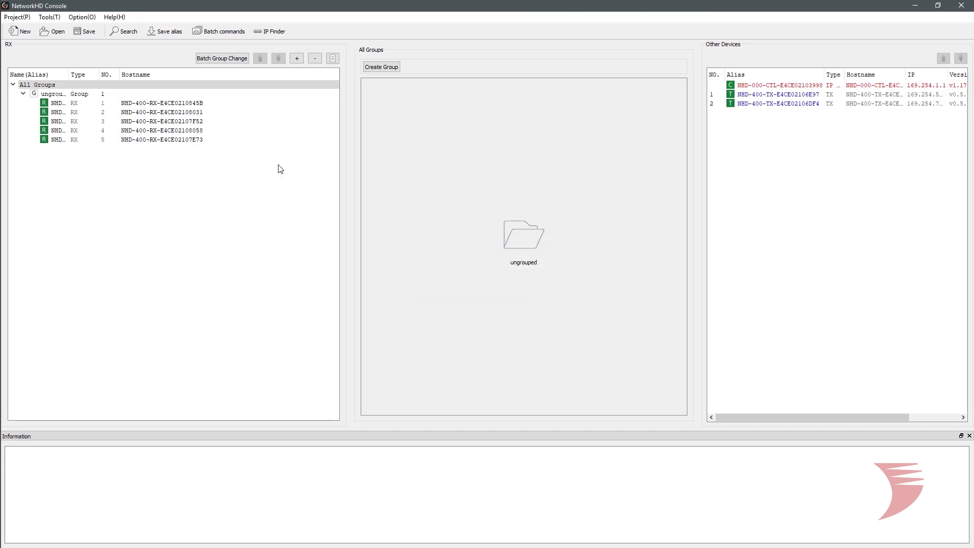
Step: Show receivers as a list and change the first encoder's alias to IN1-SetTopBox1
click(332, 57)
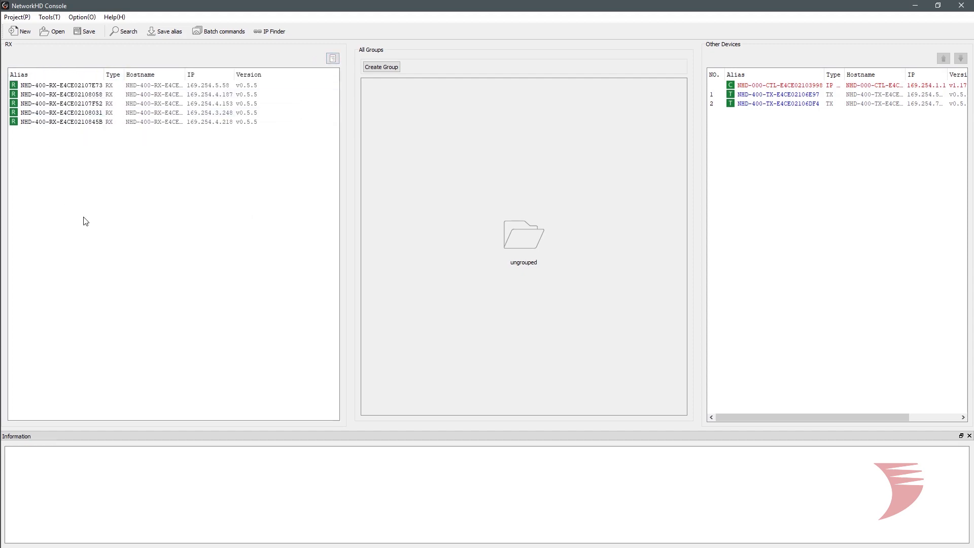
mouse_move(773, 257)
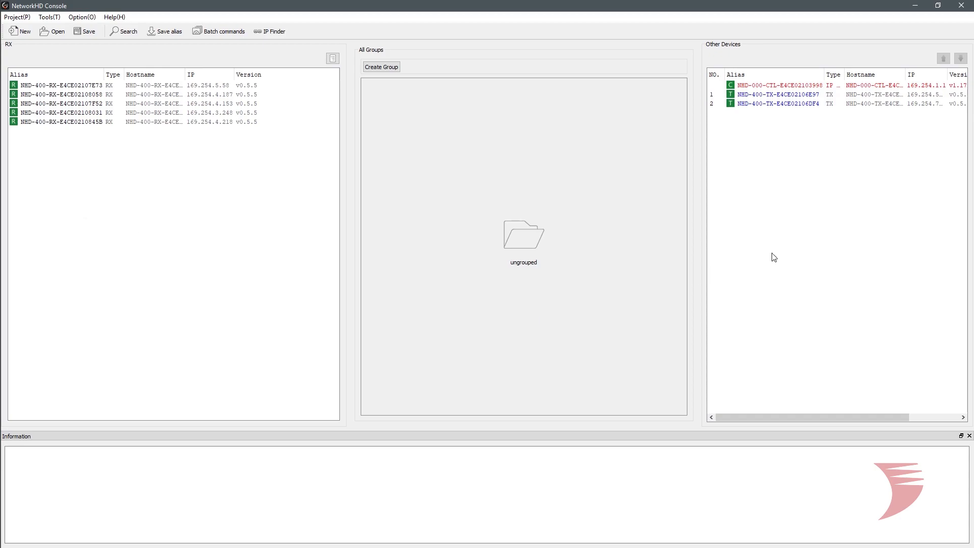
click(776, 93)
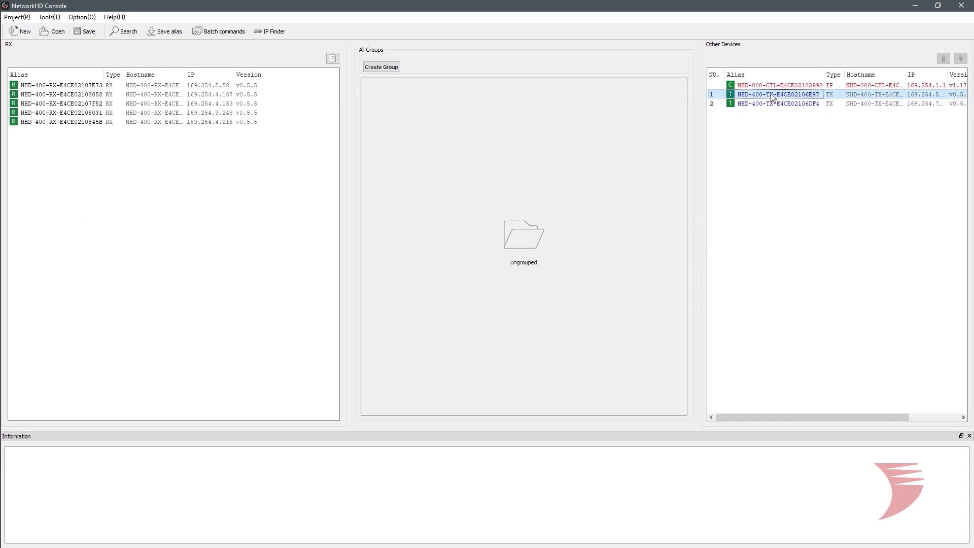
double_click(777, 93)
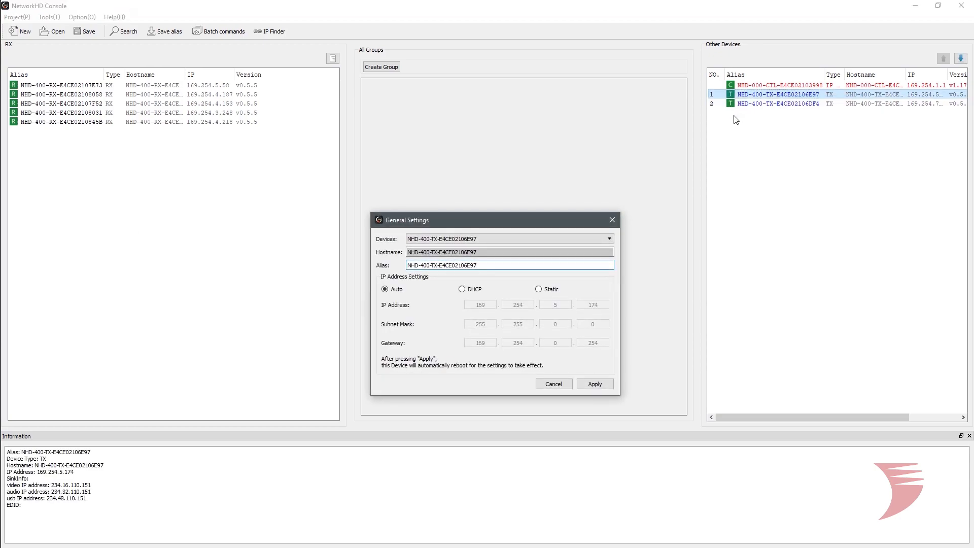
double_click(453, 265)
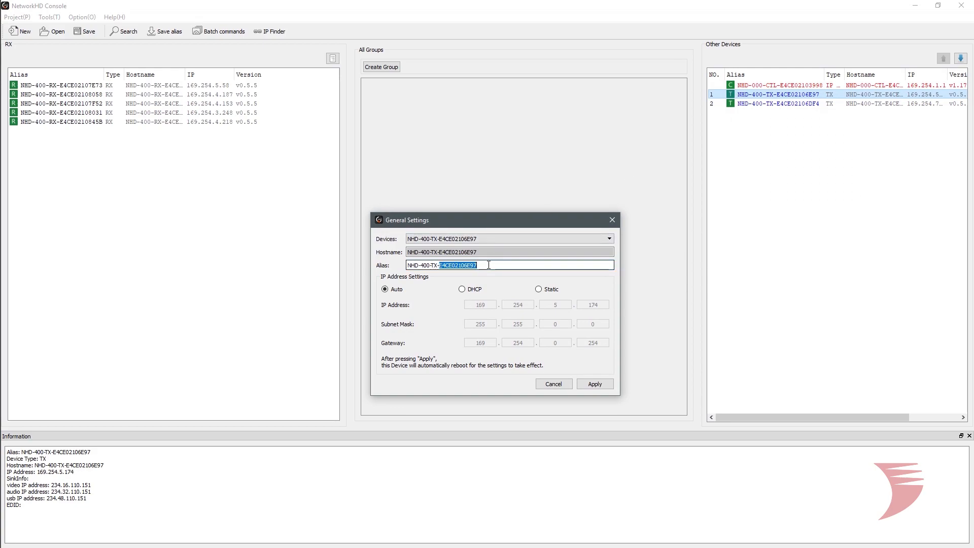
triple_click(459, 265)
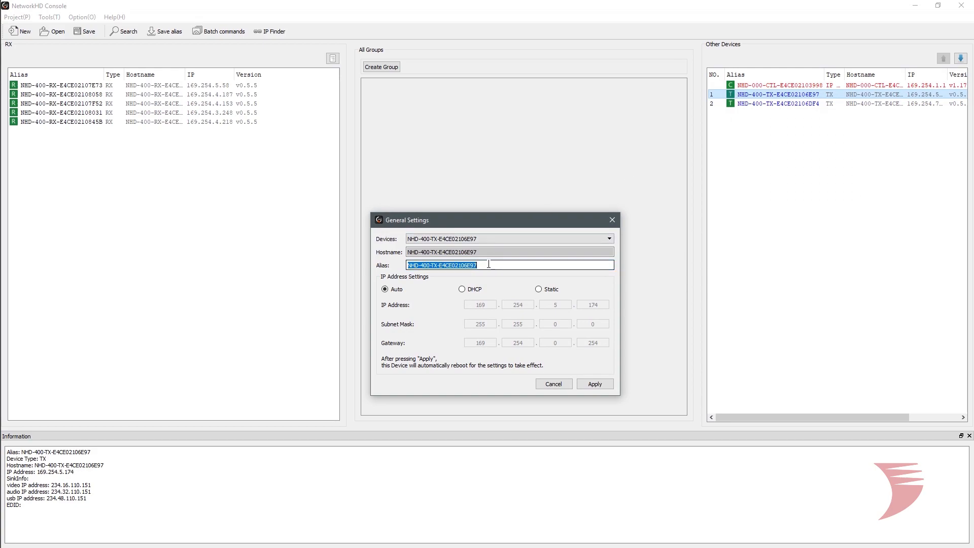
text(IN1-SetTopBox)
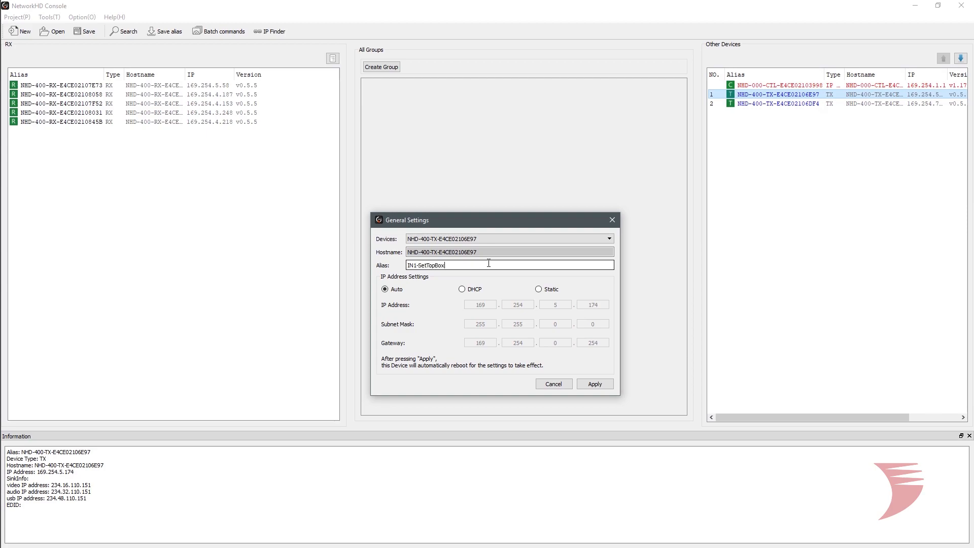
text(1)
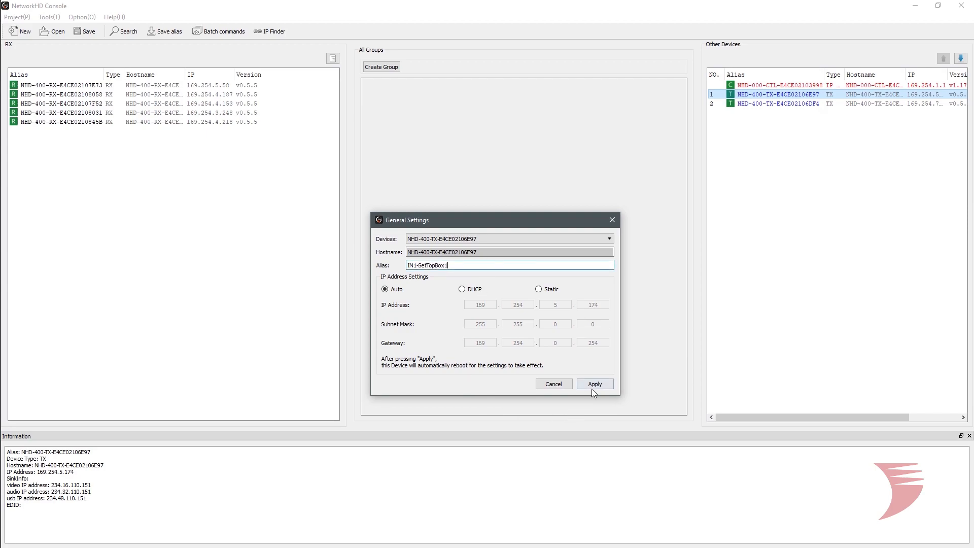
click(593, 383)
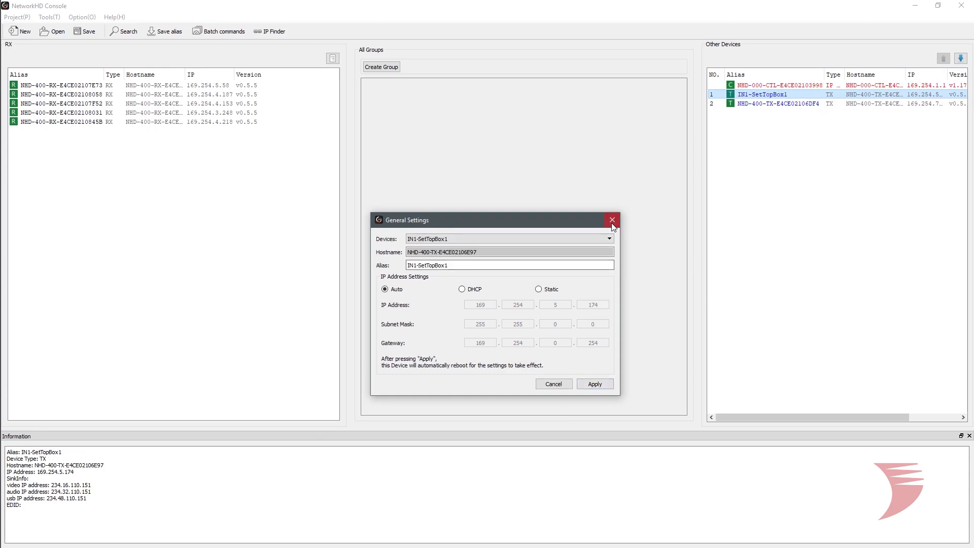
Step: Set receiver 169.254.5.58's alias to OUT1-LobbyDisplay in General Settings, apply, and close
right_click(56, 85)
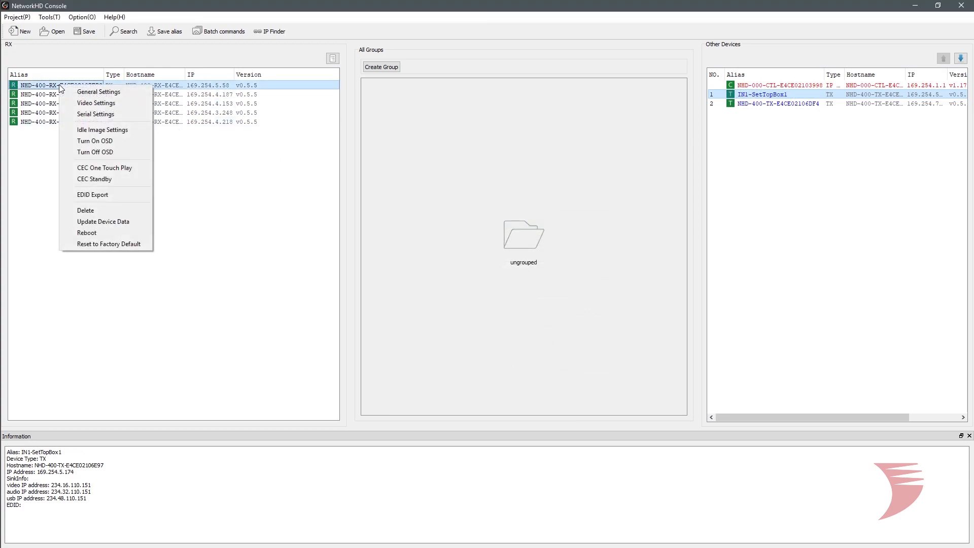
mouse_move(114, 91)
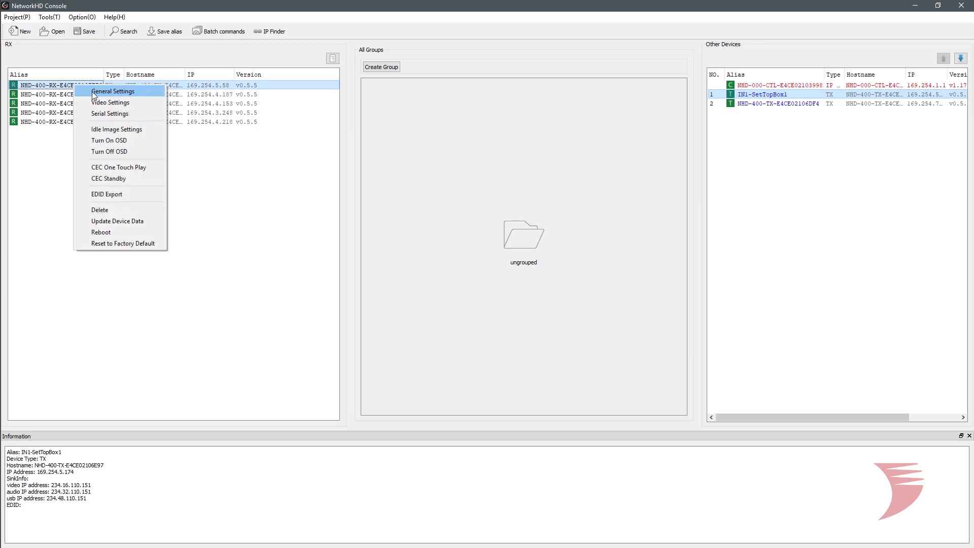
click(112, 92)
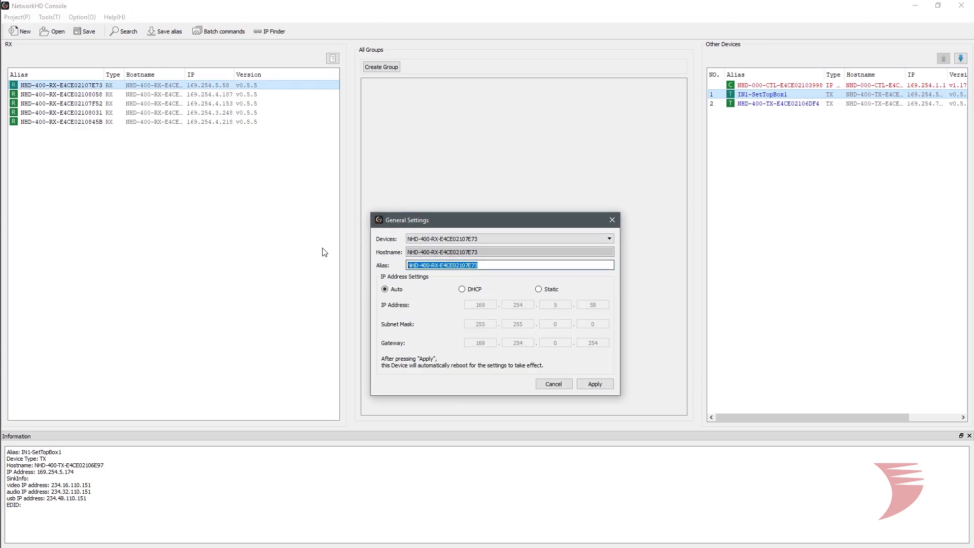
text(OUT1)
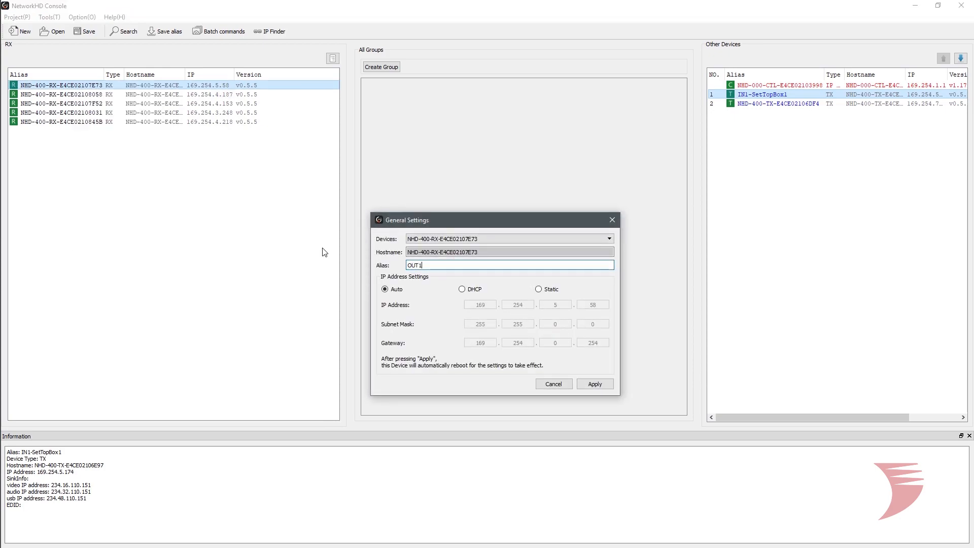
text(-Lobb)
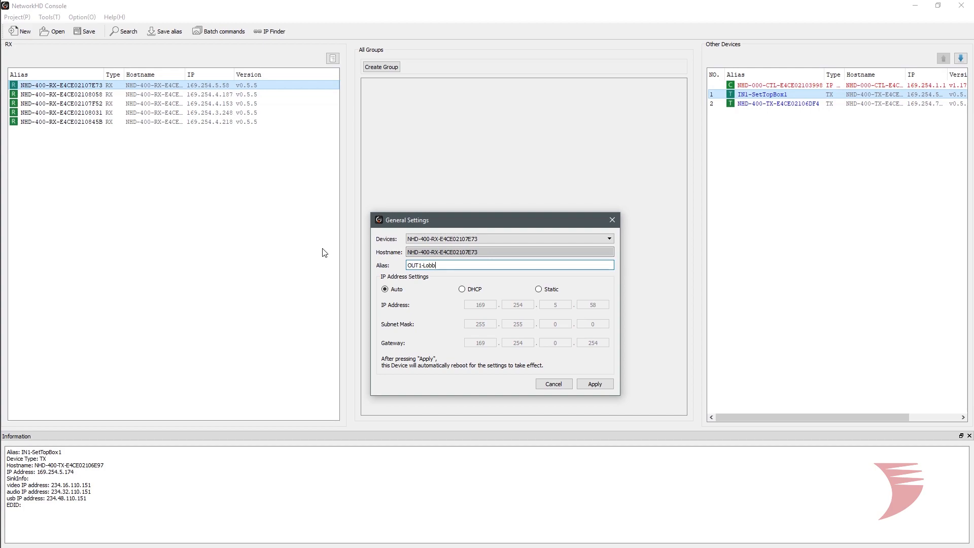
text(yDisplay)
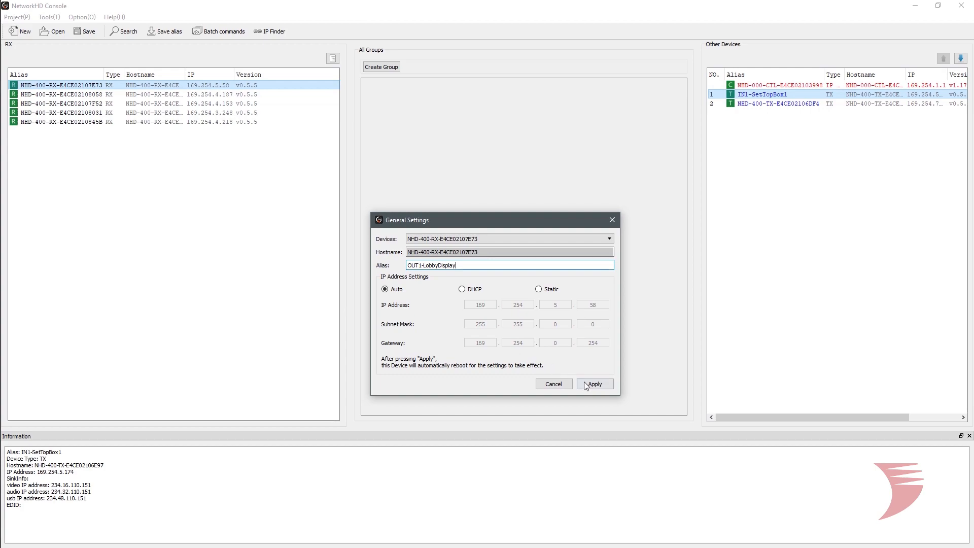
click(594, 384)
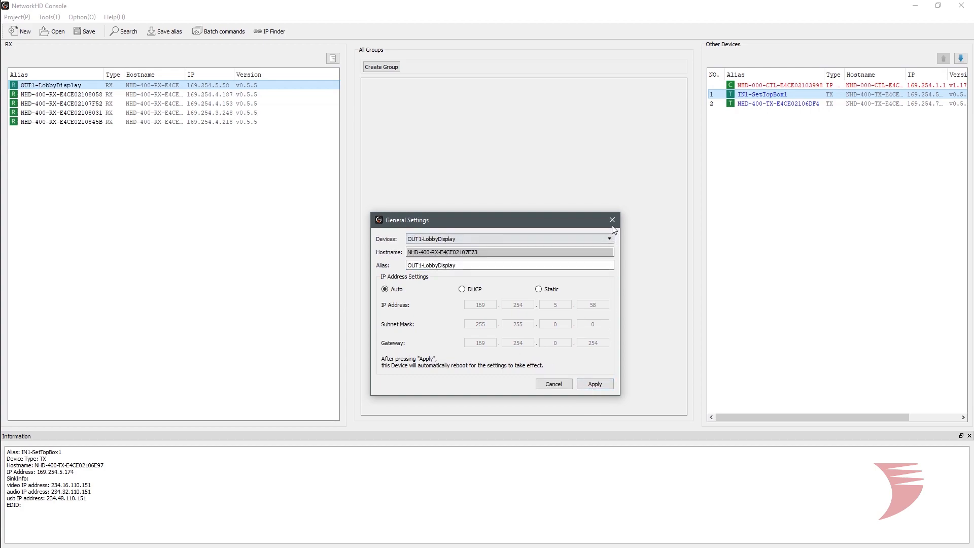
click(612, 219)
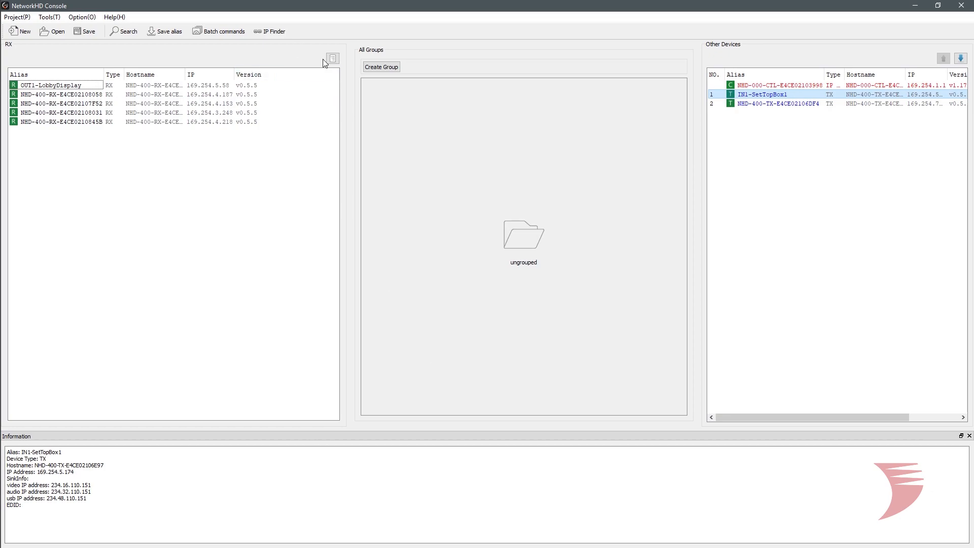
Step: Switch receivers back to the grouped tree and create a group named Lobby
click(332, 58)
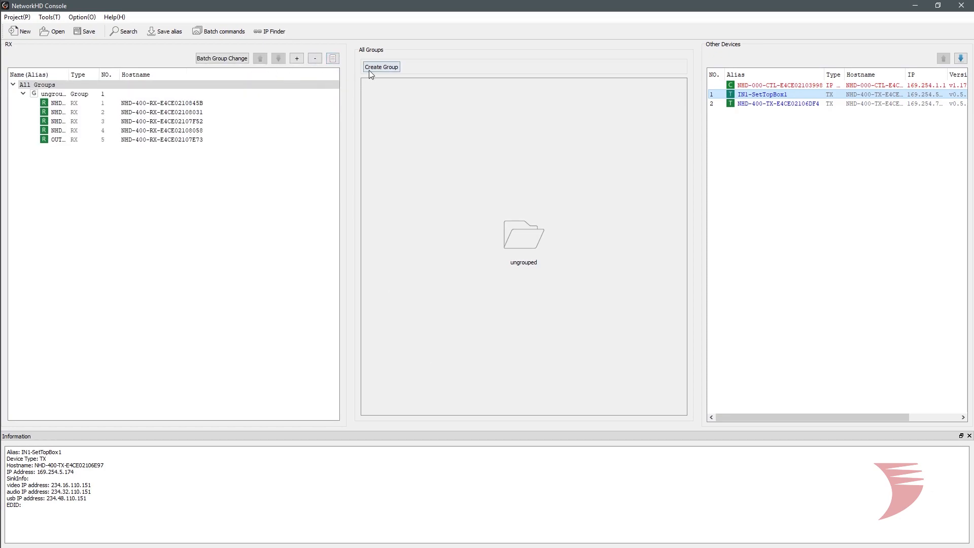
click(381, 67)
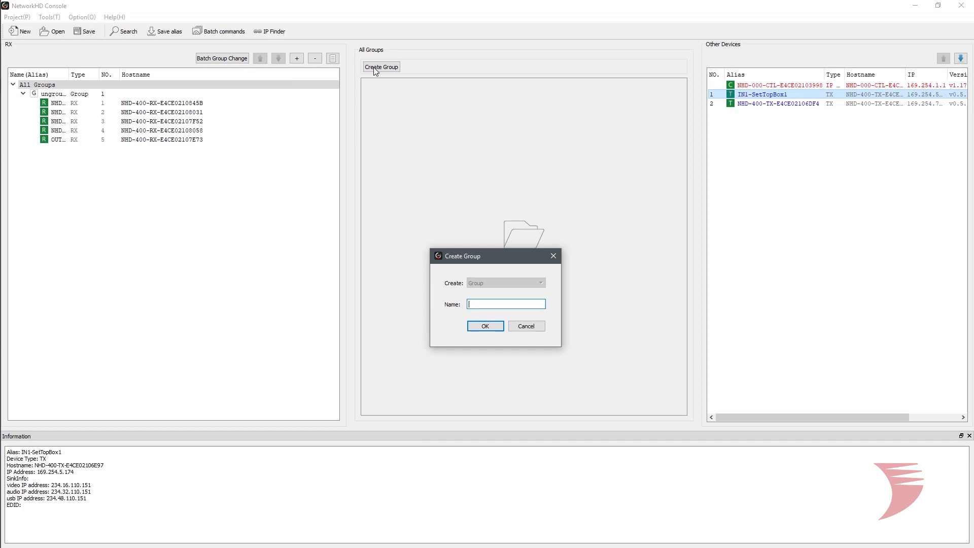
text(Lobby)
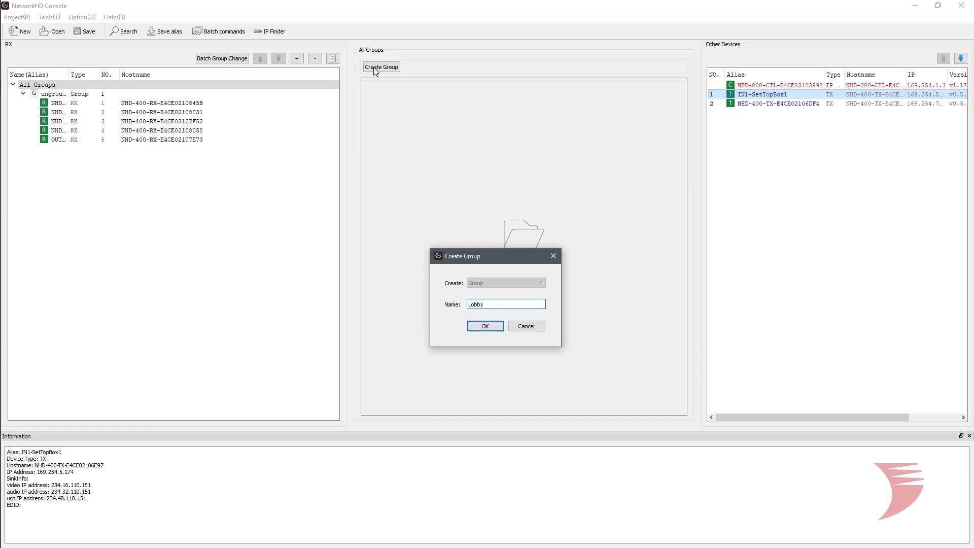
click(485, 325)
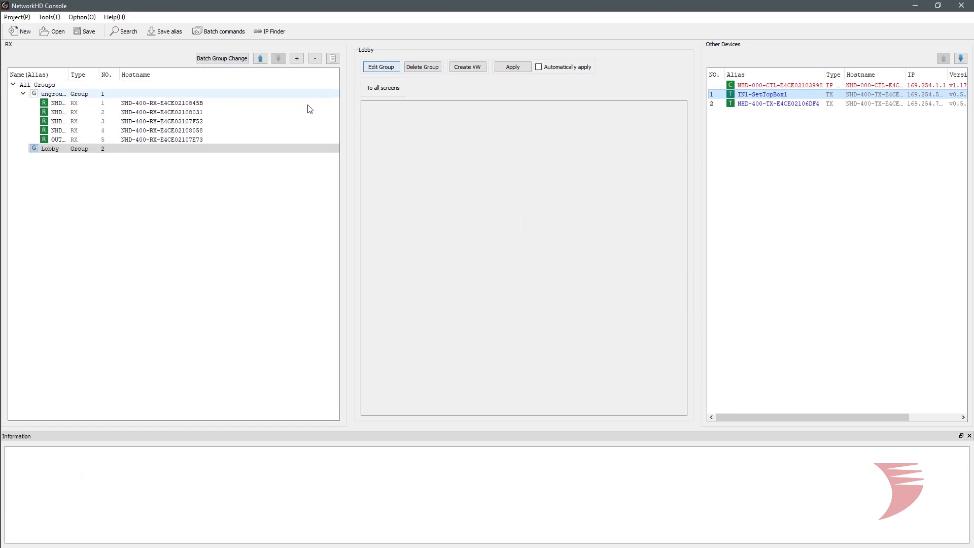
Step: Move OUT1-LobbyDisplay into Lobby via Batch Group Change, then expand Lobby and widen Name
click(222, 57)
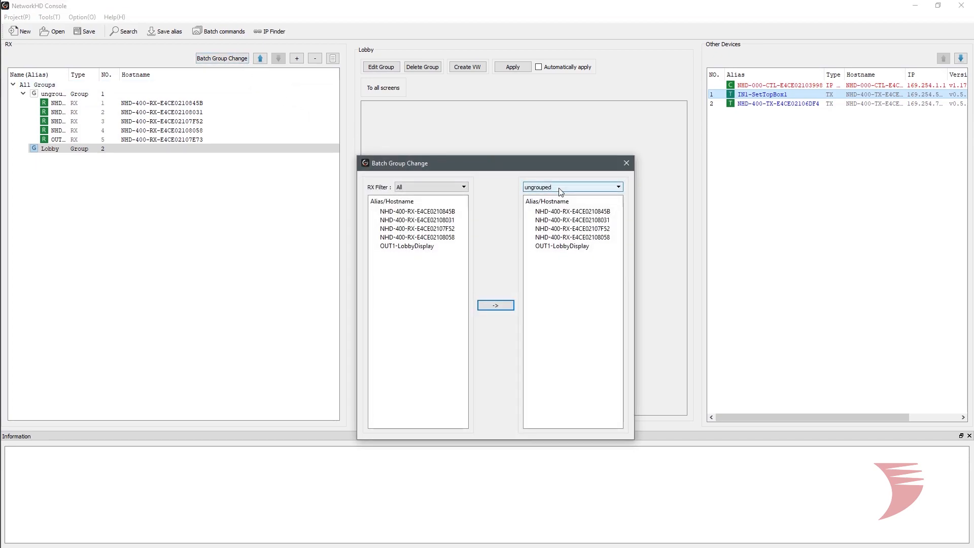
click(571, 187)
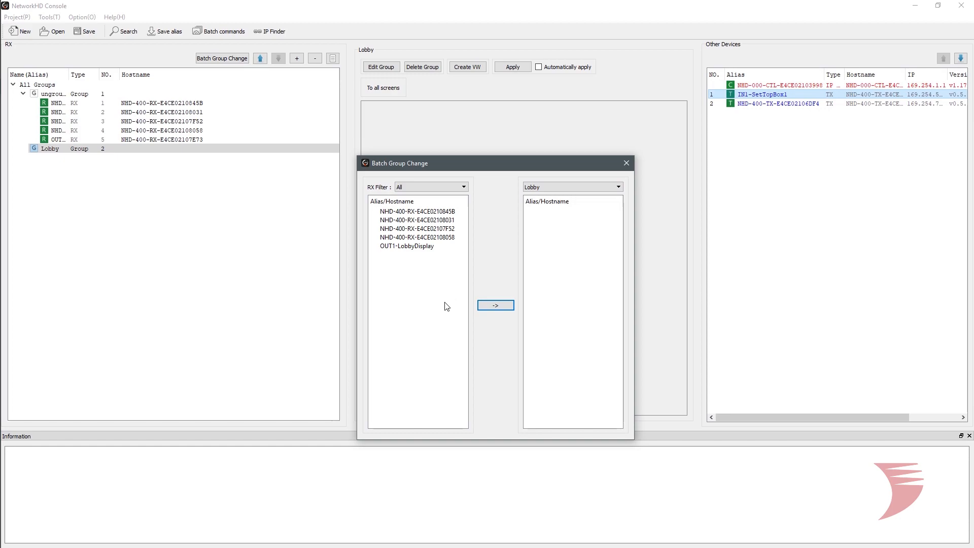
click(417, 246)
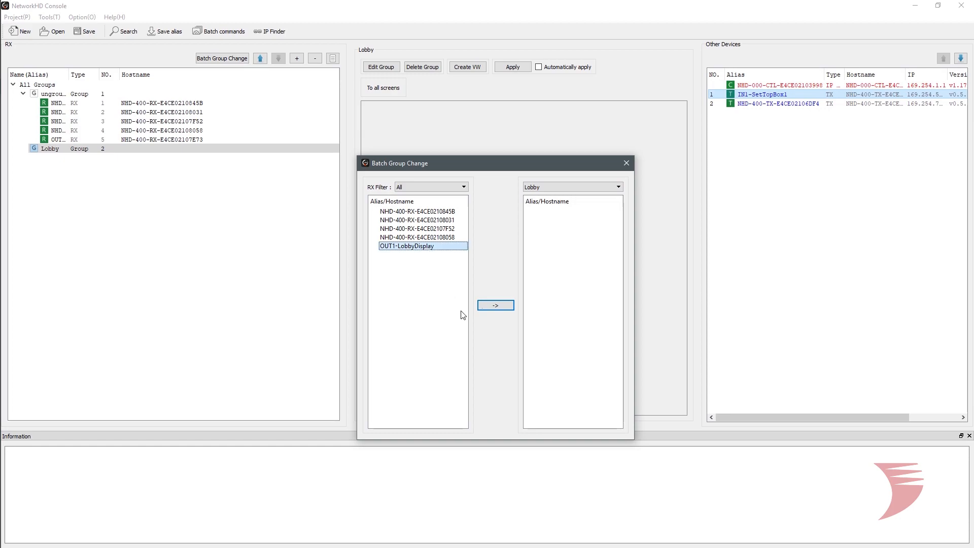
click(495, 305)
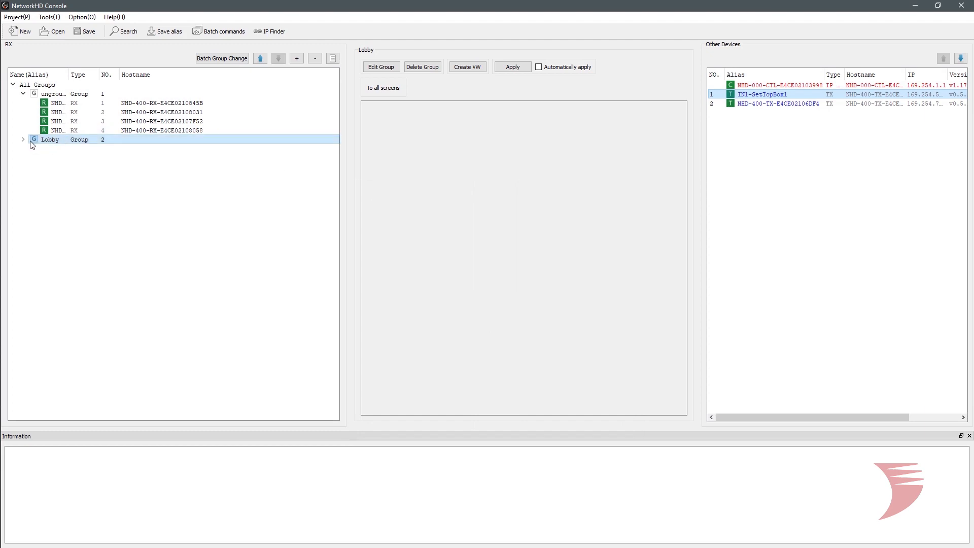
click(23, 139)
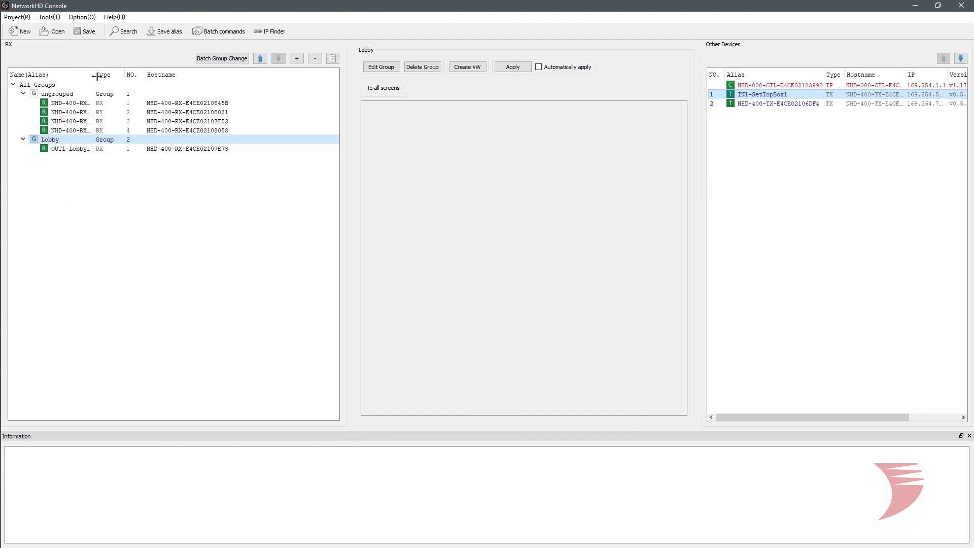
drag(97, 74, 140, 74)
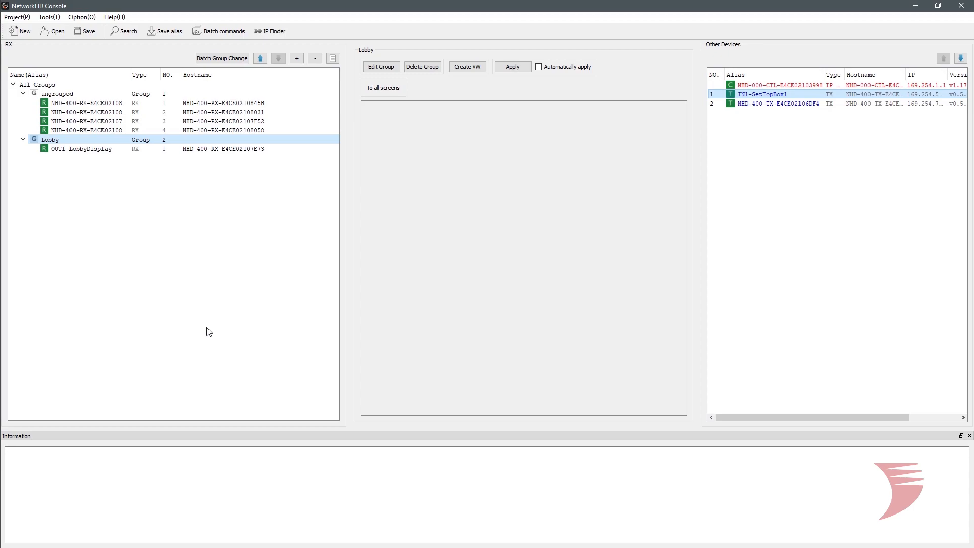
mouse_move(181, 233)
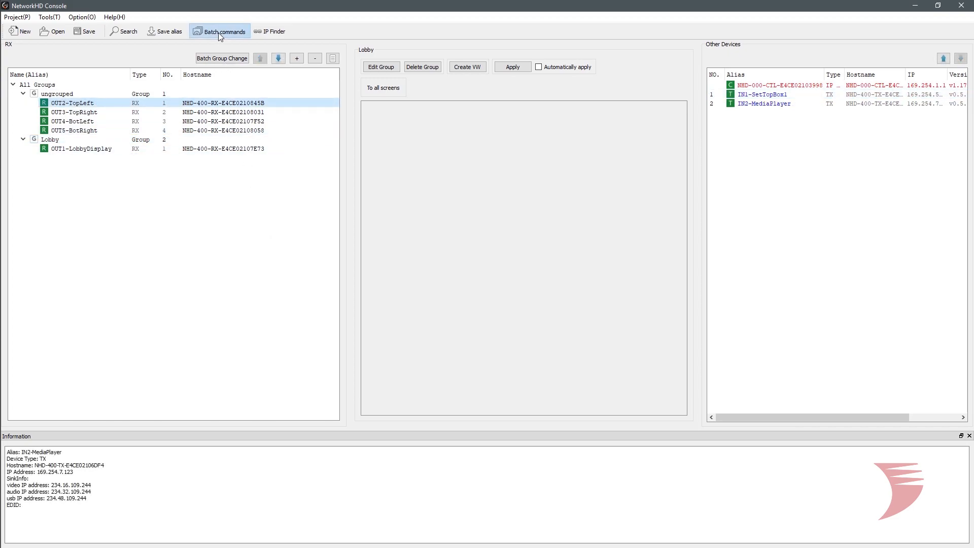
Step: Open the batch settings tool for editing multiple devices
click(218, 31)
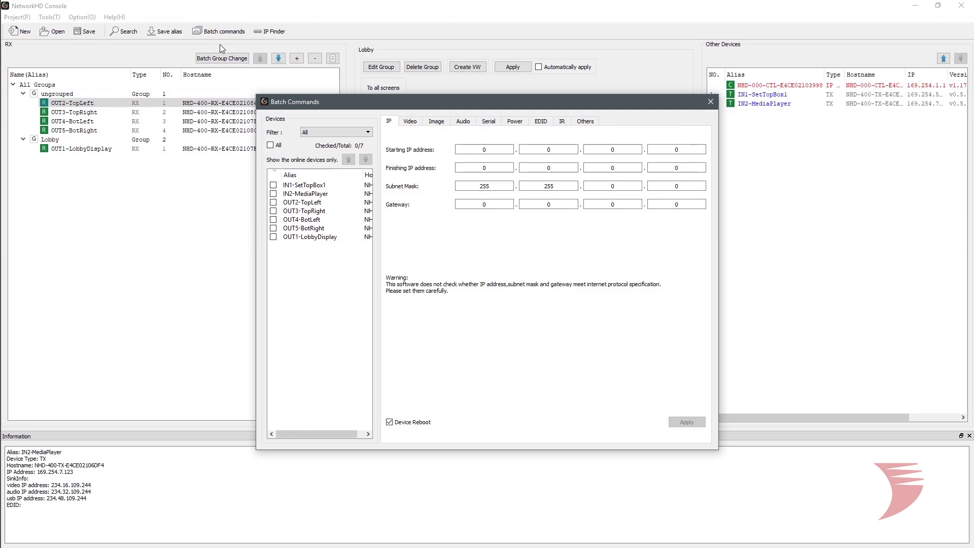
Step: Filter Batch Commands to NHD-400-RX receivers and enter start IP 169.254.100.101
click(367, 132)
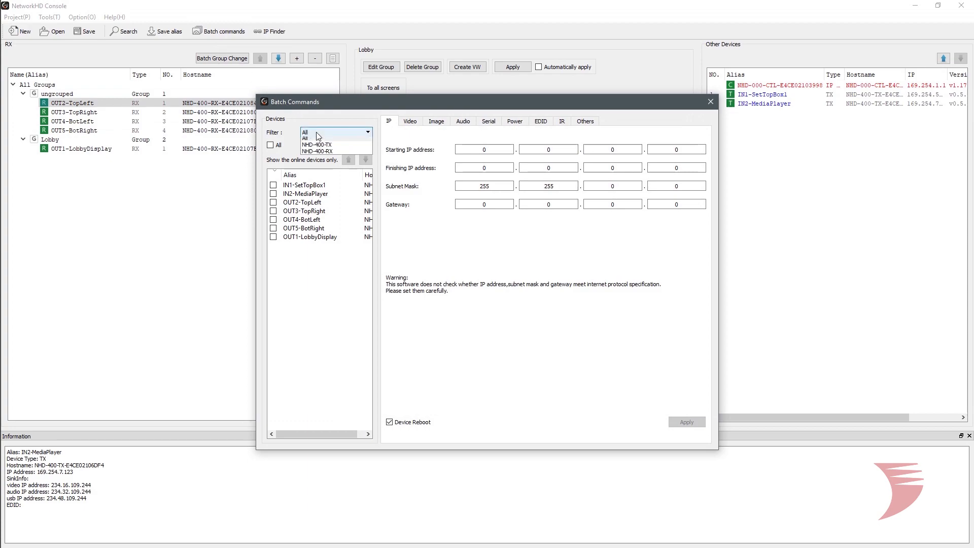
mouse_move(316, 153)
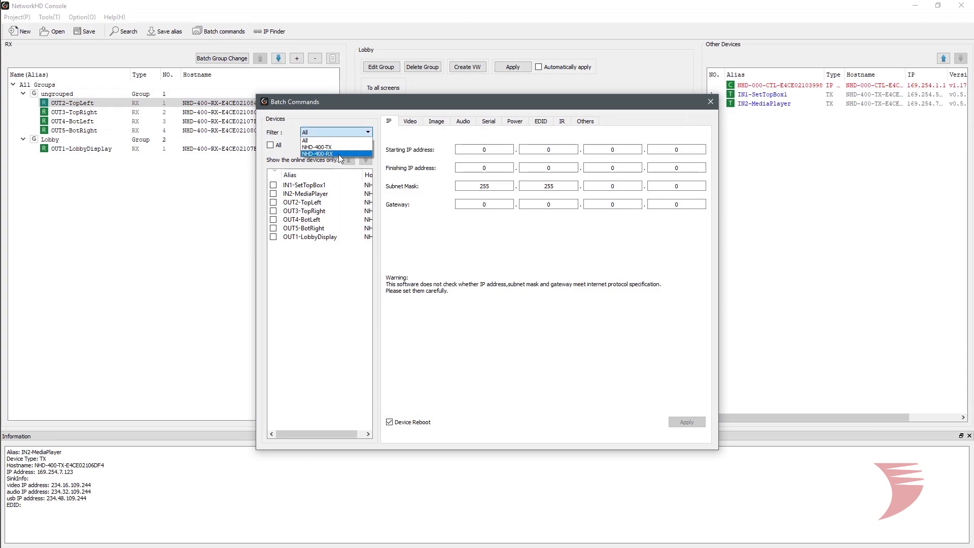
click(317, 154)
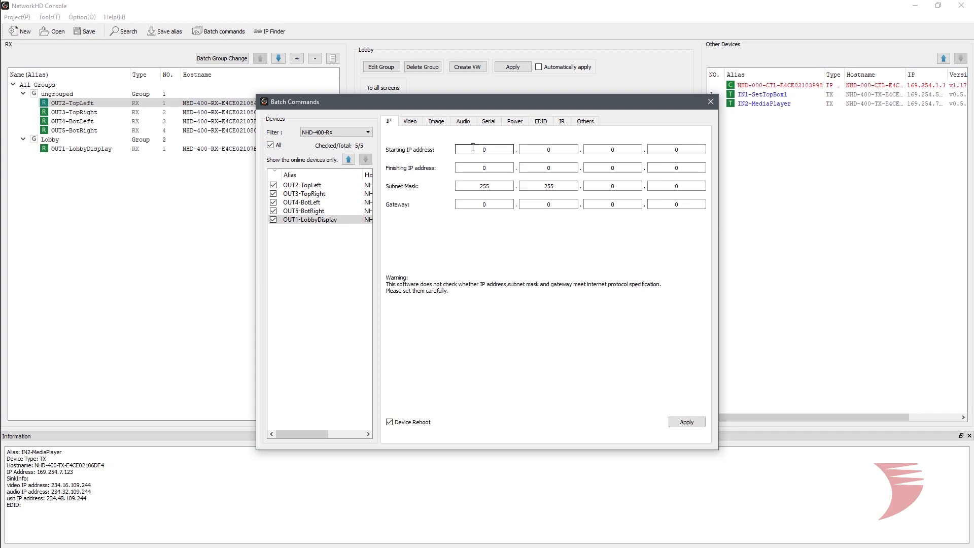
text(169)
click(548, 149)
text(254)
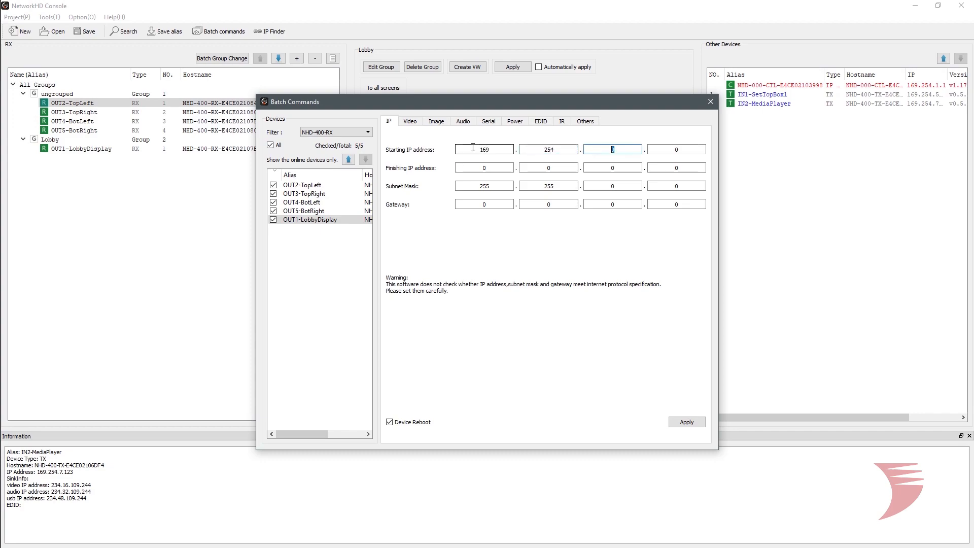
text(100)
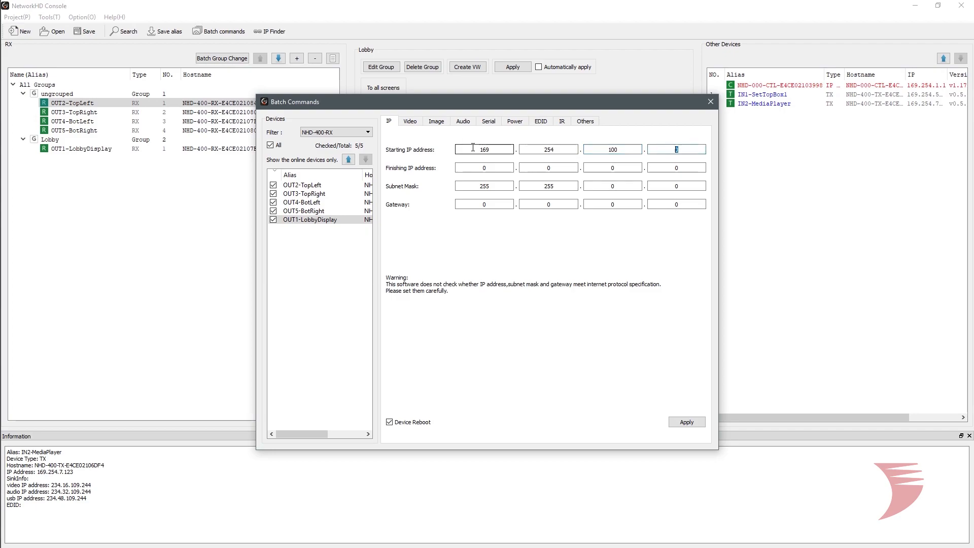
text(101)
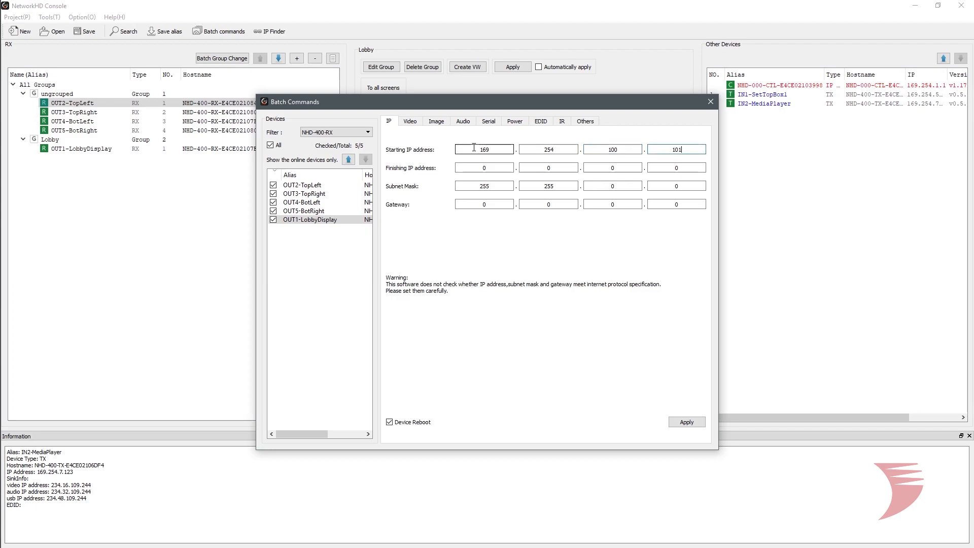
Step: Enter finish IP 169.254.100.106 and apply the batch IP assignment to the receivers
click(484, 167)
text(169.254.100)
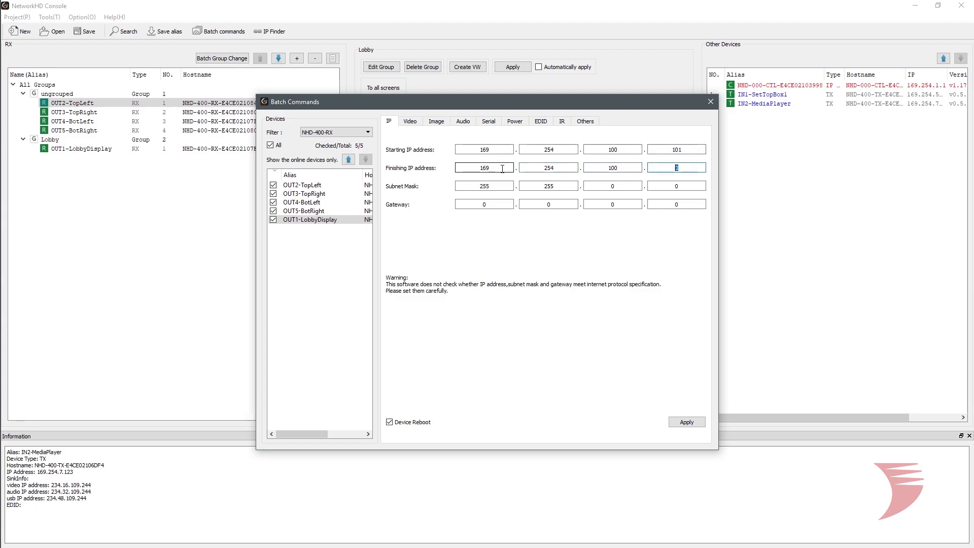
text(1)
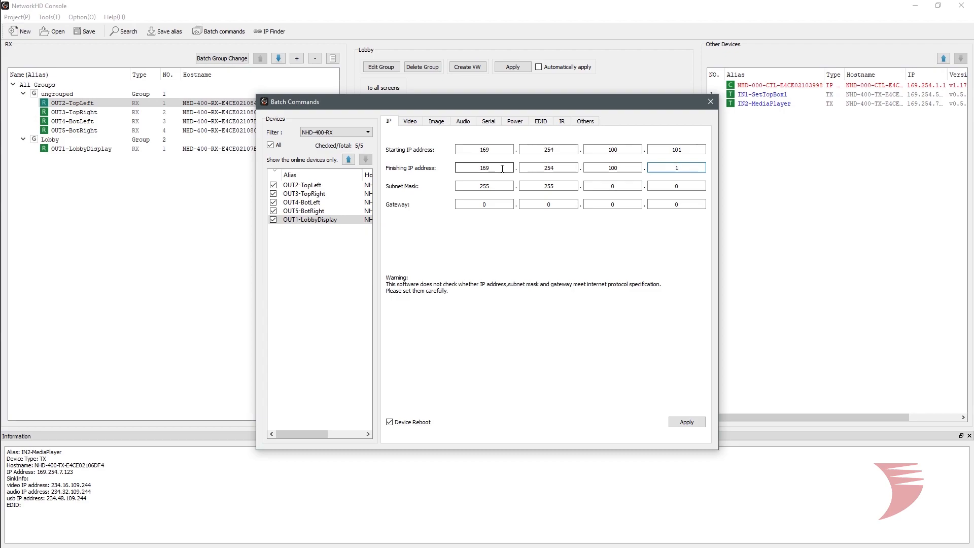
text(106)
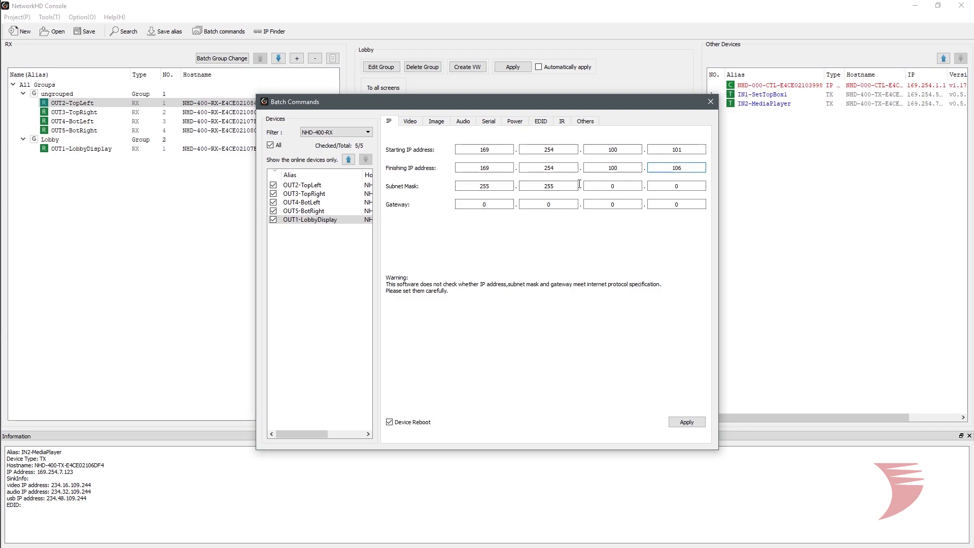
click(685, 421)
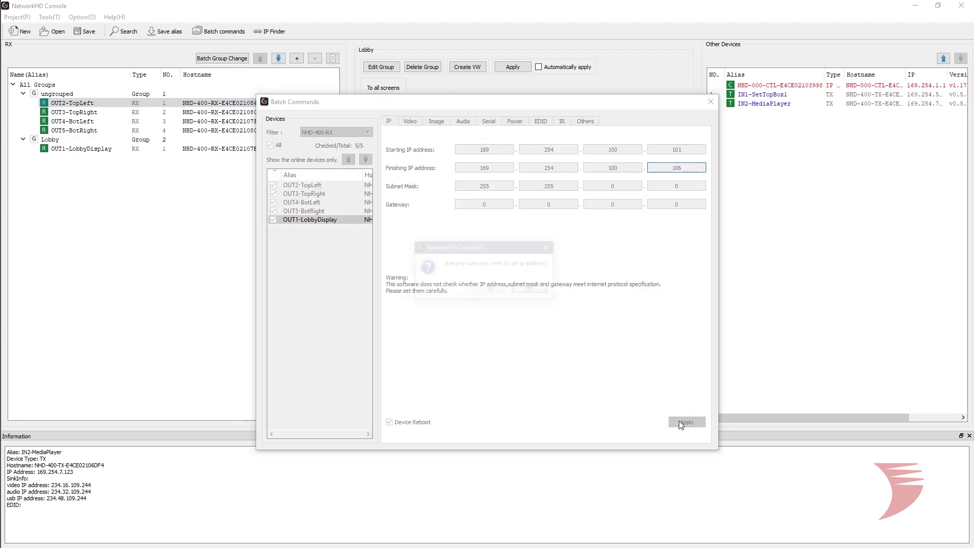
click(686, 422)
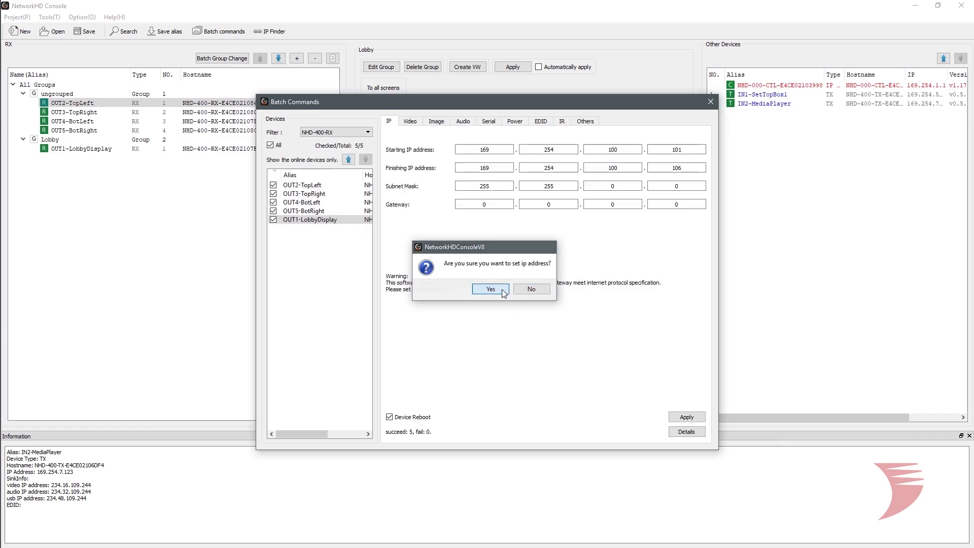
click(490, 288)
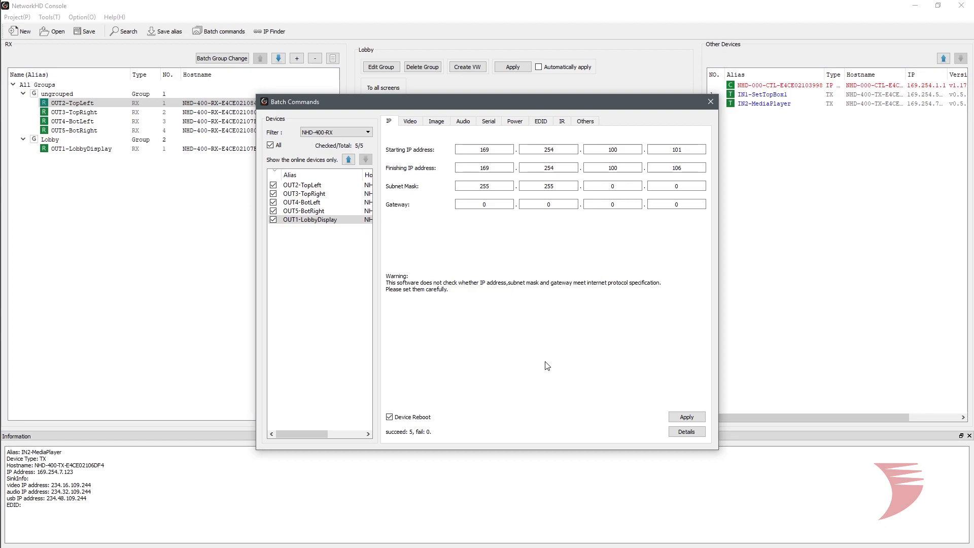
mouse_move(569, 360)
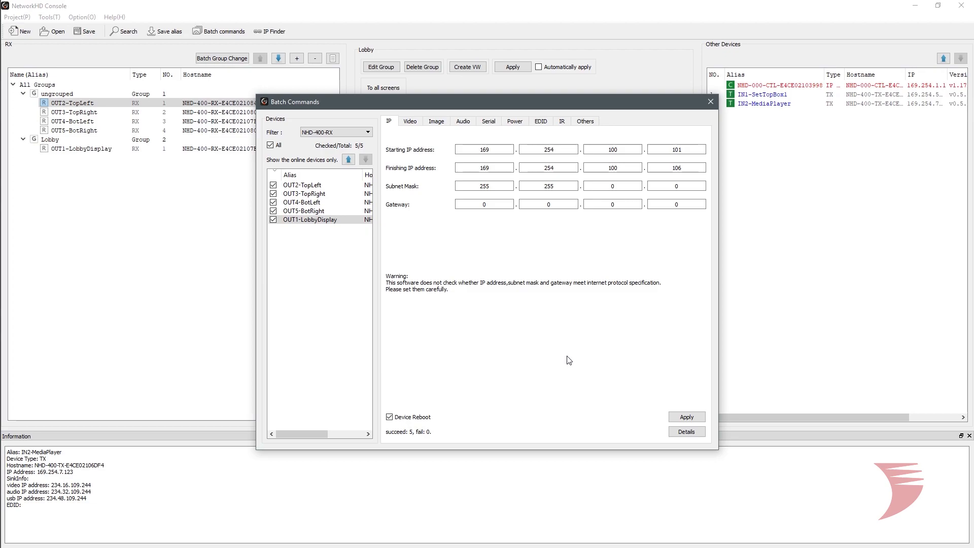
mouse_move(414, 202)
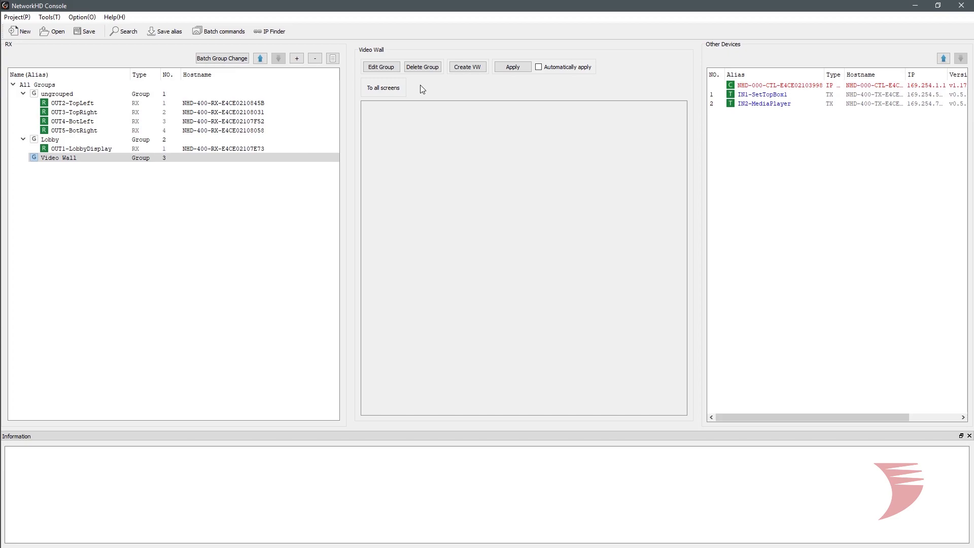
mouse_move(467, 66)
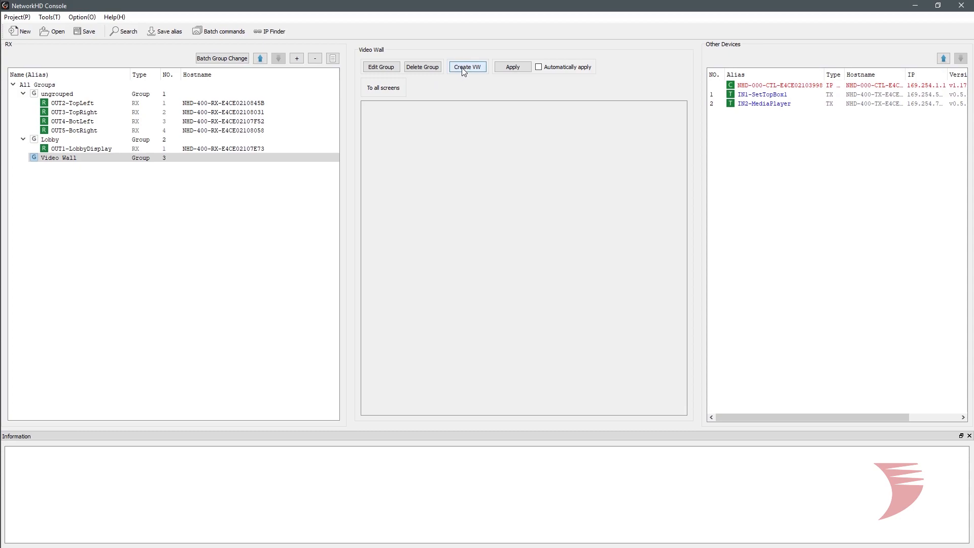
Step: Create video wall BarVW with 2 rows and 2 columns
click(467, 67)
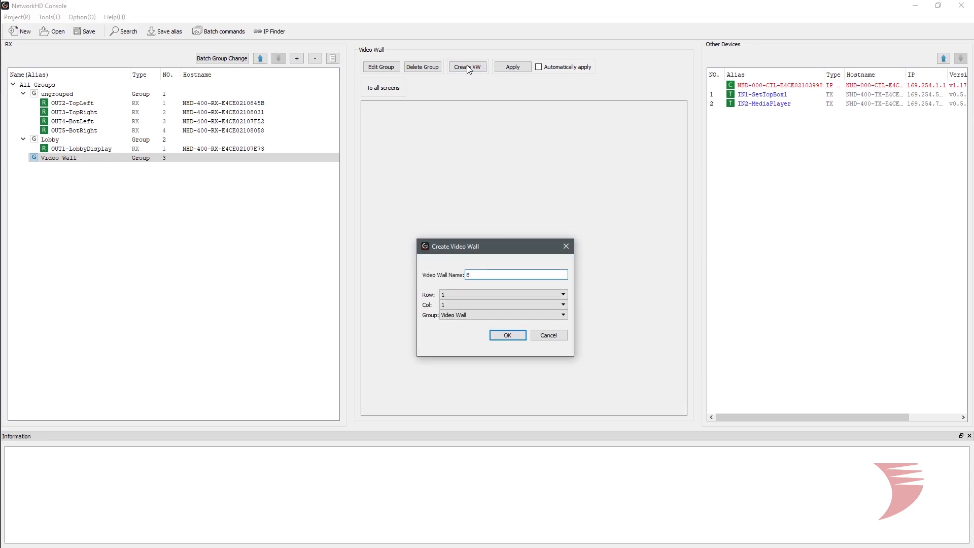
text(arVW)
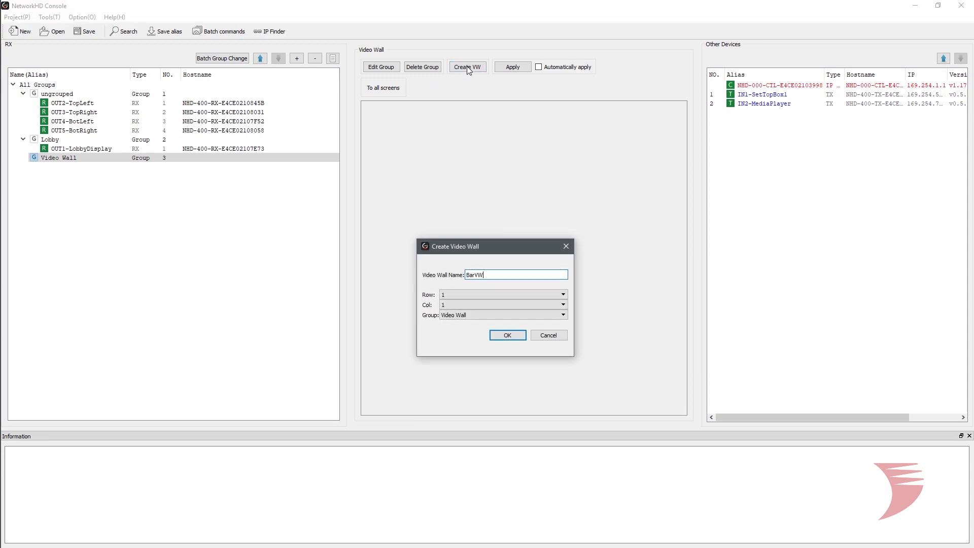
mouse_move(435, 286)
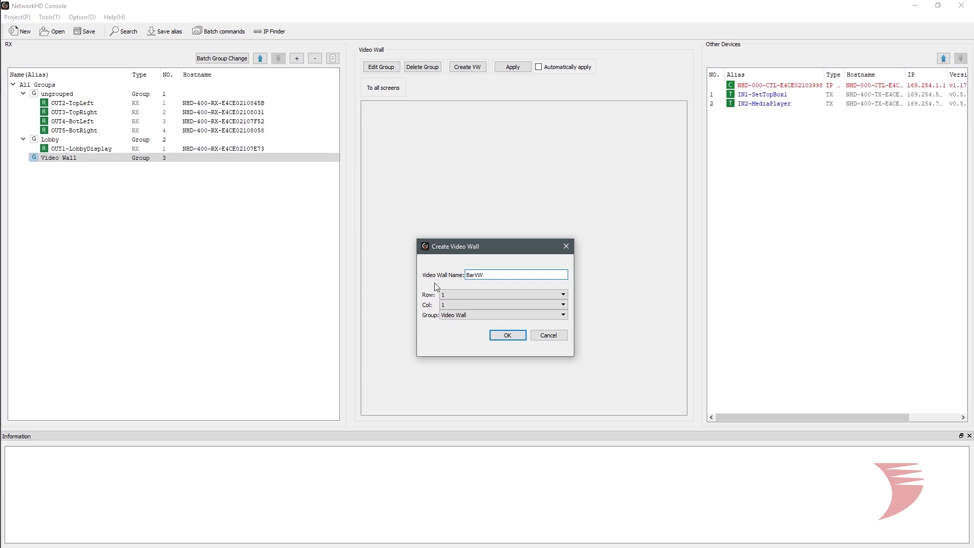
click(562, 294)
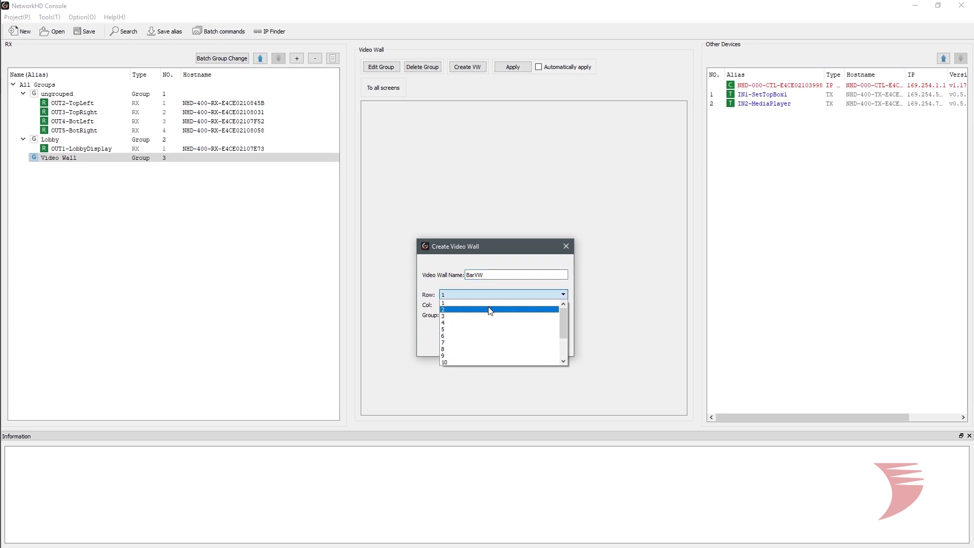
click(489, 309)
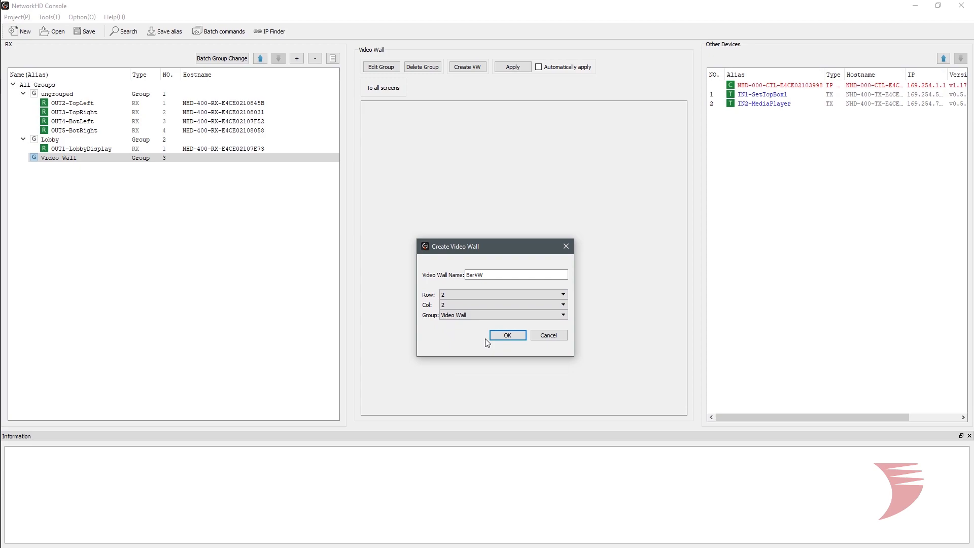
click(506, 335)
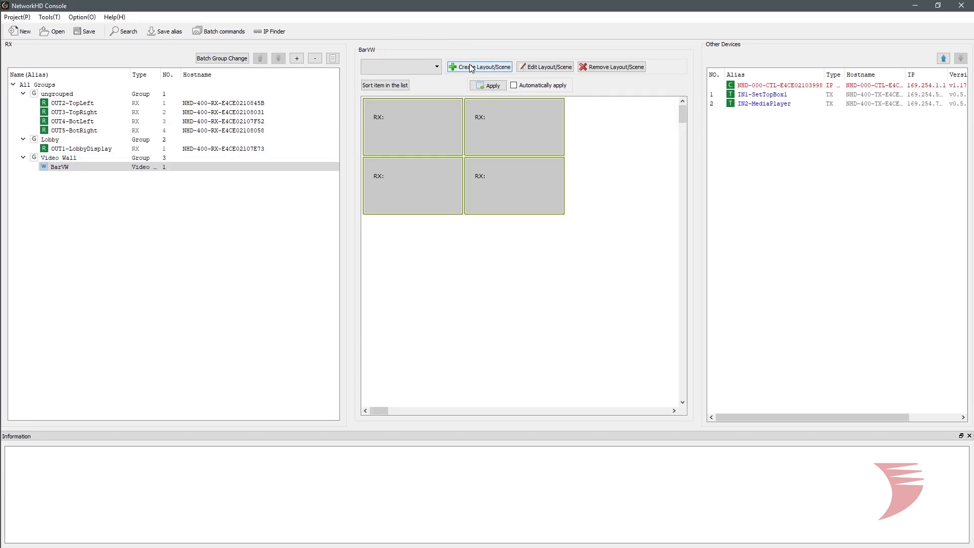
Step: Add a layout/scene named '2x2' to BarVW
click(483, 67)
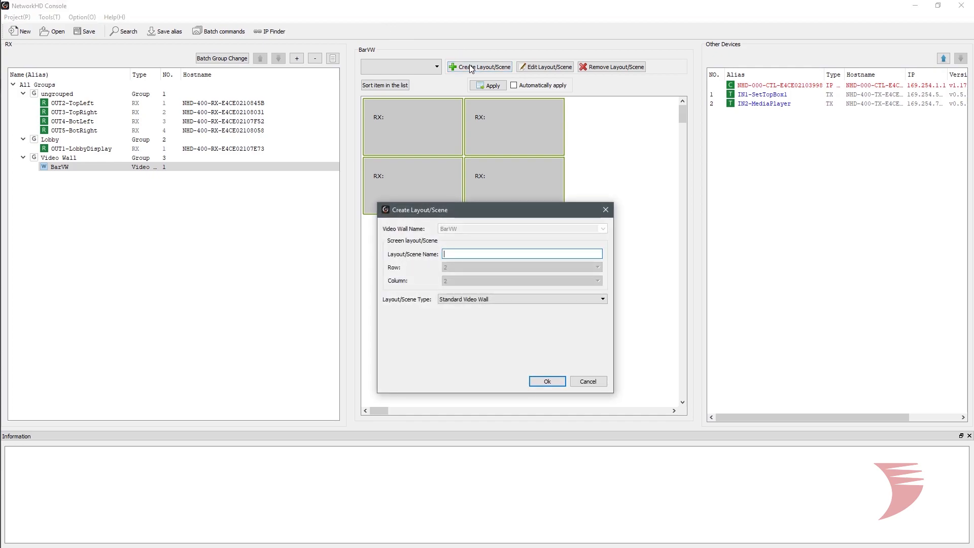
text(2x2)
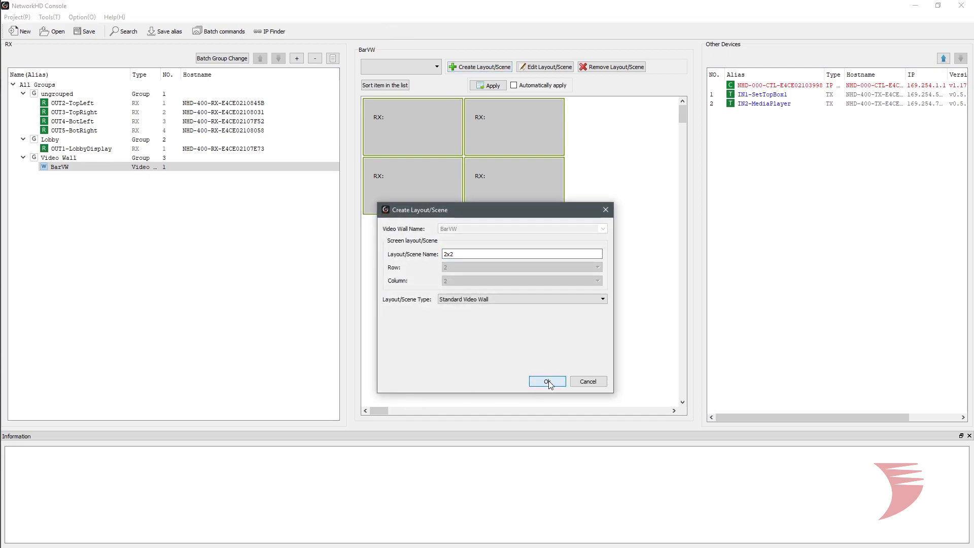
click(545, 380)
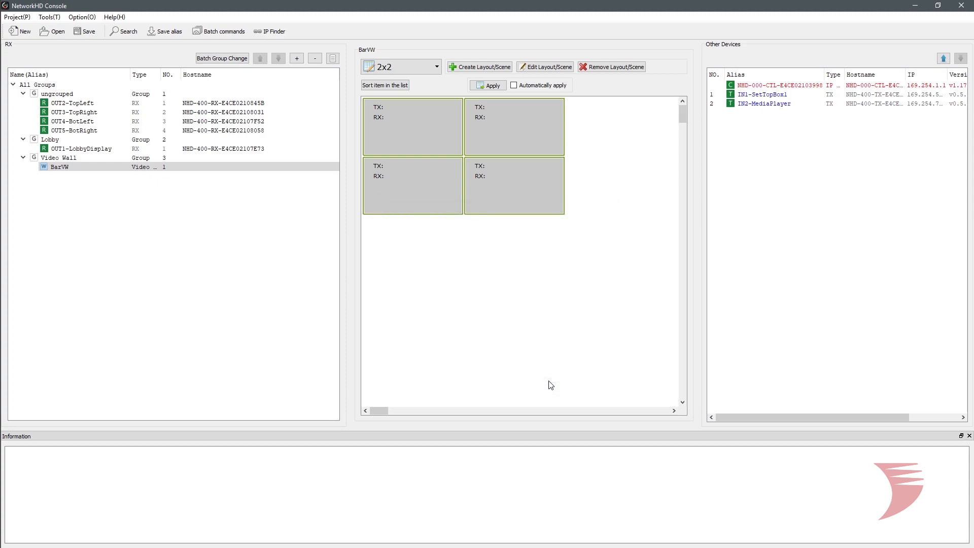
Step: Combine the four BarVW screens into logic screen '2x2Combine' and list the wall's receivers
click(75, 130)
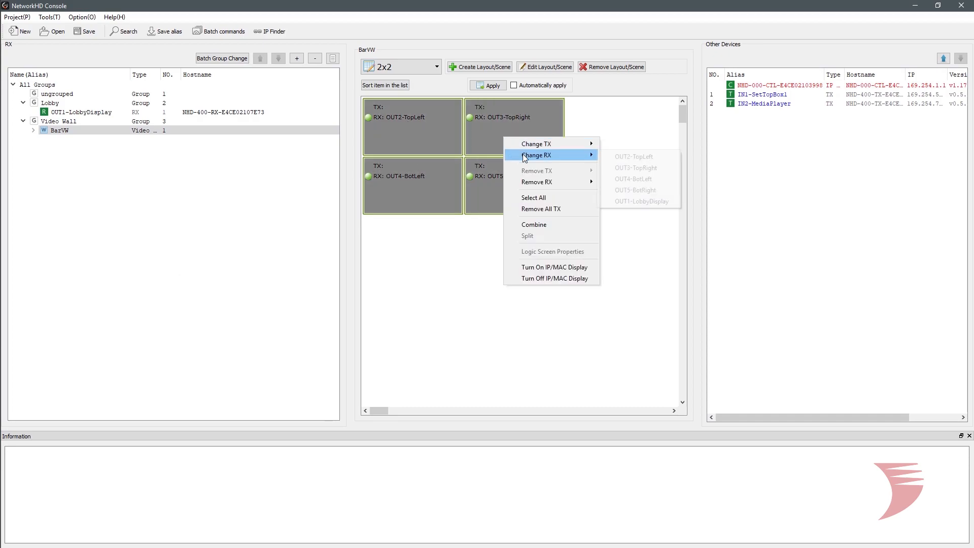
click(552, 251)
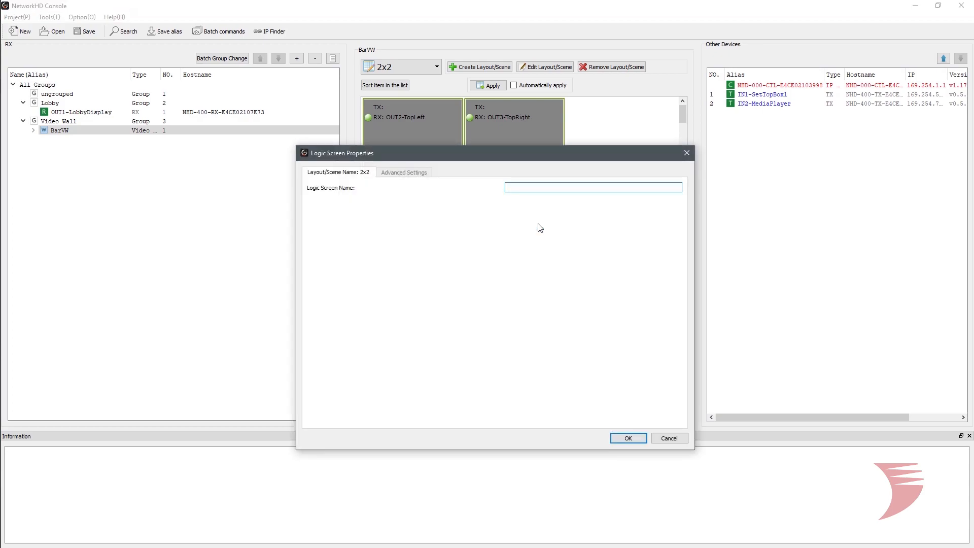
text(2)
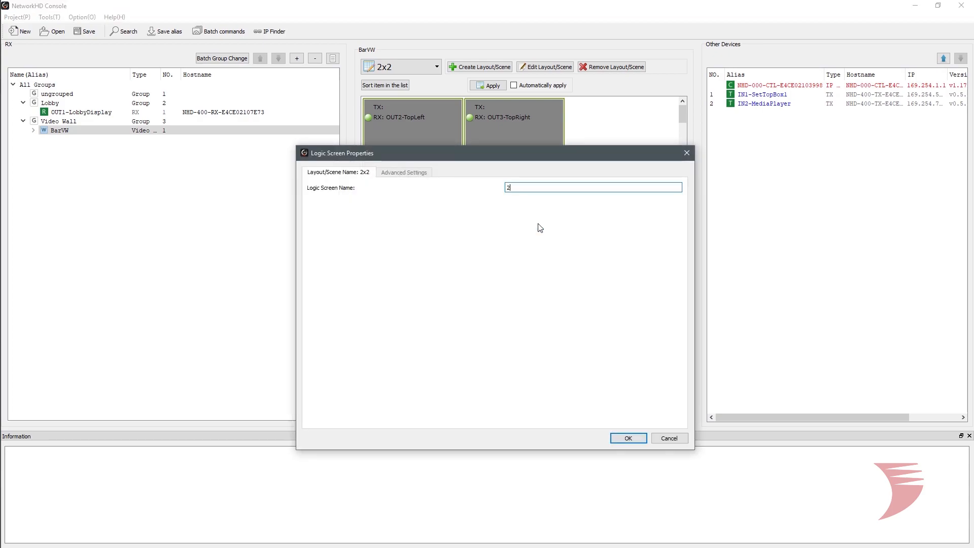
text(x2Co)
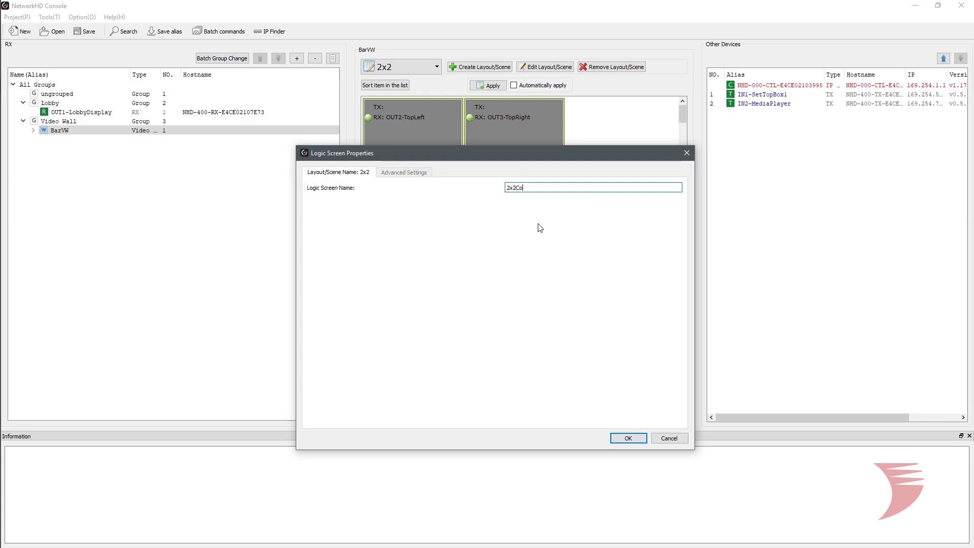
text(mbine)
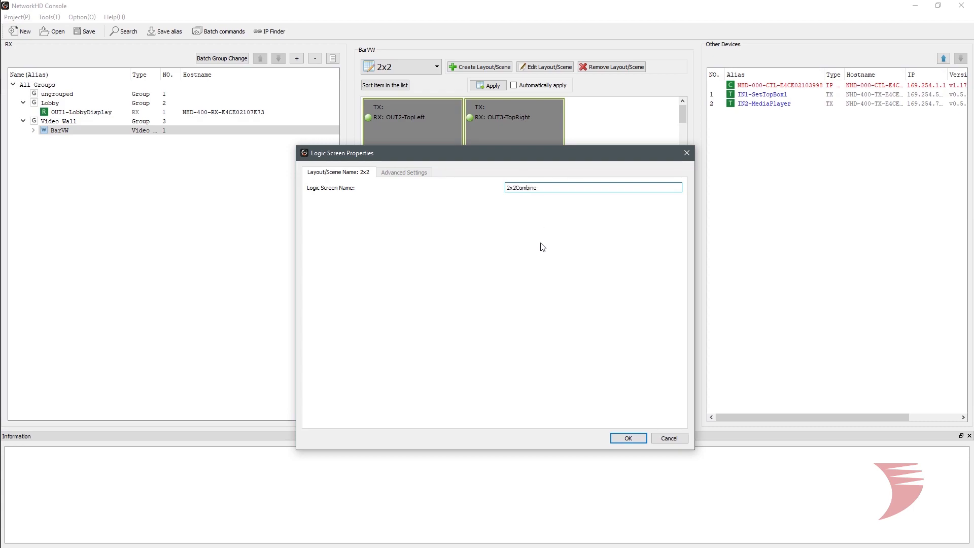
click(627, 438)
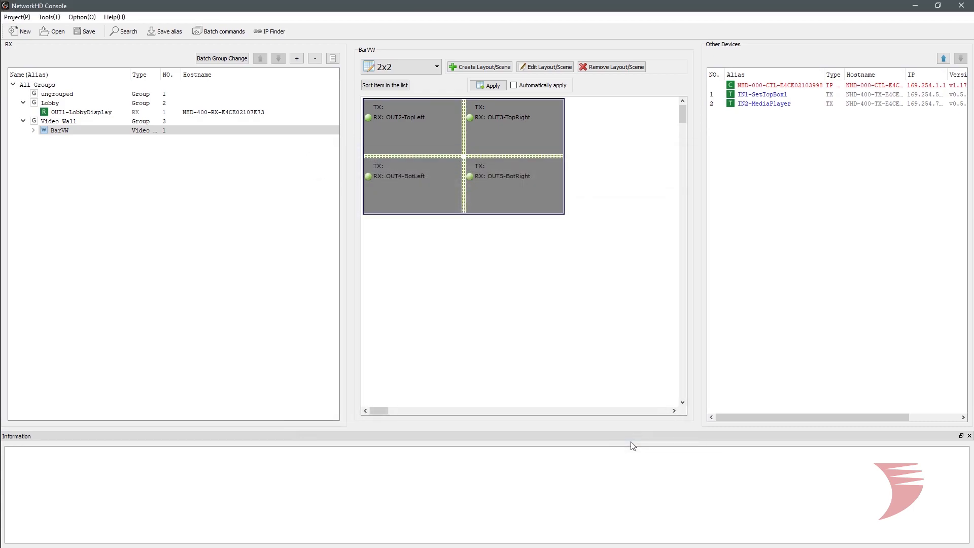
mouse_move(561, 368)
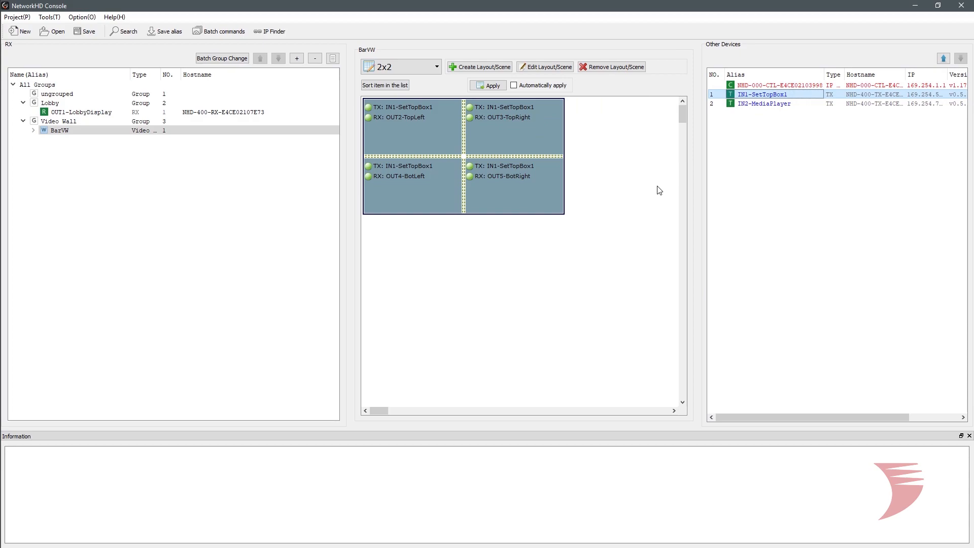
click(33, 130)
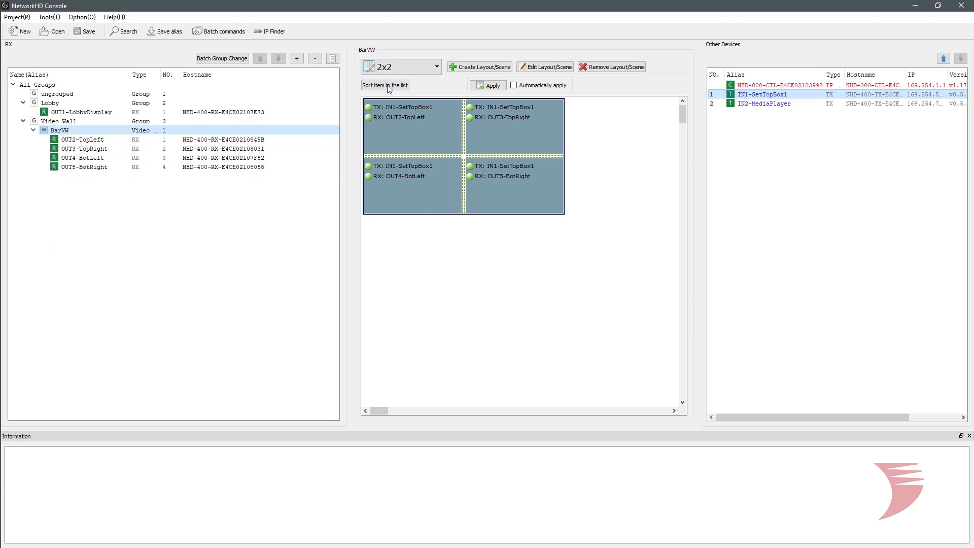
Step: Add a 'SingleScreens' scene to BarVW and start assigning sources to its screens
click(483, 67)
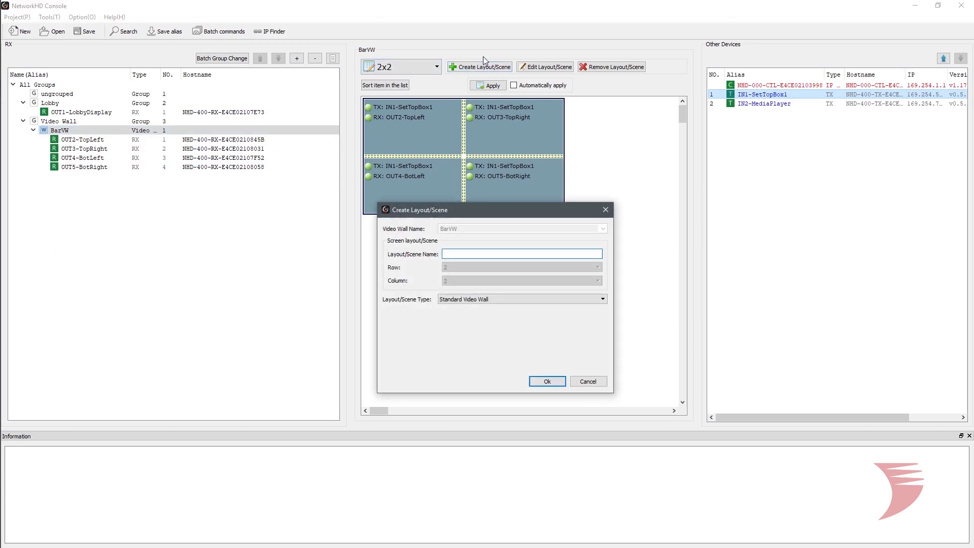
text(SingleSc)
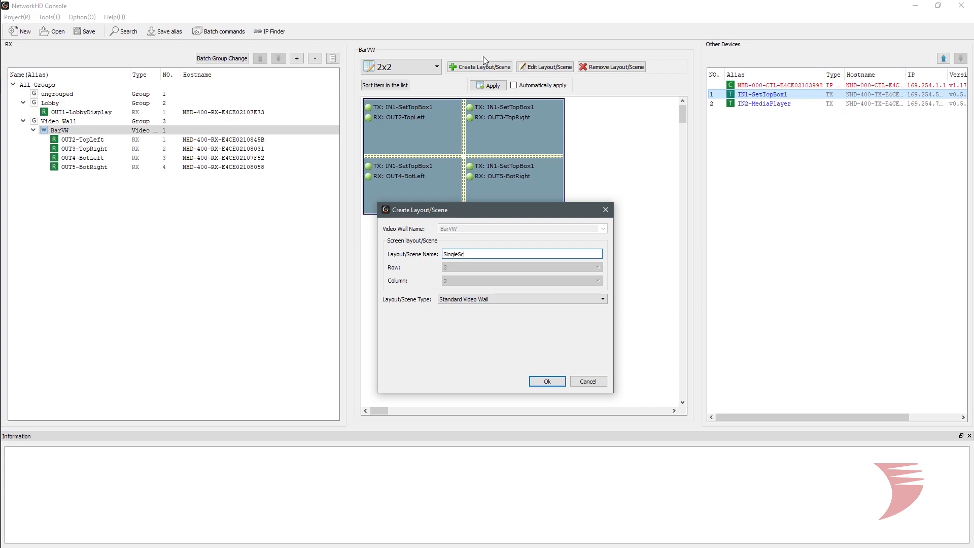
click(545, 381)
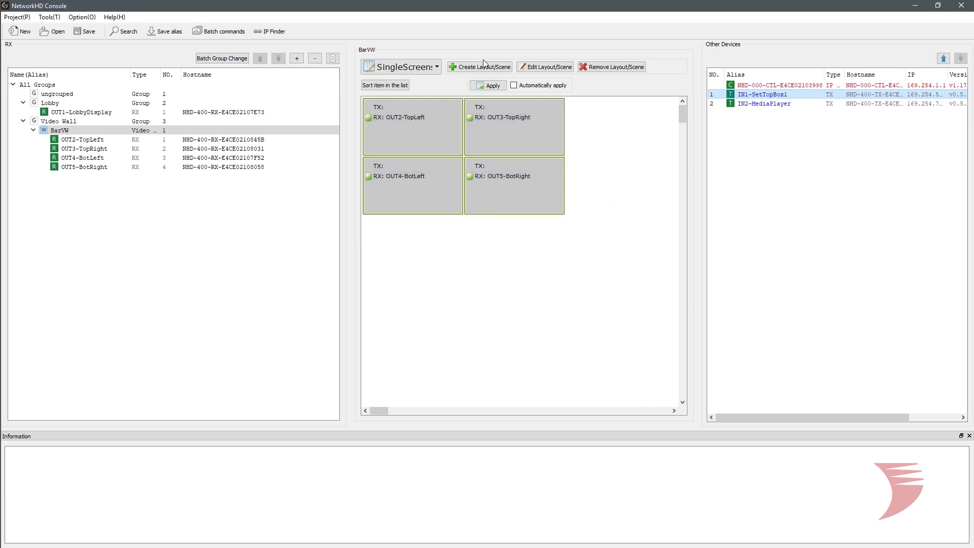
mouse_move(492, 336)
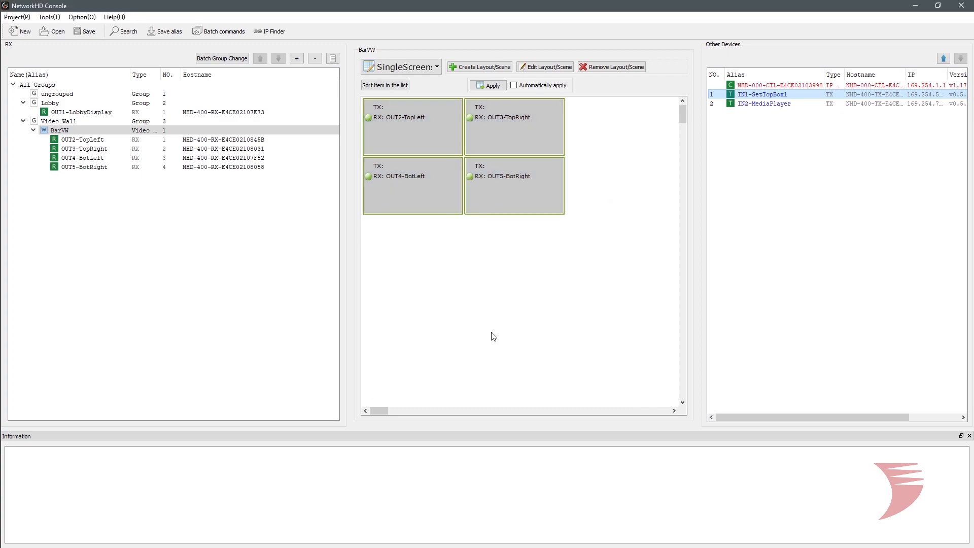
click(763, 103)
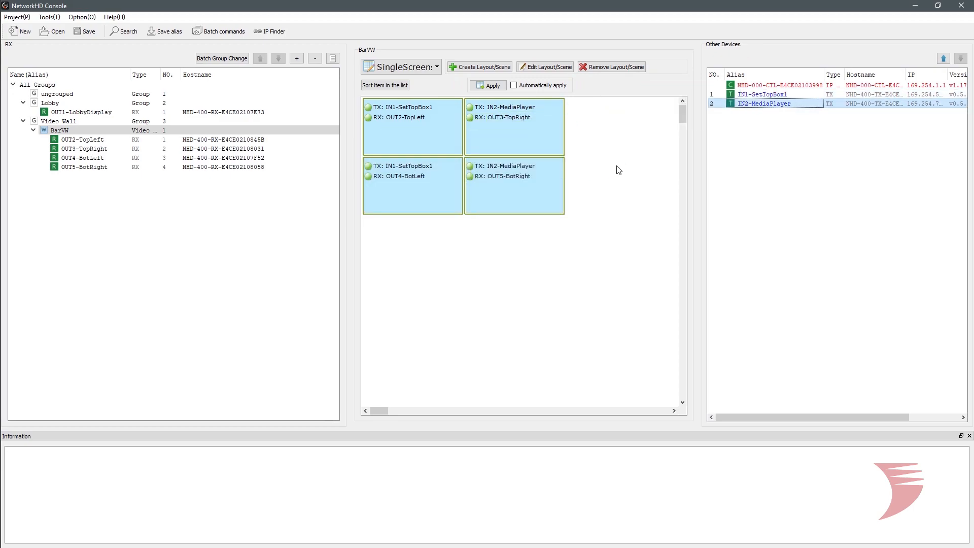
click(63, 185)
text(2x2Top)
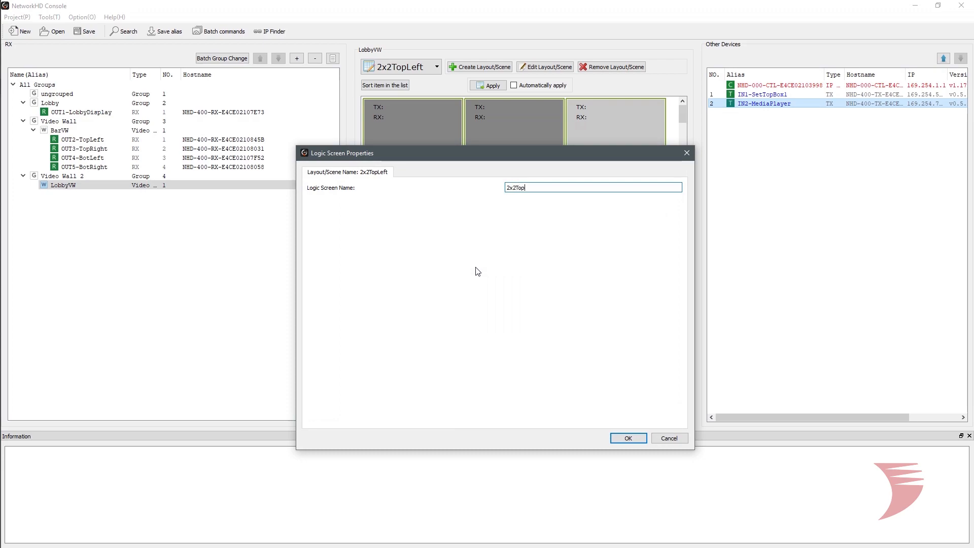
click(628, 437)
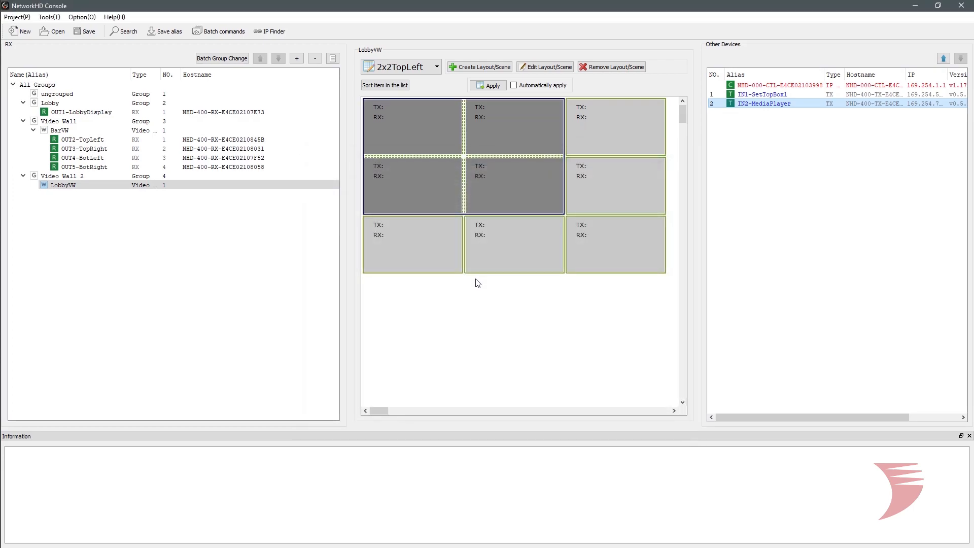
click(60, 130)
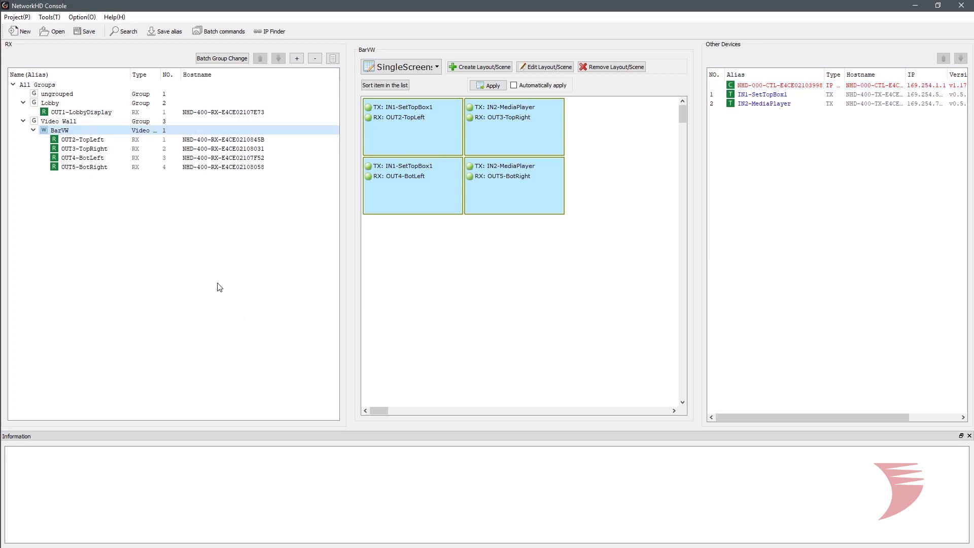
Step: Upload the configuration to the controller, overwriting its existing file
click(777, 85)
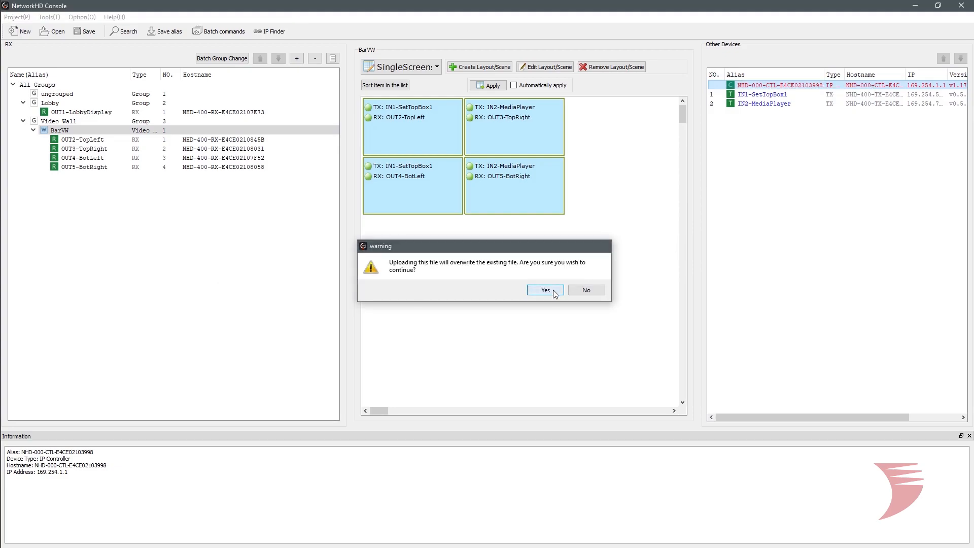
click(544, 290)
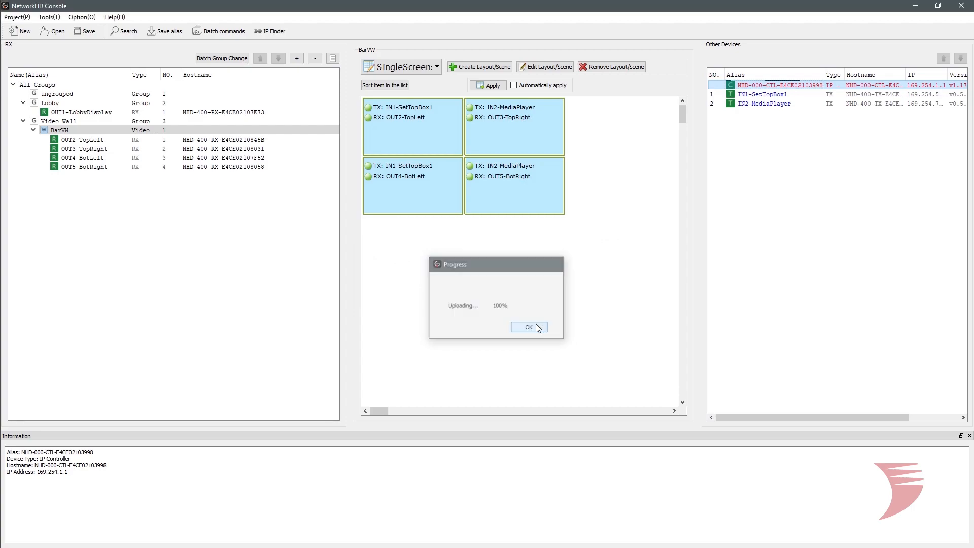
click(528, 327)
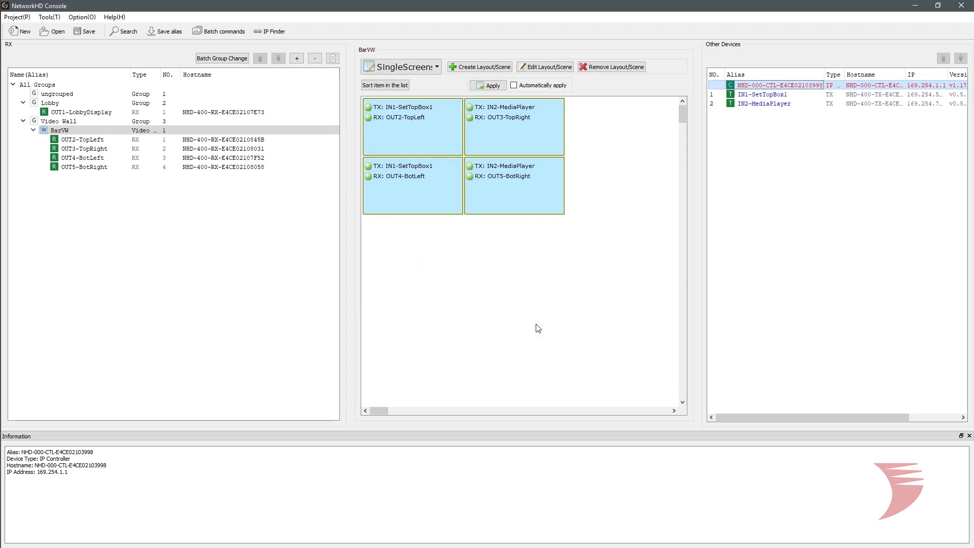